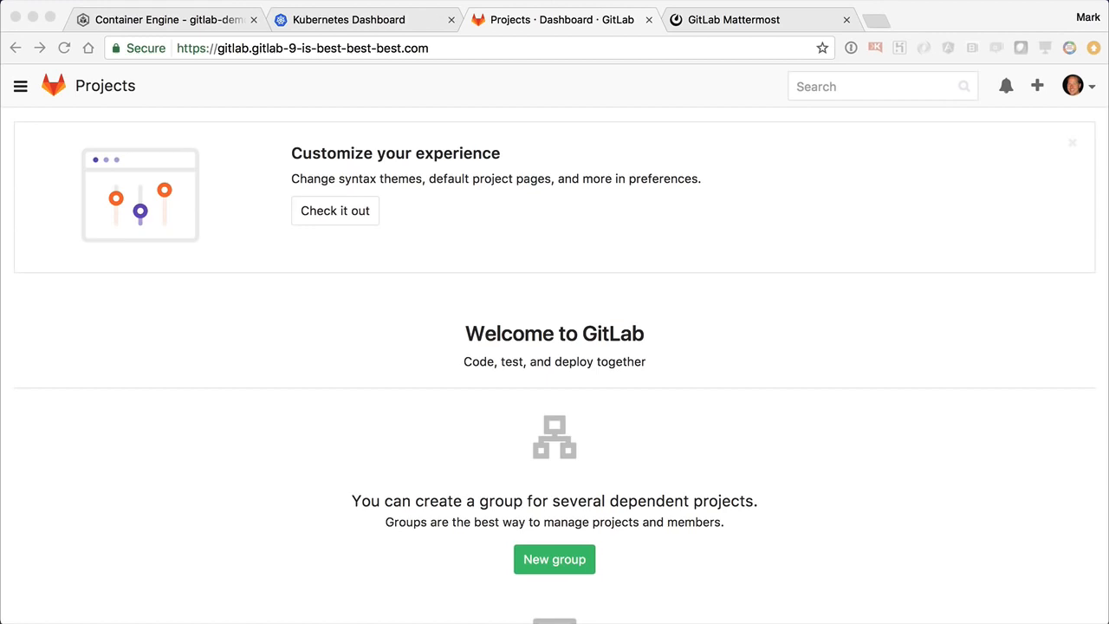
Create the public group 'tanuki' along with its own Mattermost team.
click(553, 559)
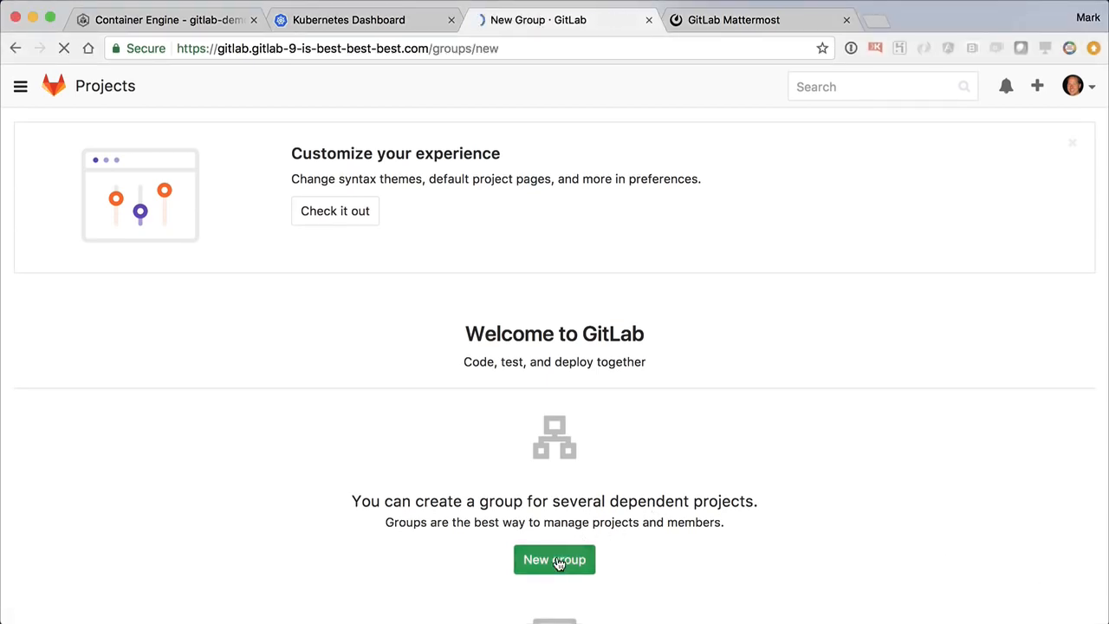
text(tanuki)
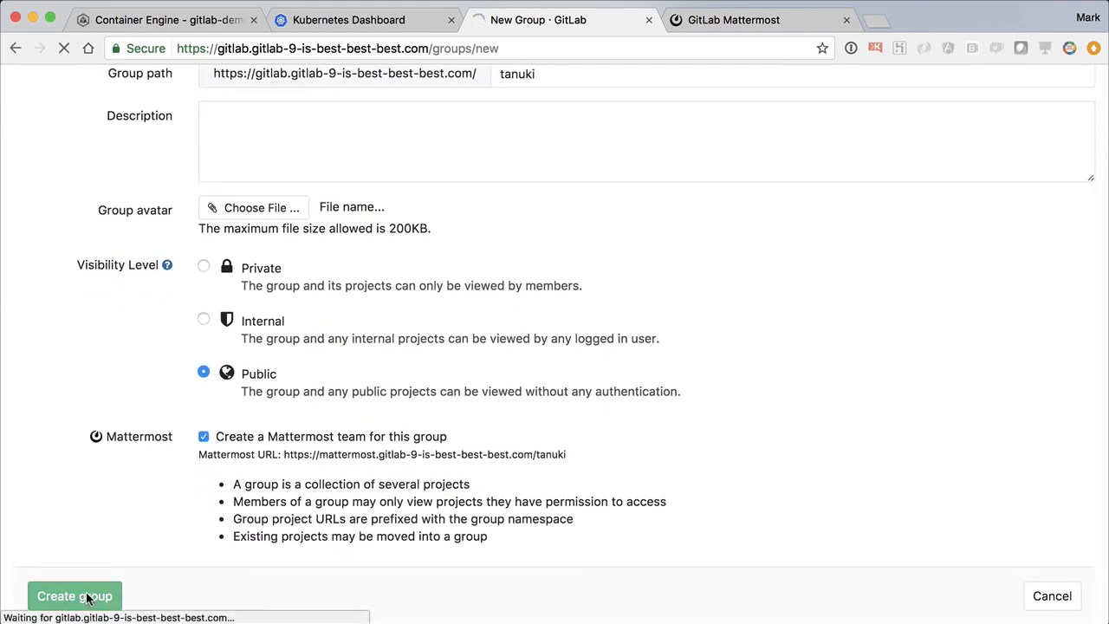
click(73, 595)
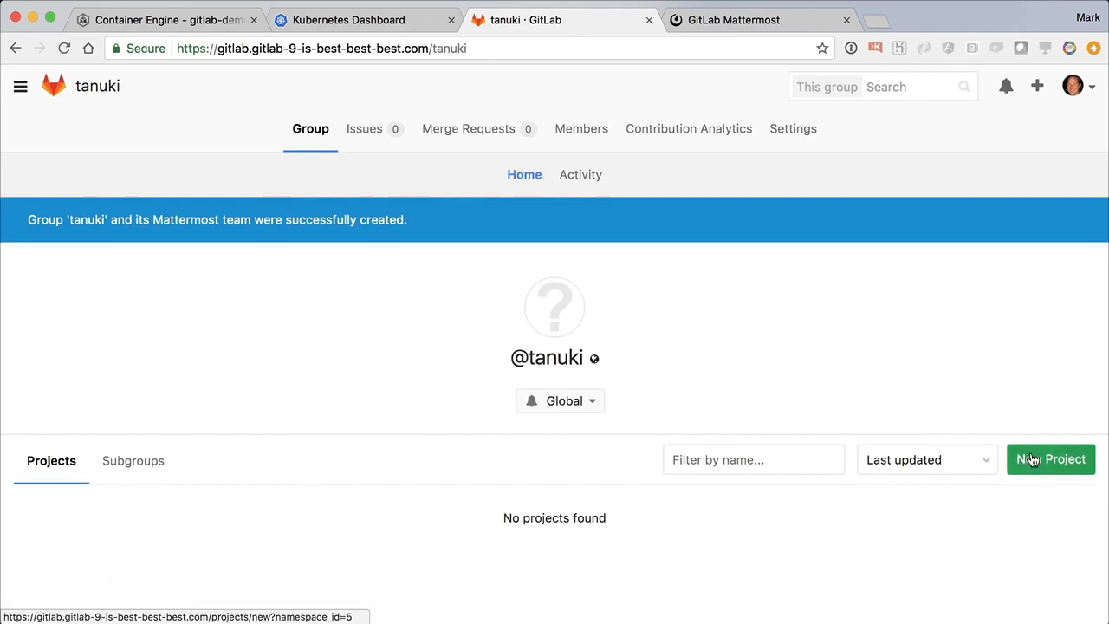
Import minimal-ruby-app into the tanuki group as a public project from a repository URL.
click(1051, 459)
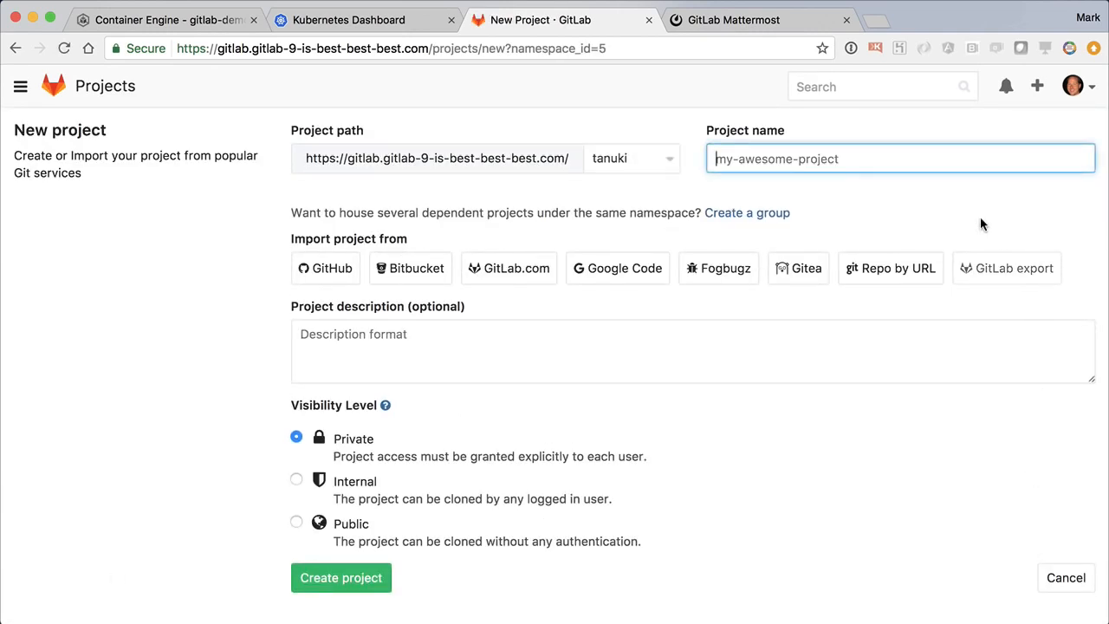
text(minimal-ruby-app)
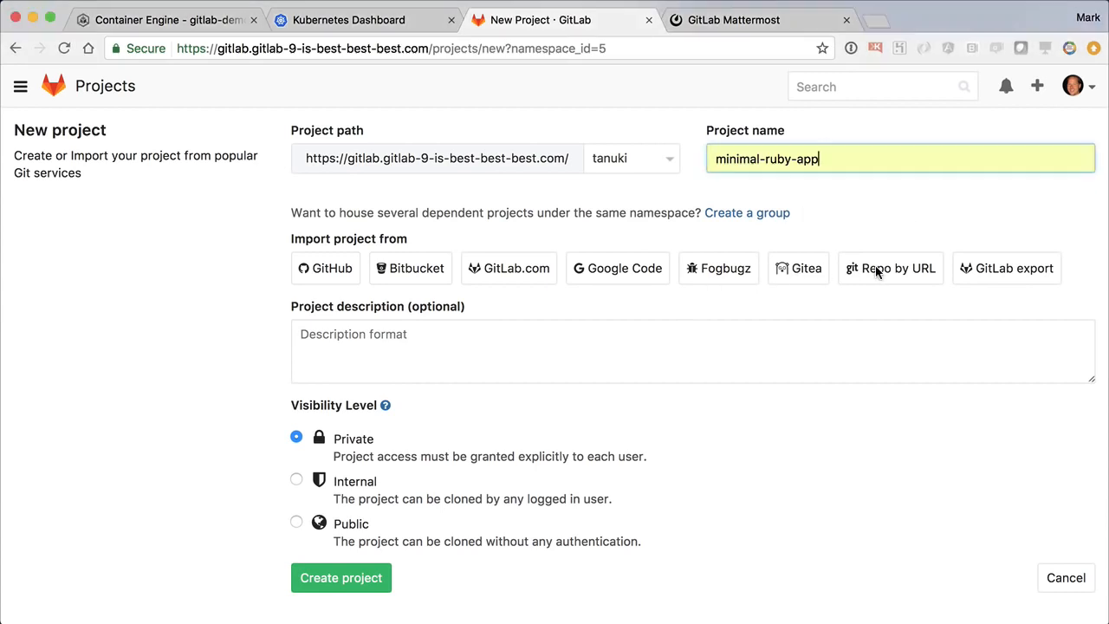
click(891, 268)
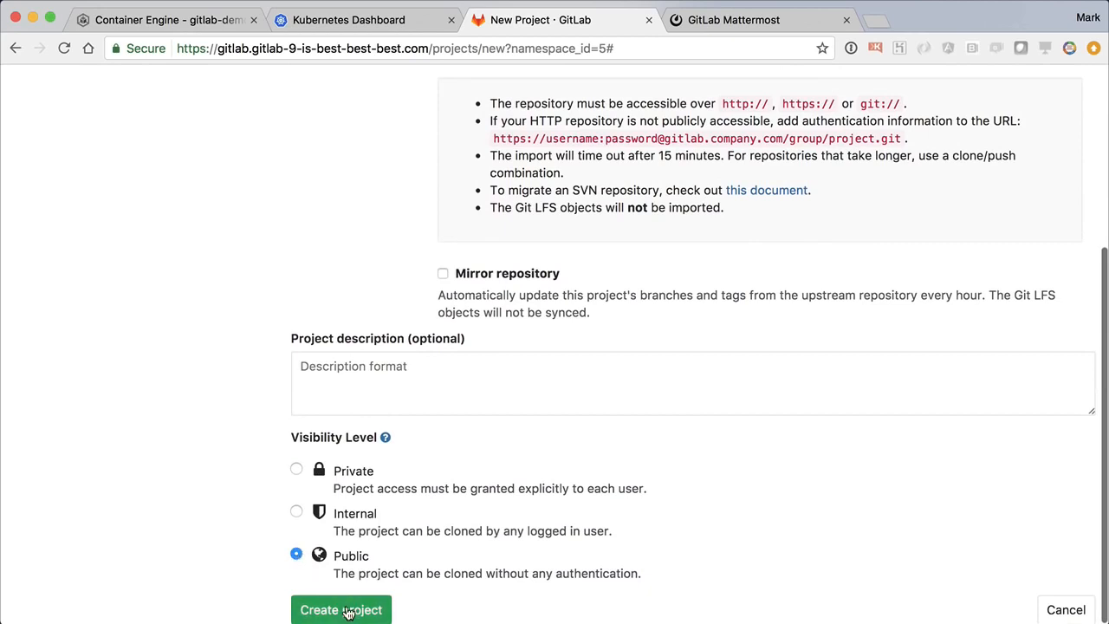
click(340, 609)
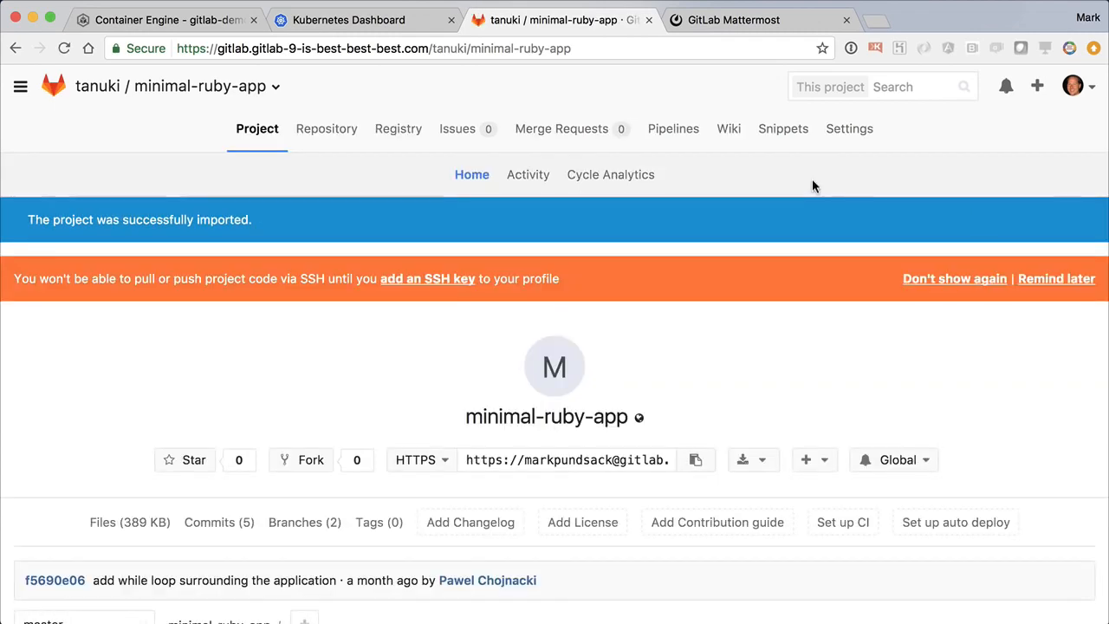
Install the Mattermost slash commands integration for minimal-ruby-app from the project's Integrations settings.
click(849, 128)
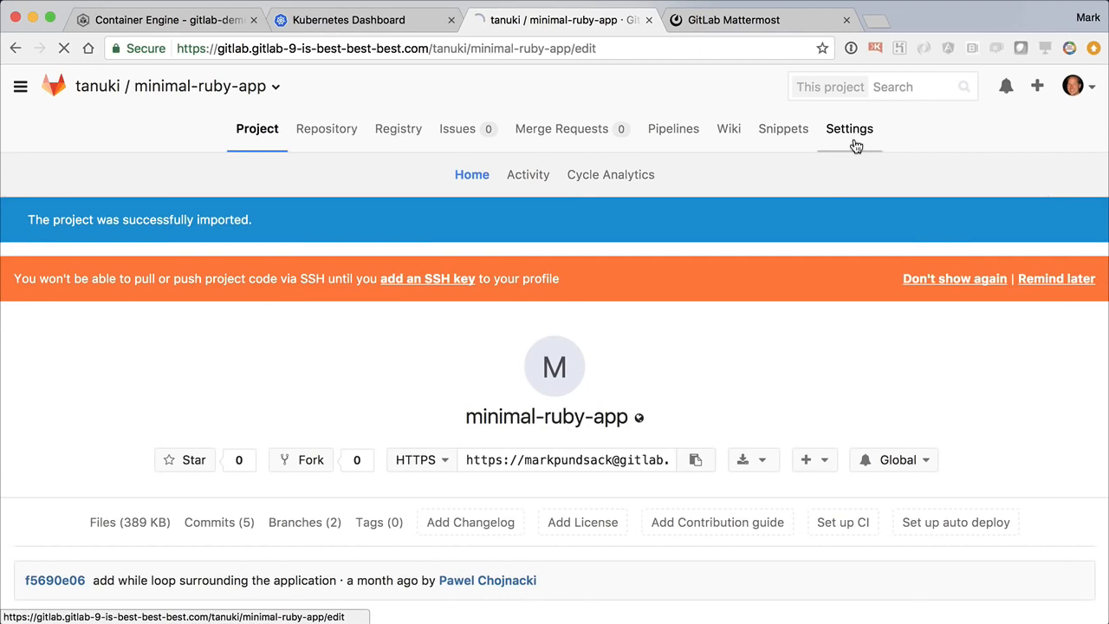
click(849, 128)
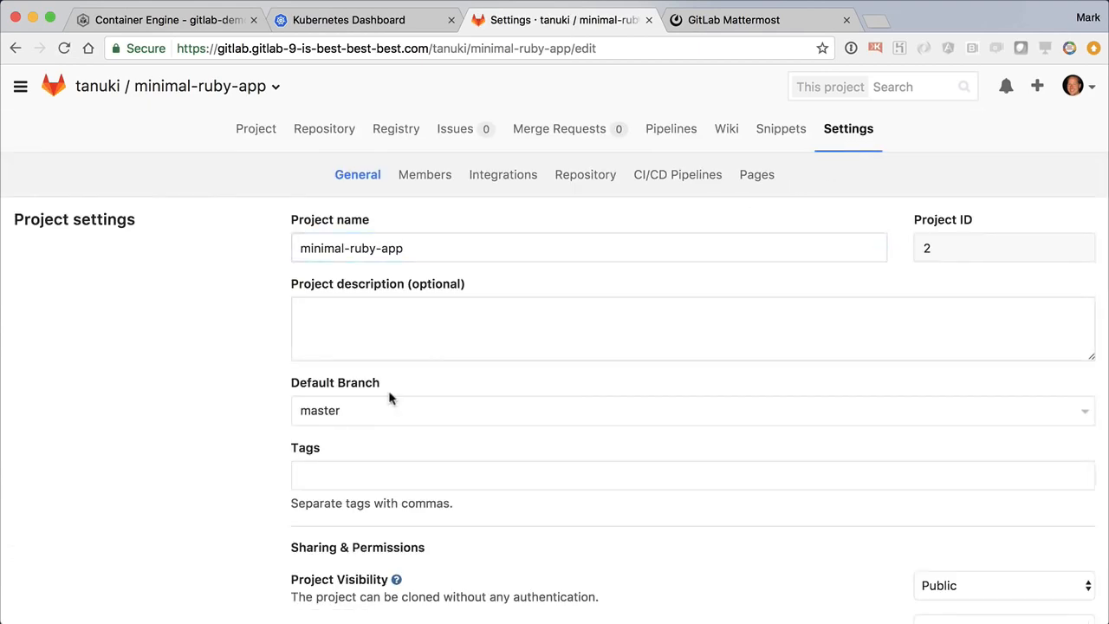
mouse_move(502, 174)
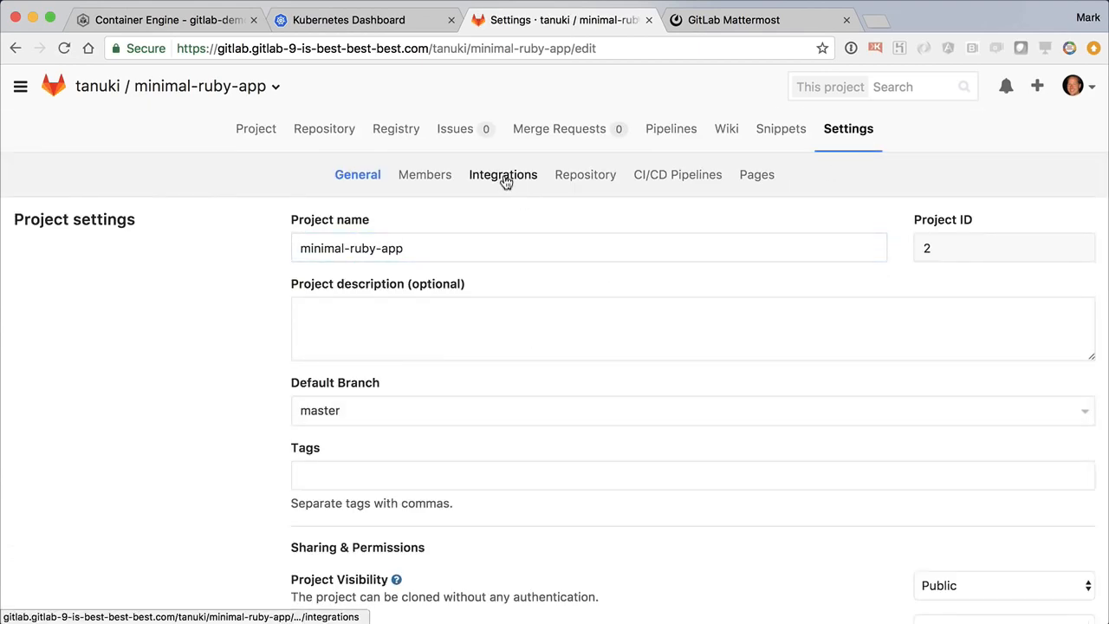
click(502, 175)
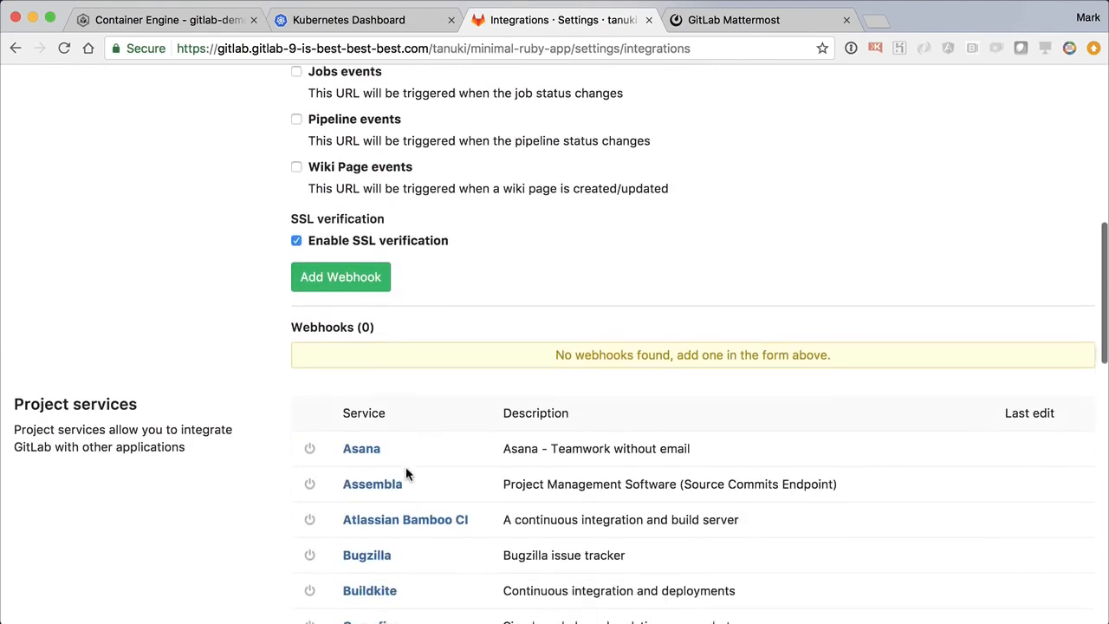
scroll(down, 3)
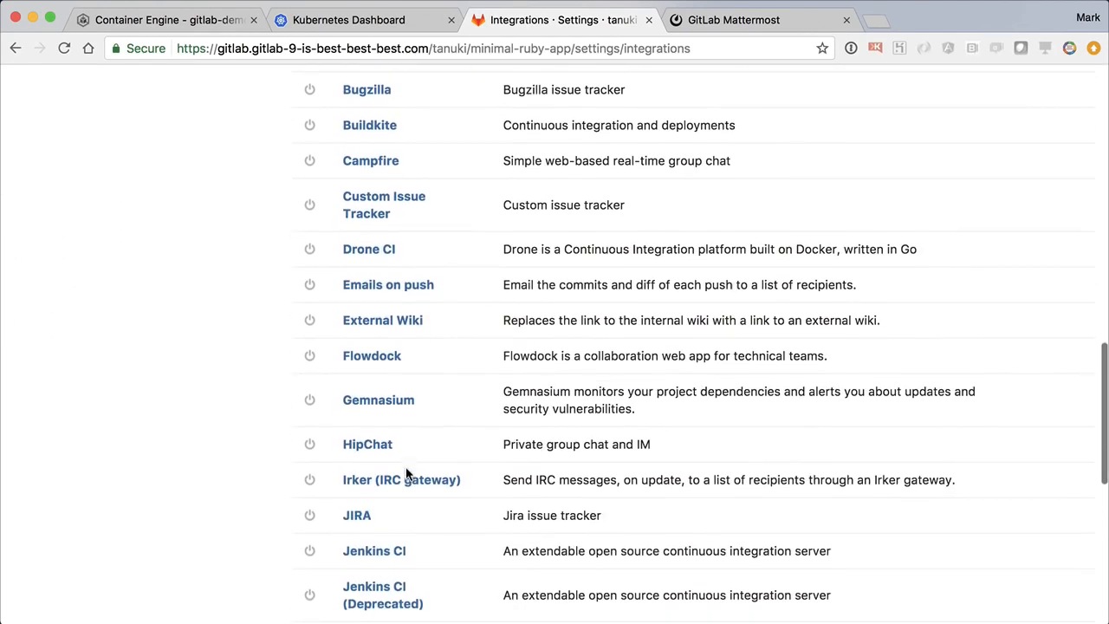
scroll(down, 3)
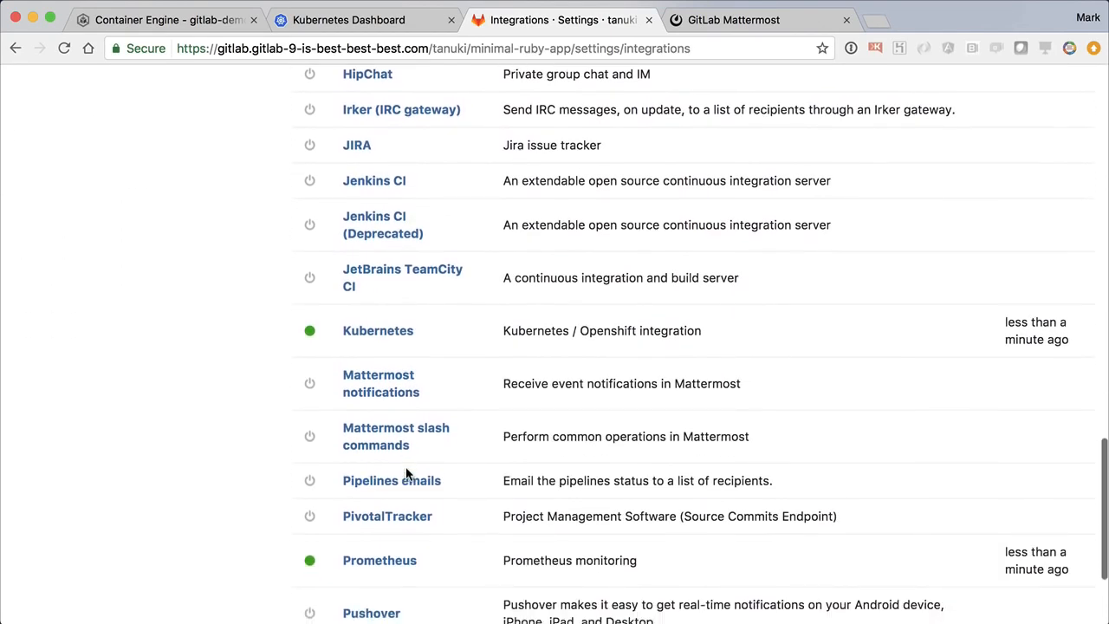
click(396, 435)
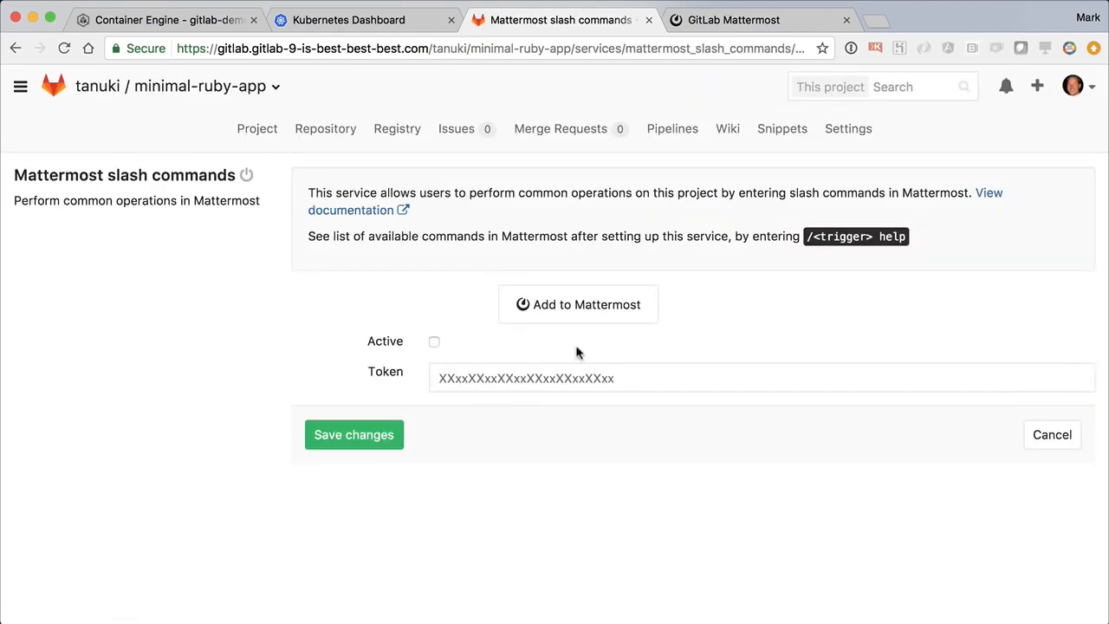
click(577, 304)
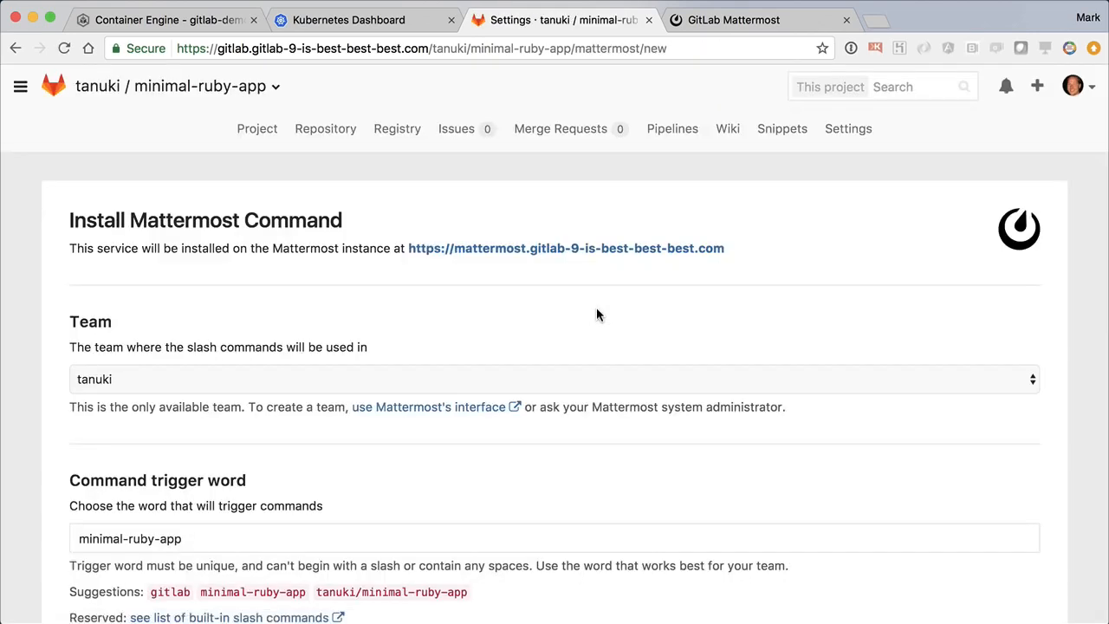
scroll(down, 3)
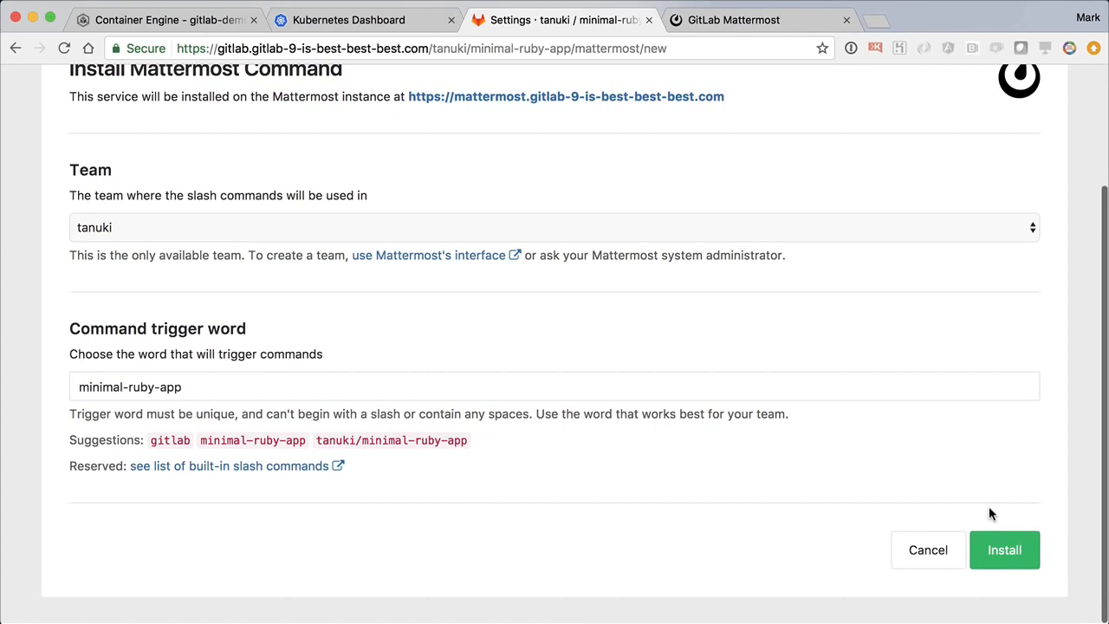
click(1004, 549)
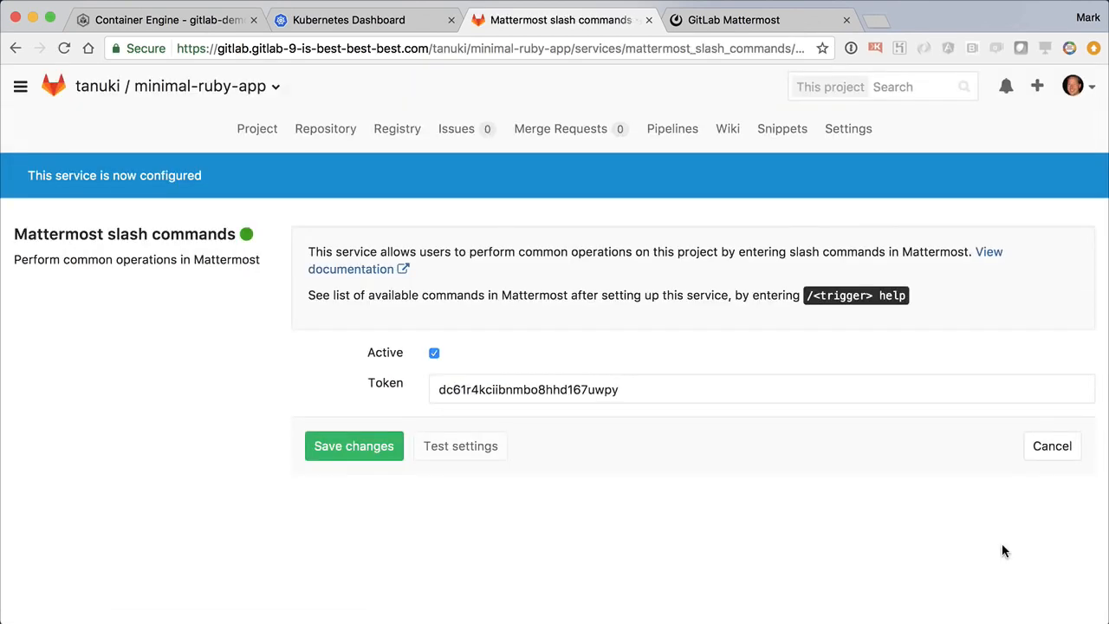
click(256, 128)
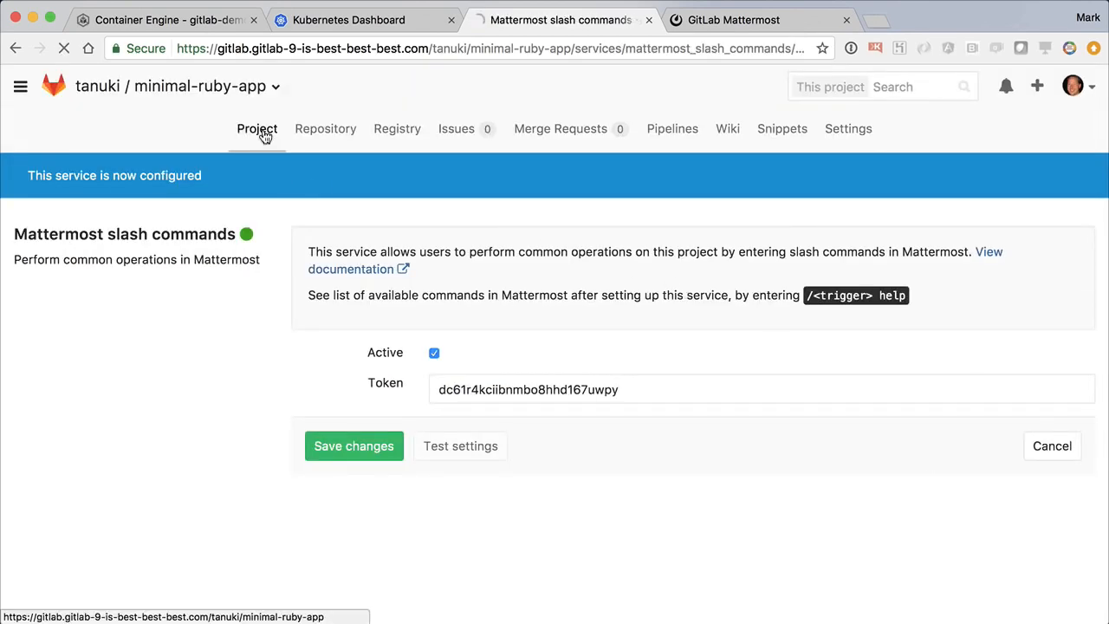
Commit a Kubernetes-template .gitlab-ci.yml with KUBE_DOMAIN gitlab-9-is-best-best-best.com to master.
click(257, 129)
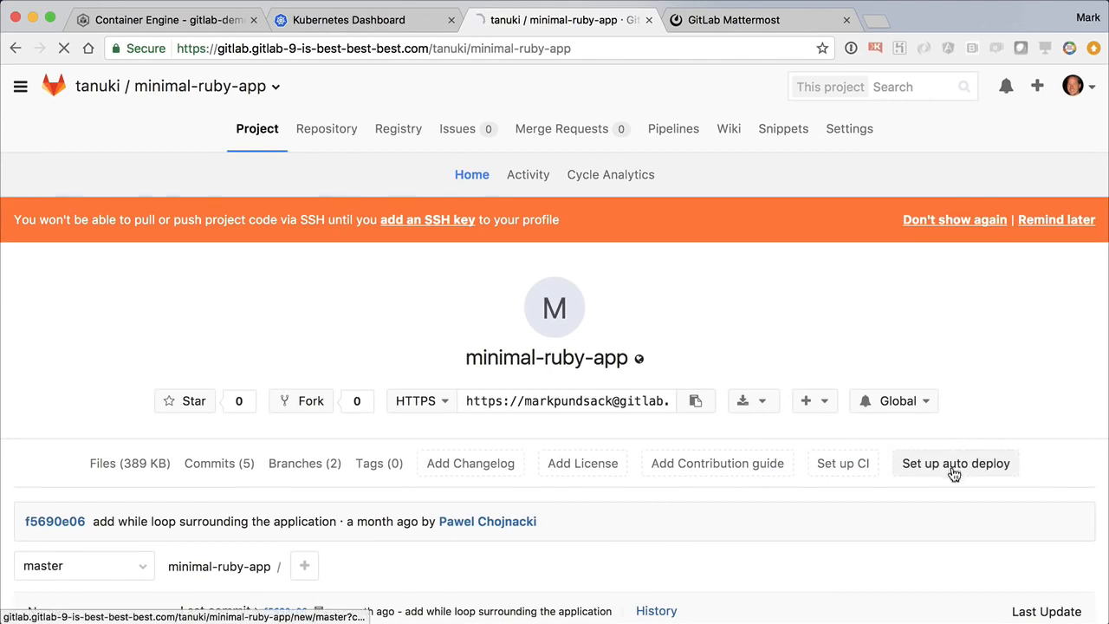
click(955, 463)
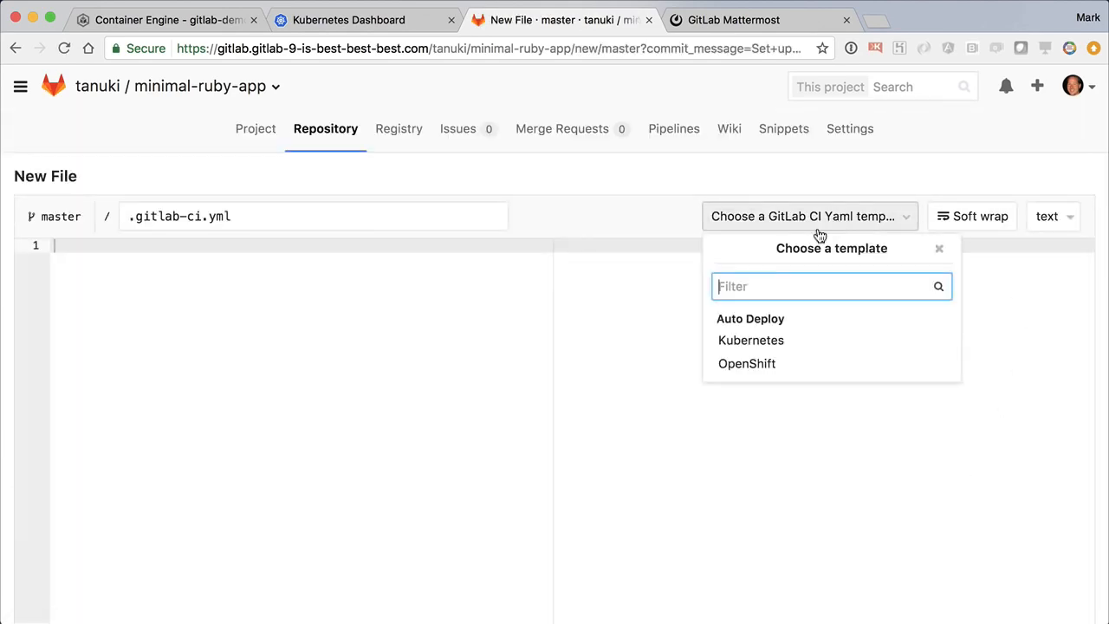
click(750, 339)
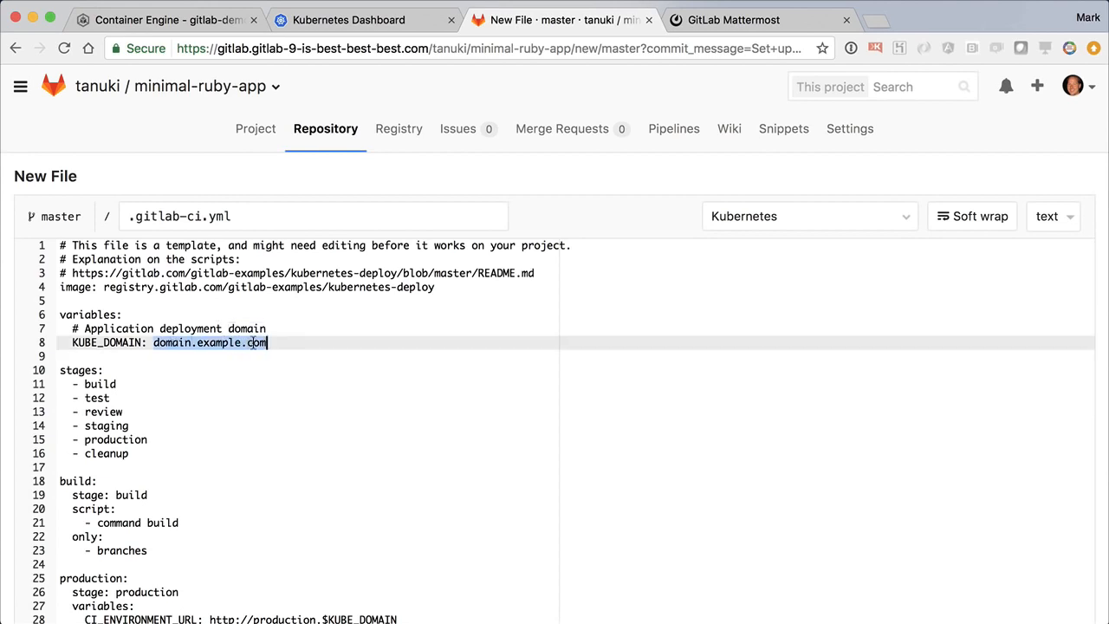
text(gitlab)
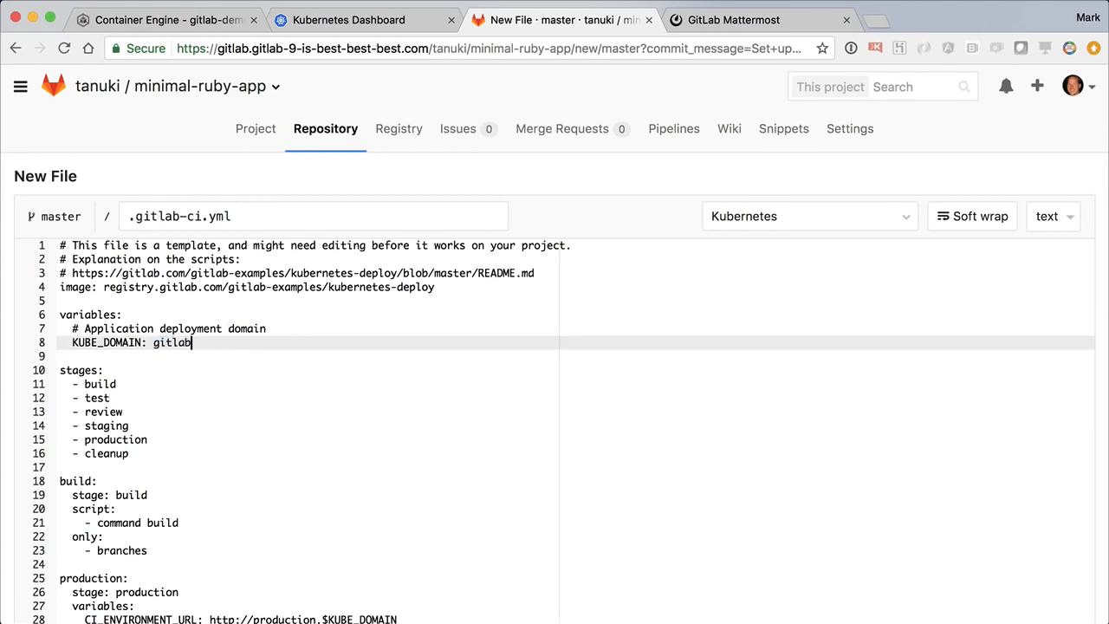
text(-9-is-best-best-best.com)
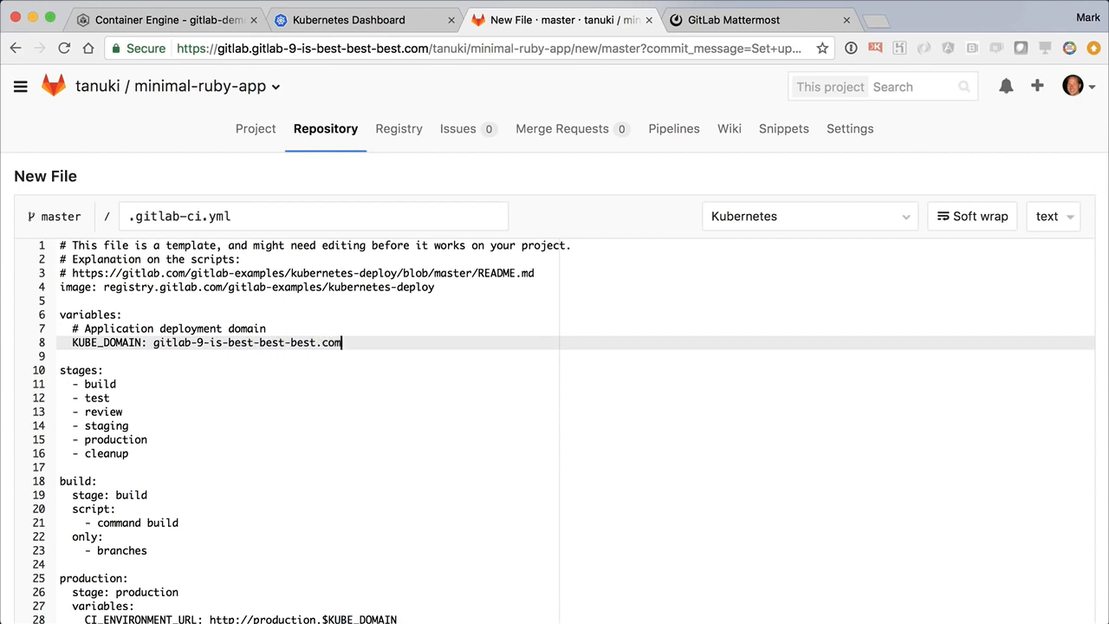
mouse_move(7, 415)
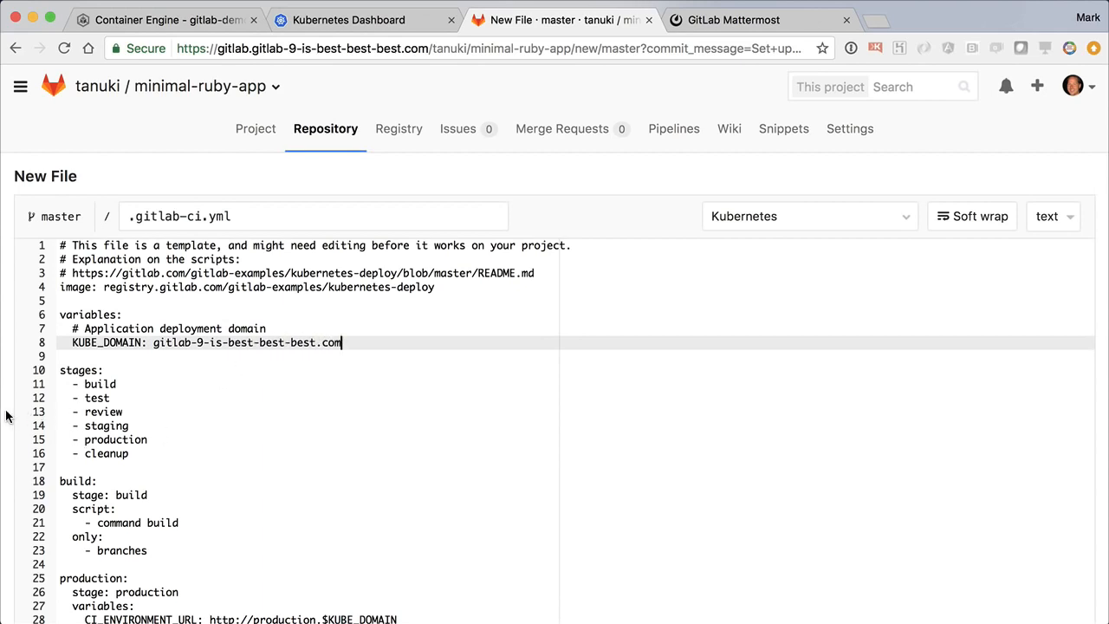
scroll(down, 3)
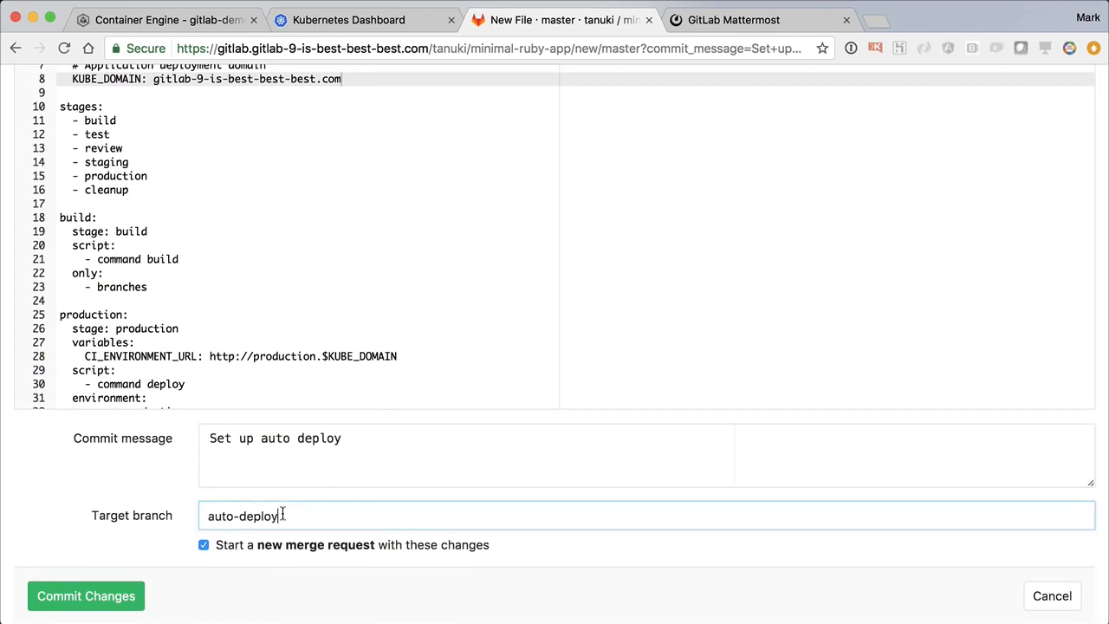
text(master)
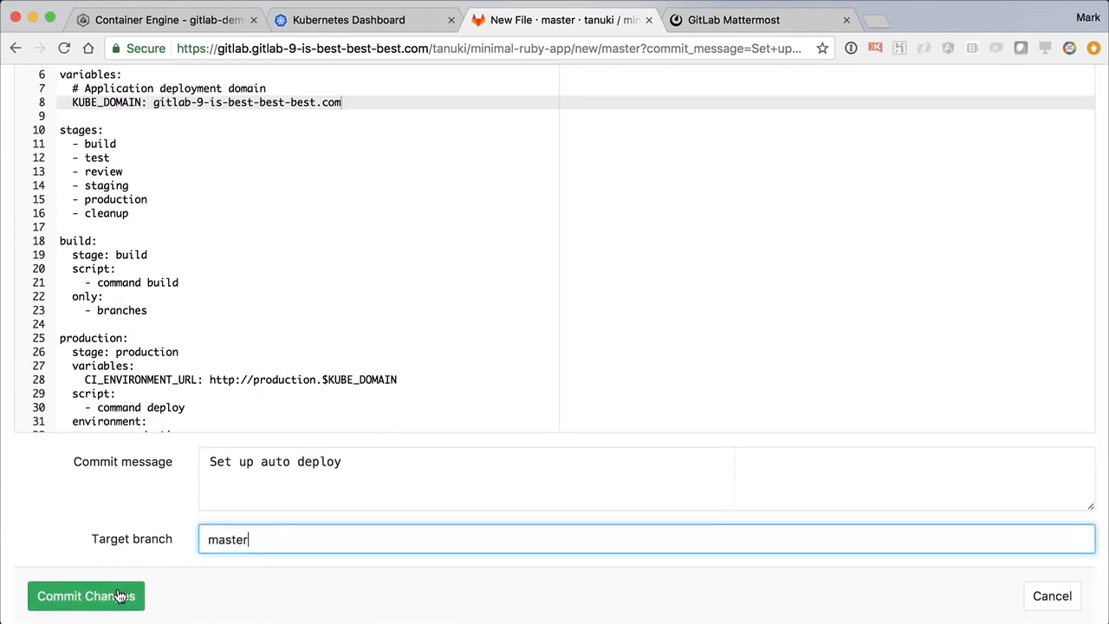
click(84, 595)
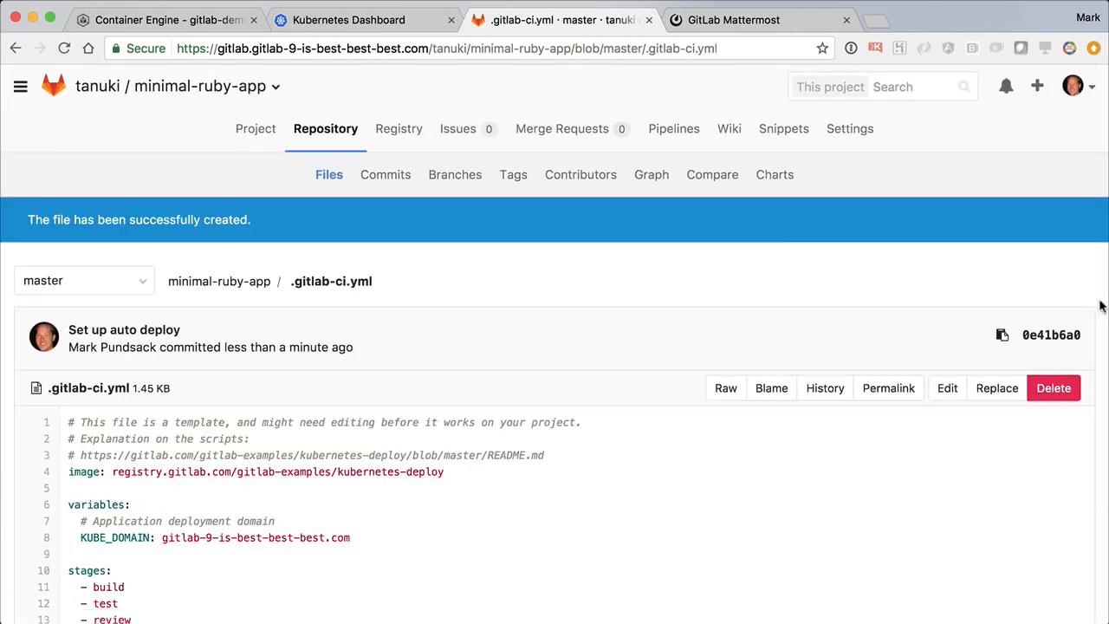
Sign in to the Mattermost team chat using GitLab.
click(733, 19)
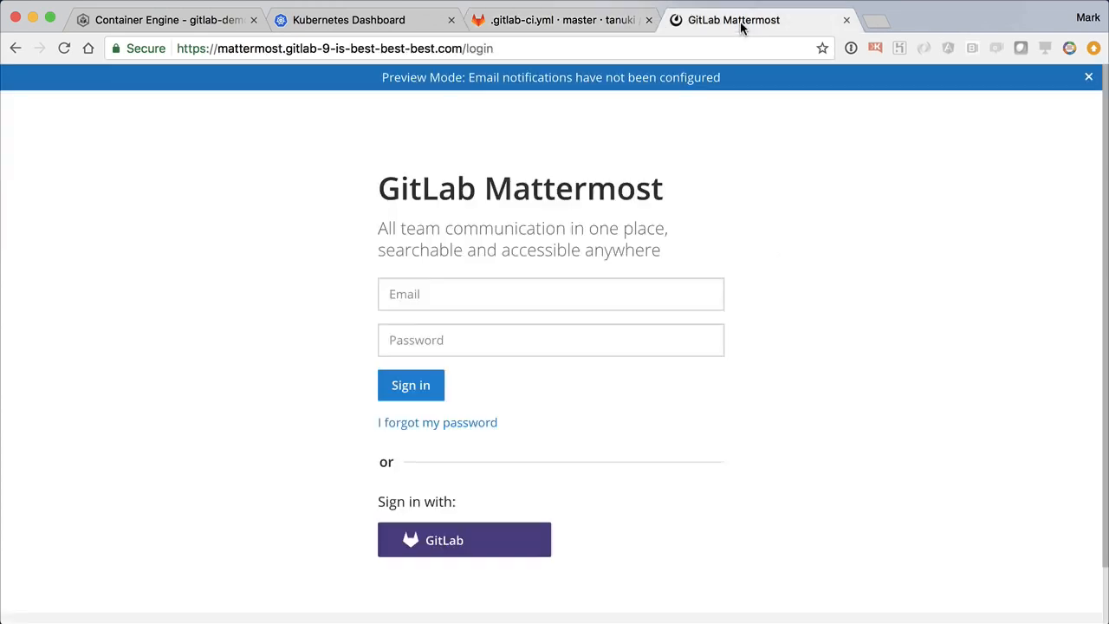
click(464, 539)
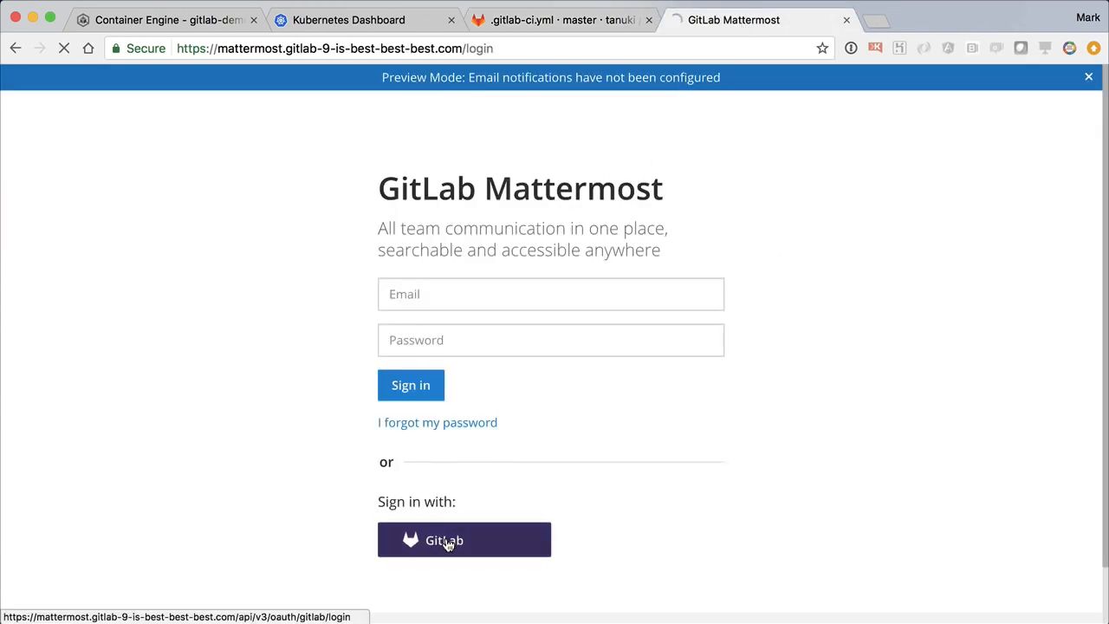
click(465, 539)
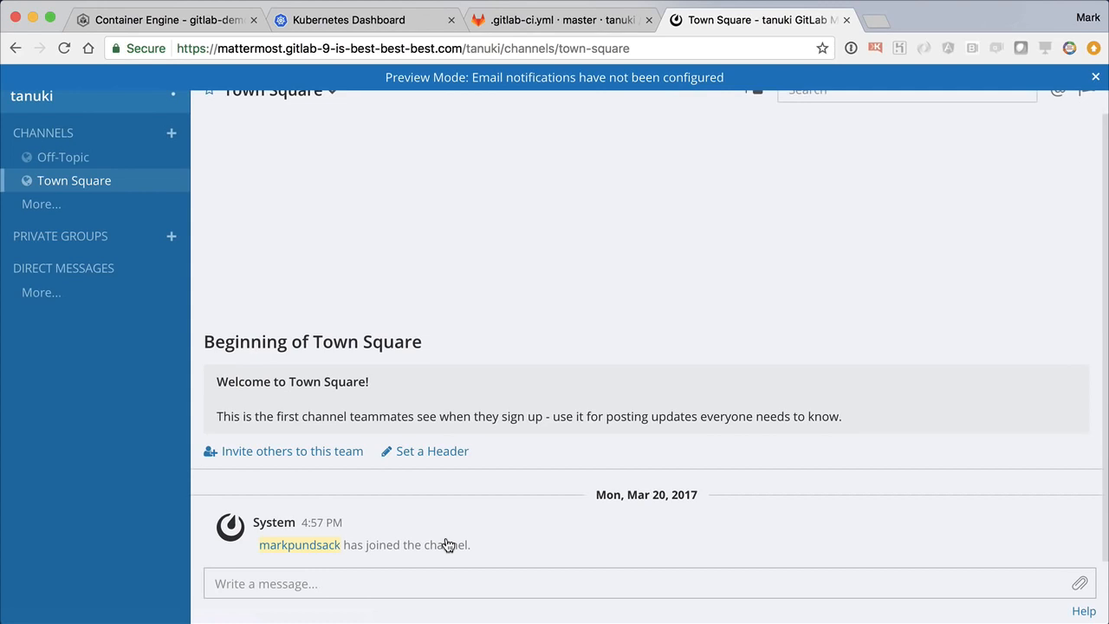
Run /minimal-ruby-app and authorize markpundsack's GitLab account for the chat bot.
text(/min)
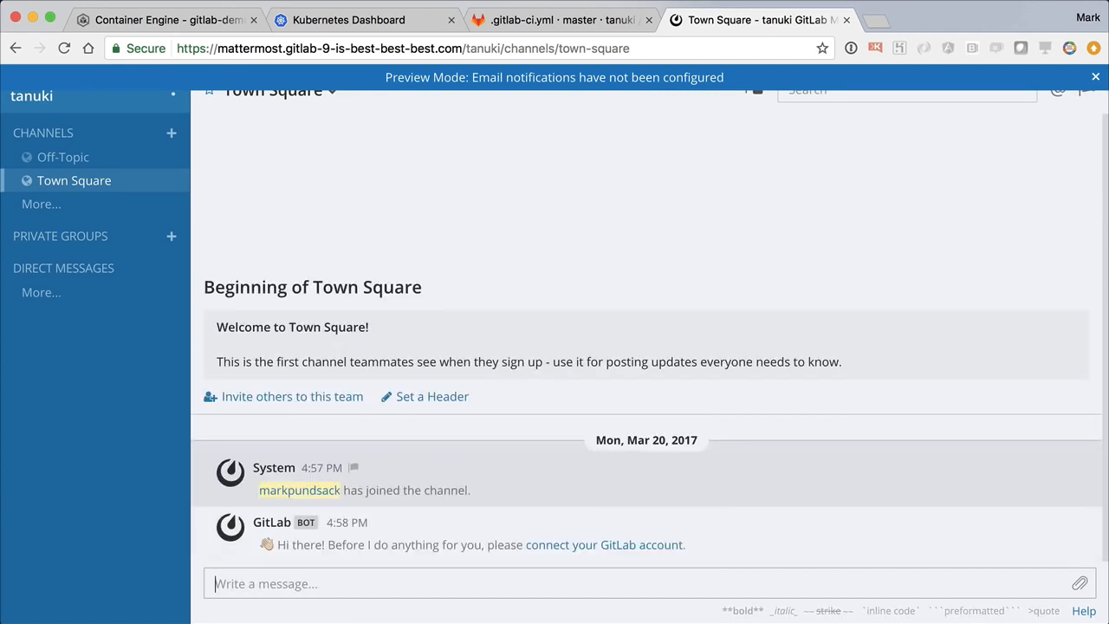
click(603, 544)
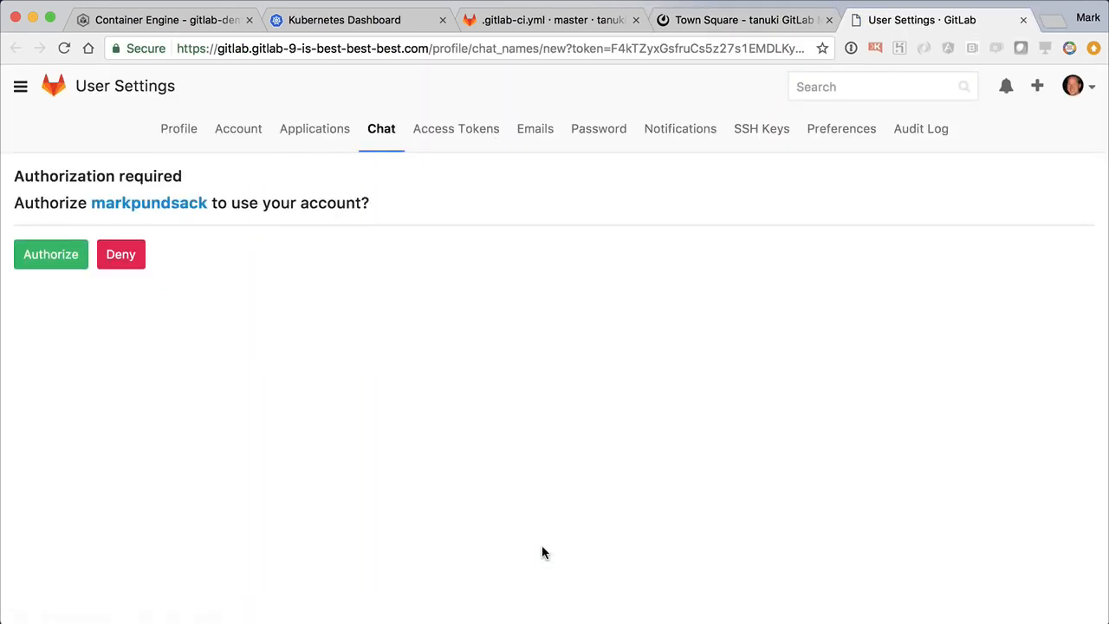
click(50, 254)
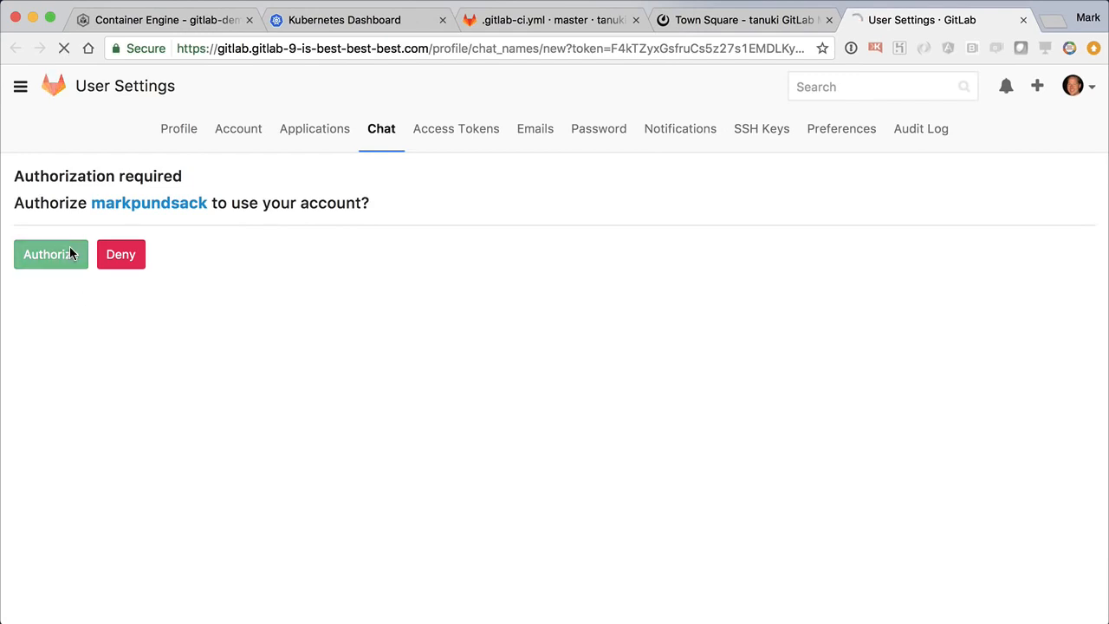
click(45, 254)
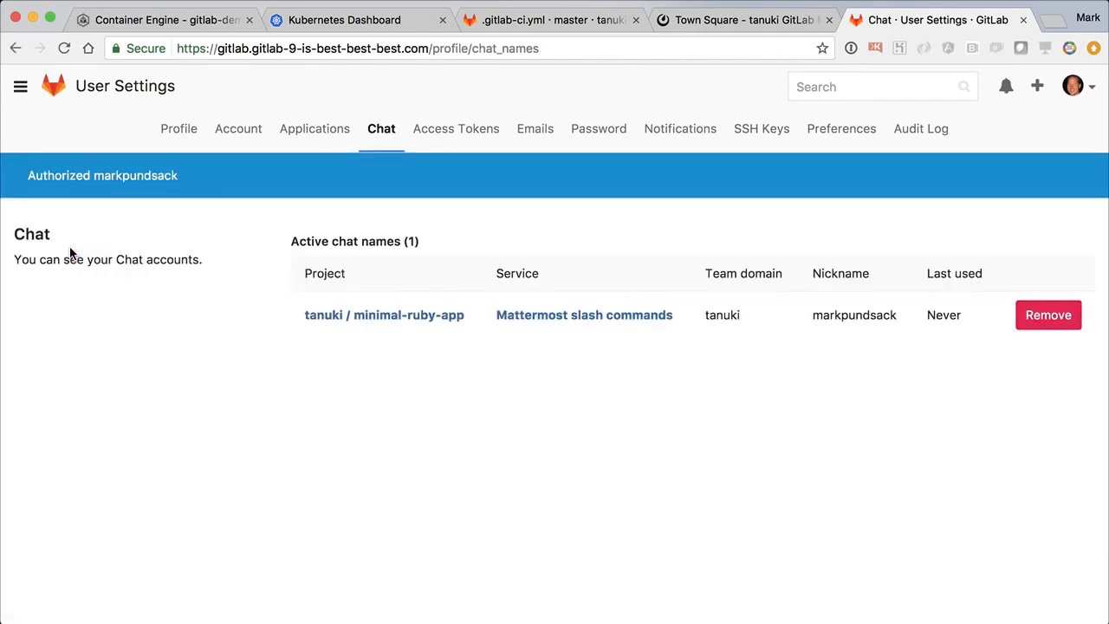
Post /minimal-ruby-app issue new 'Make homepage more descriptive' with description 'Currently Hello World.'.
click(740, 19)
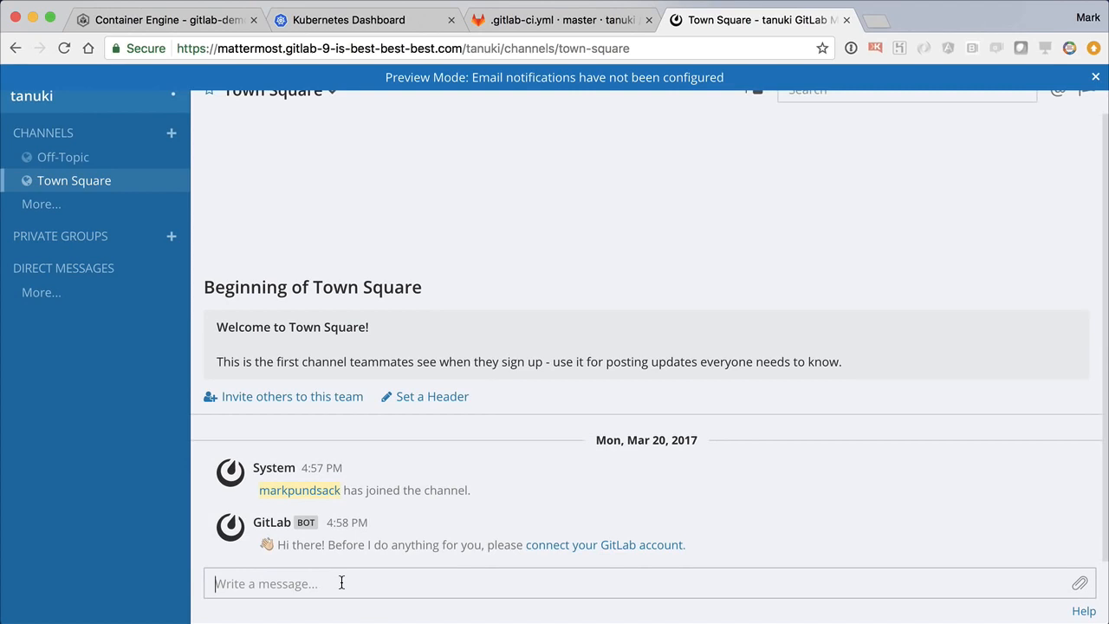
text(/minimal-ruby-app h)
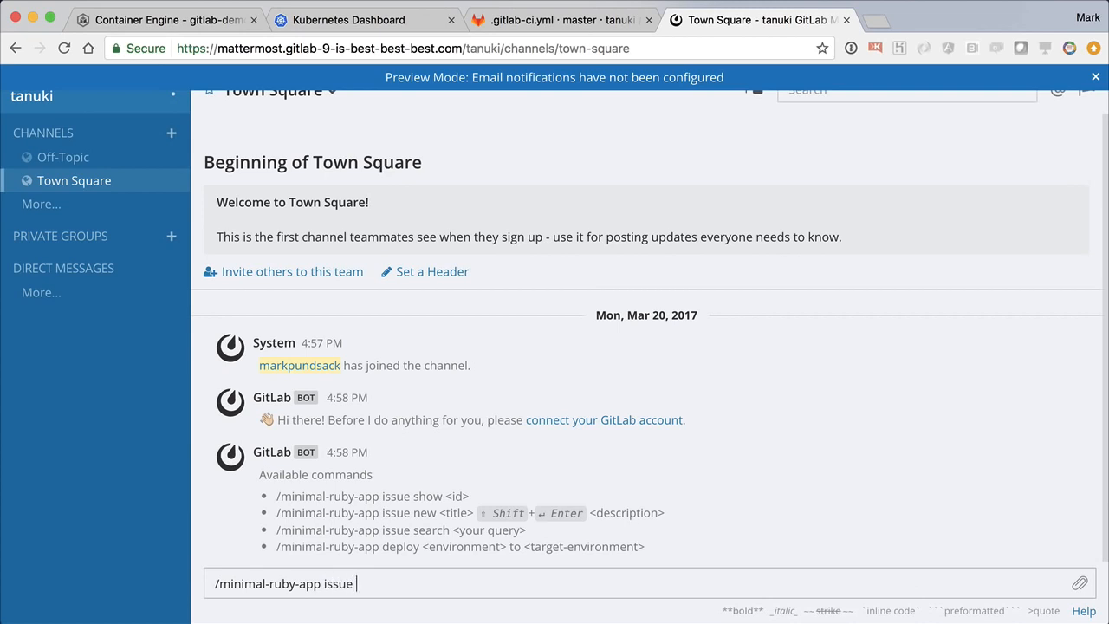
text(new Make)
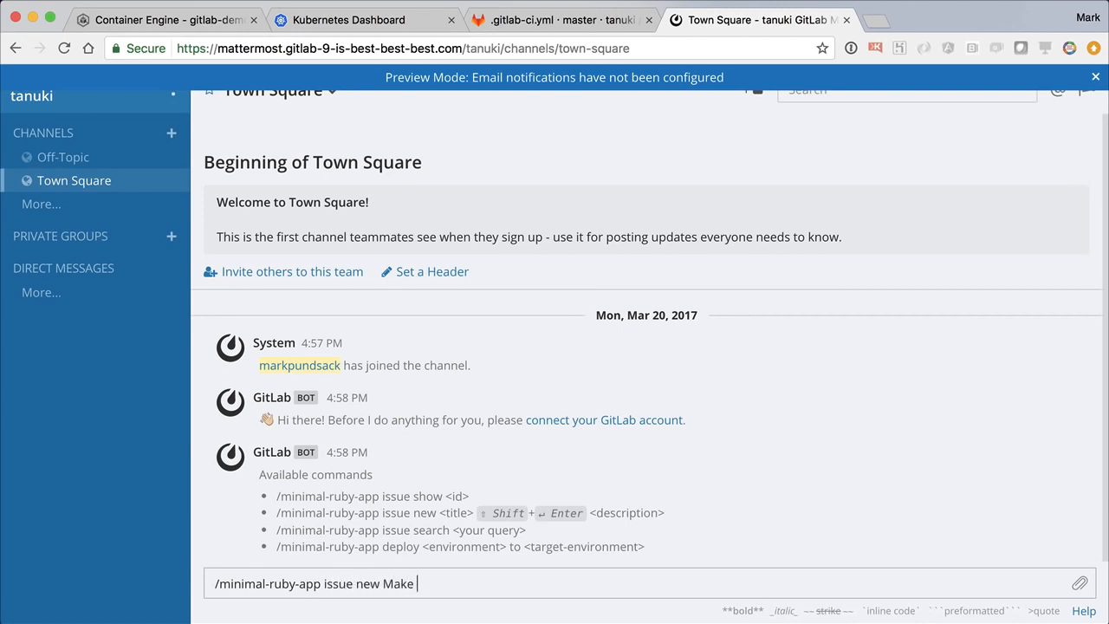
text(homepage more descriptive)
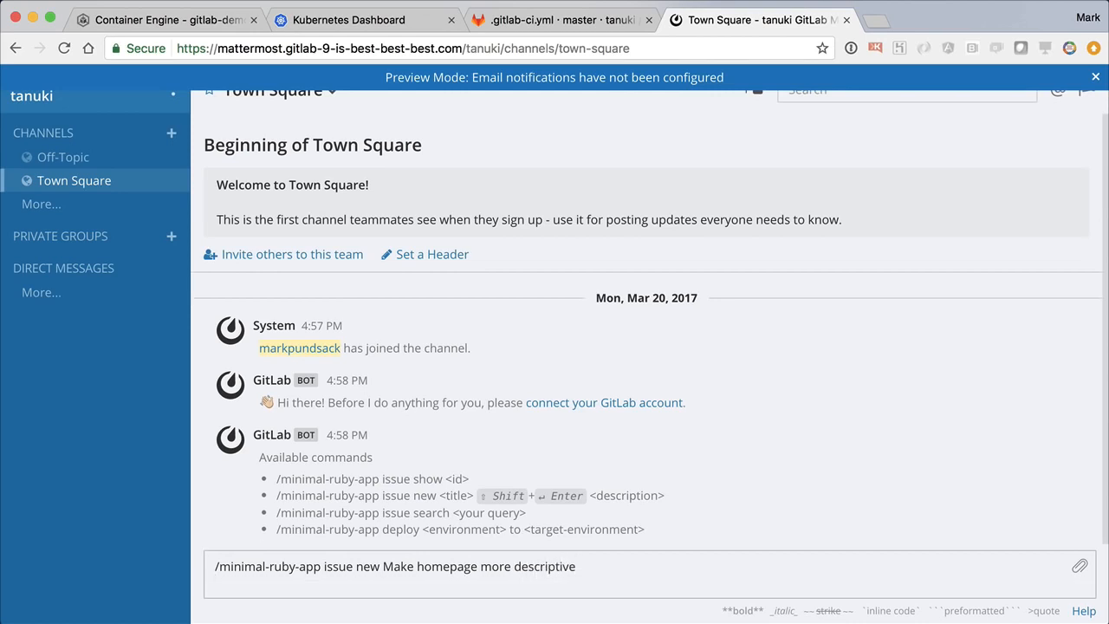
text(Currently is is just)
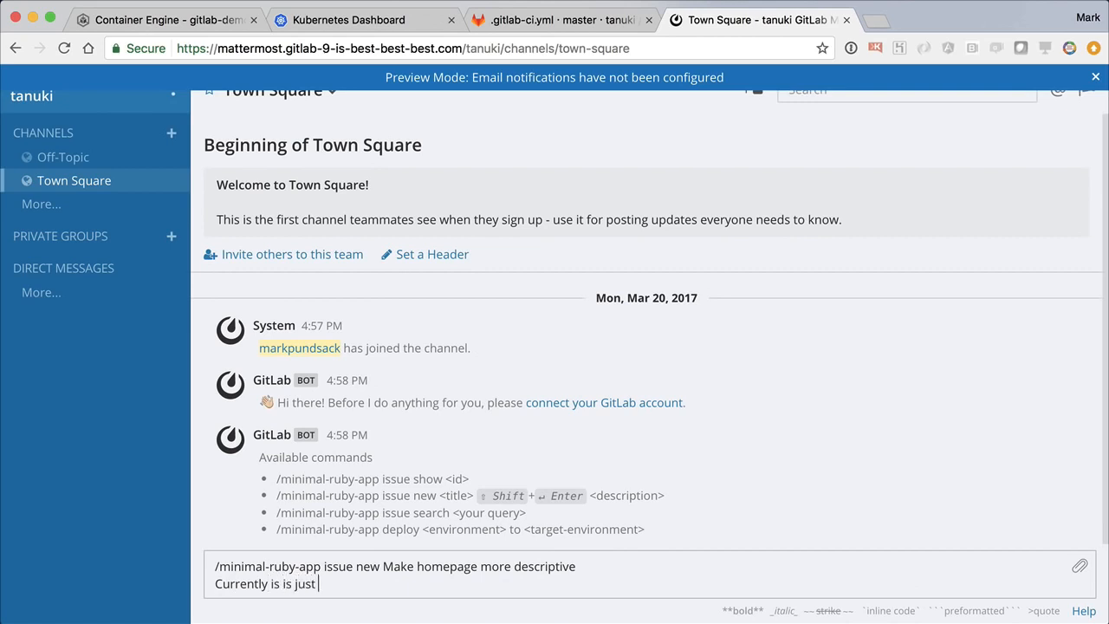
text(Hello World.)
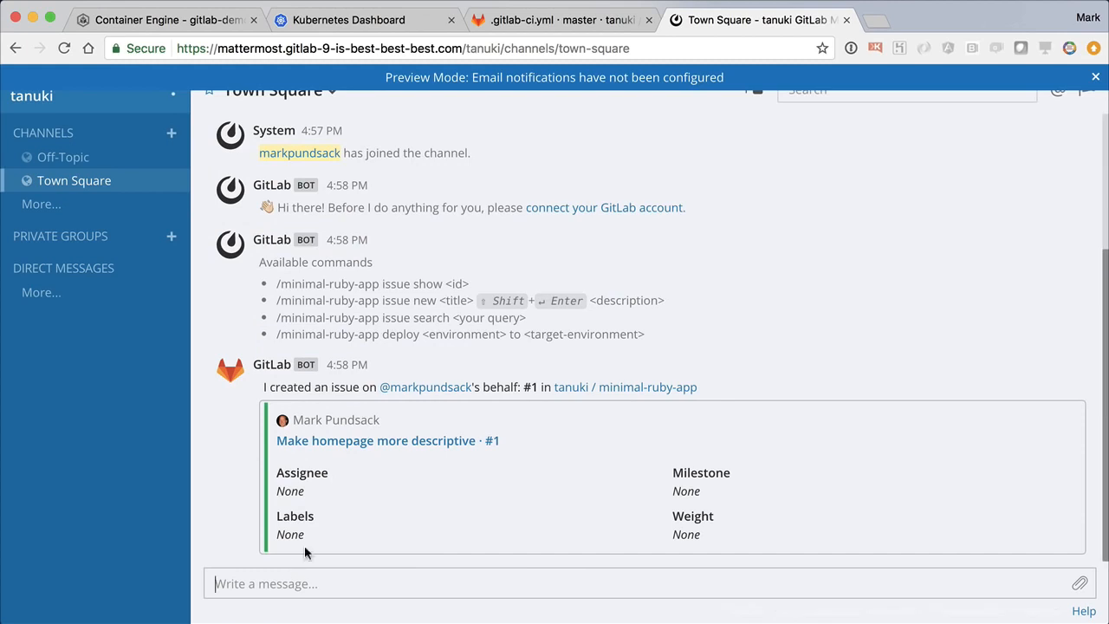
Add the default board lists and place issue #1 on the minimal-ruby-app board.
click(387, 440)
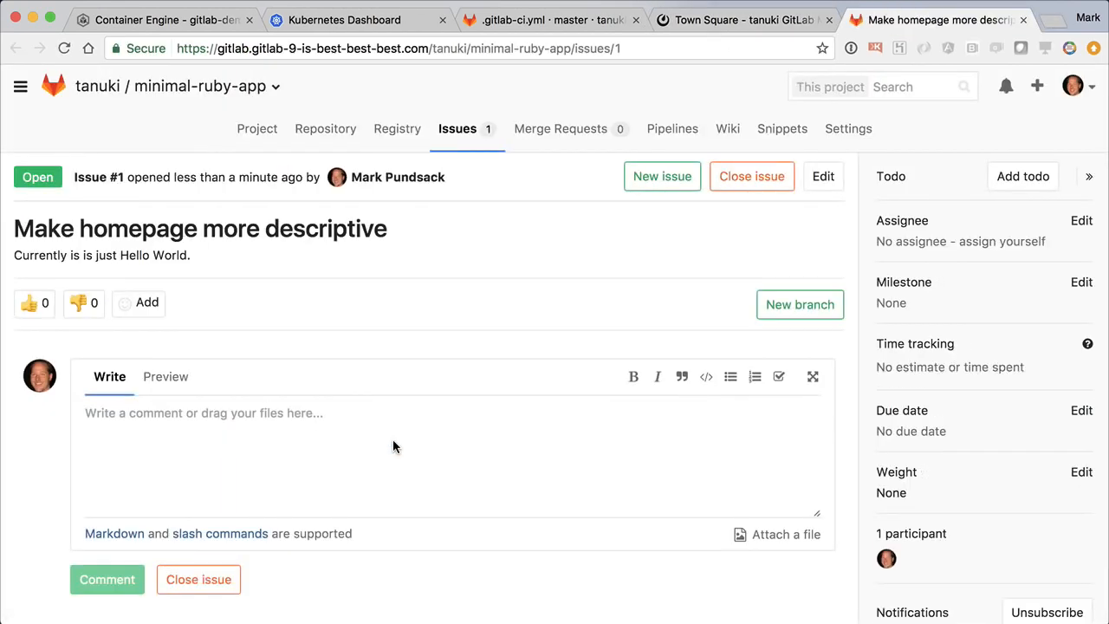
click(457, 128)
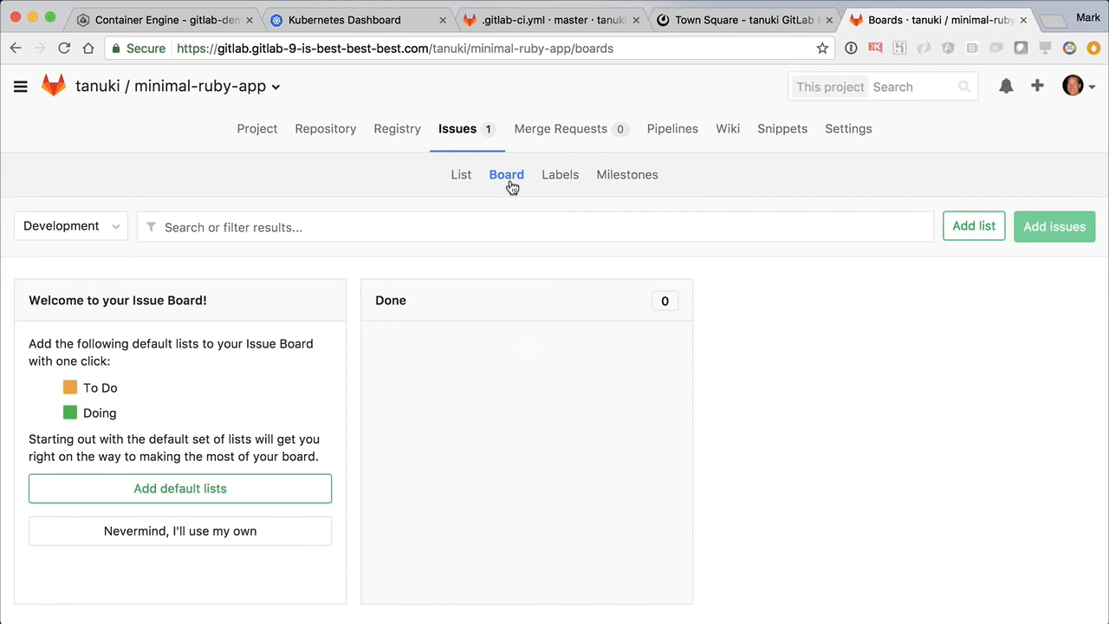
mouse_move(569, 234)
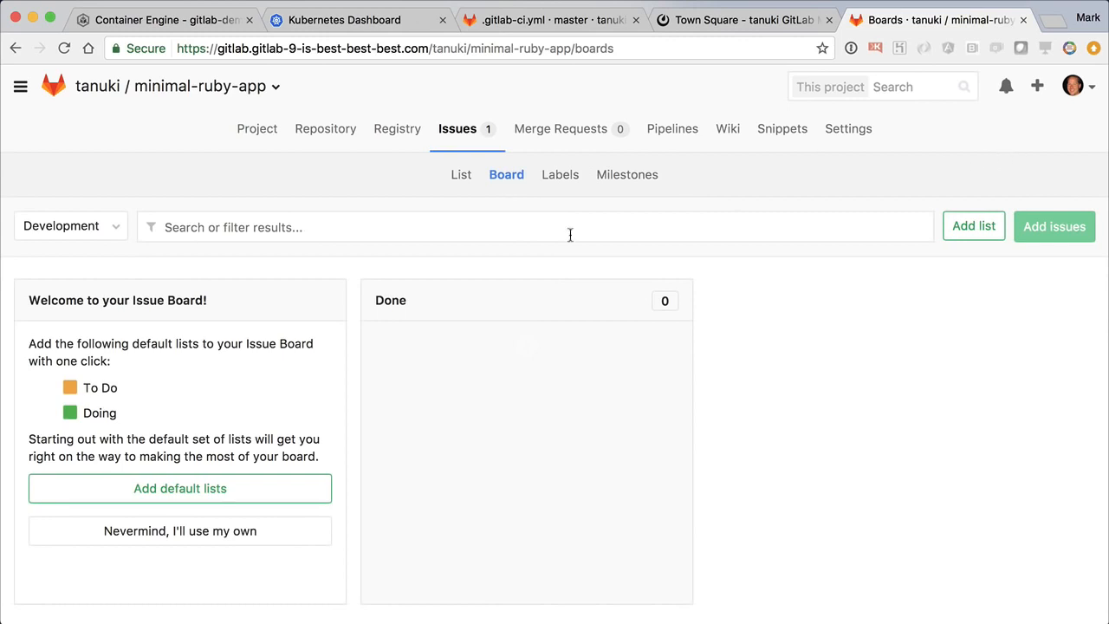
click(179, 488)
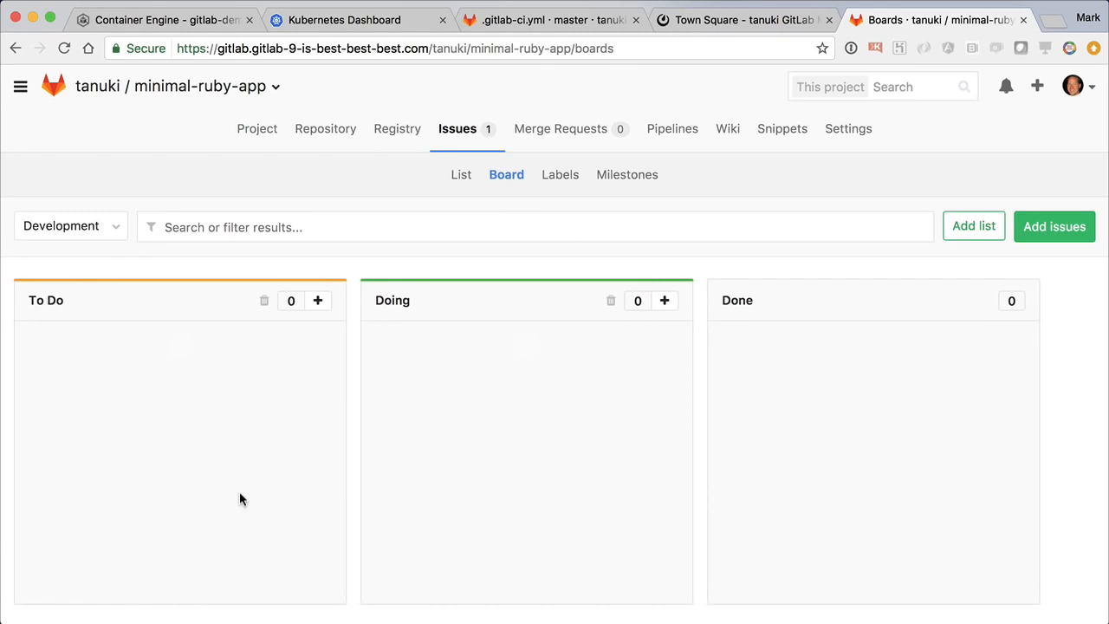
click(1053, 226)
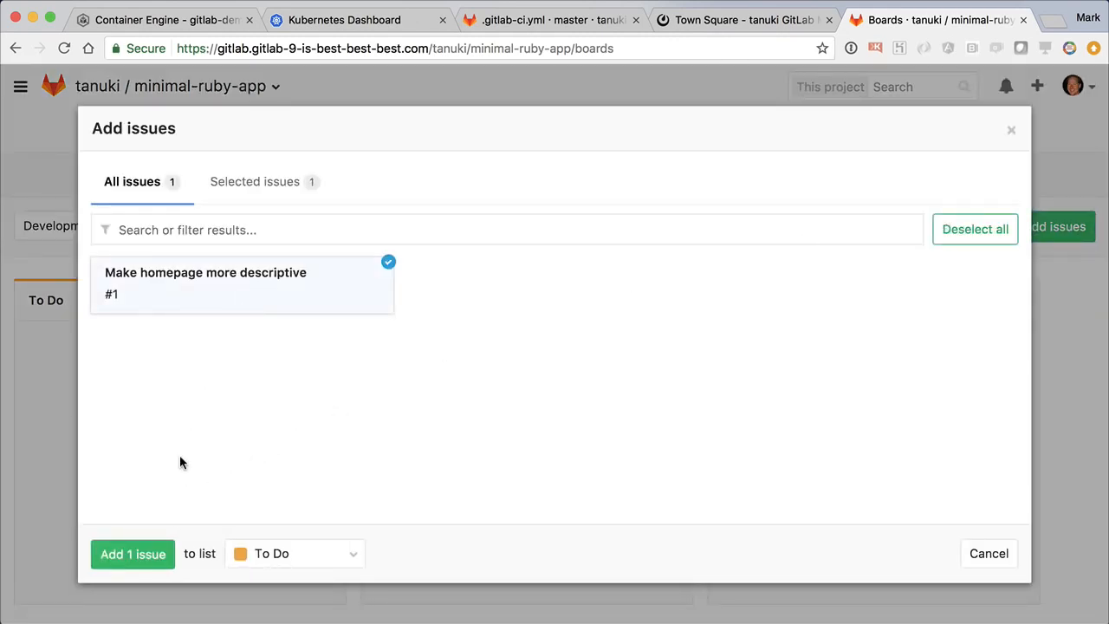
click(132, 553)
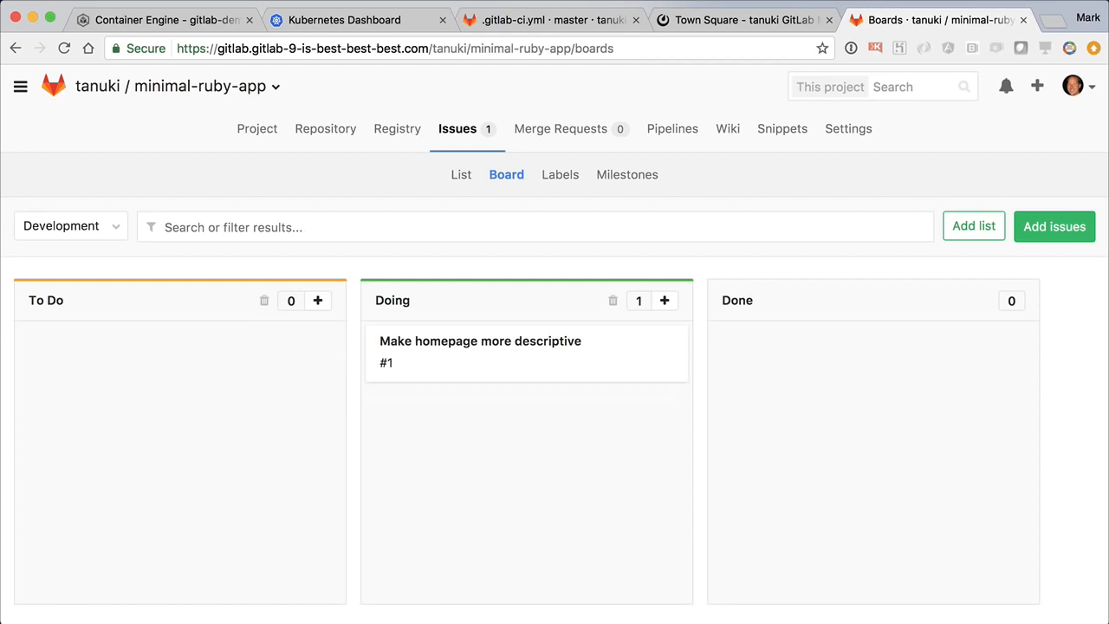
mouse_move(718, 251)
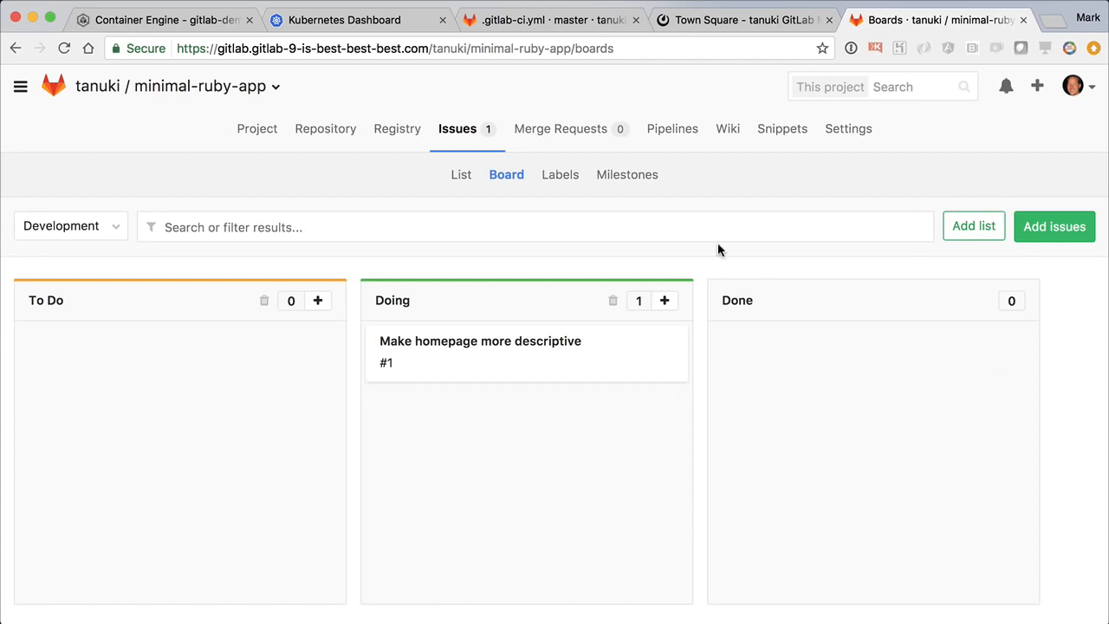
Open a web terminal into the staging environment from the Environments page.
click(672, 128)
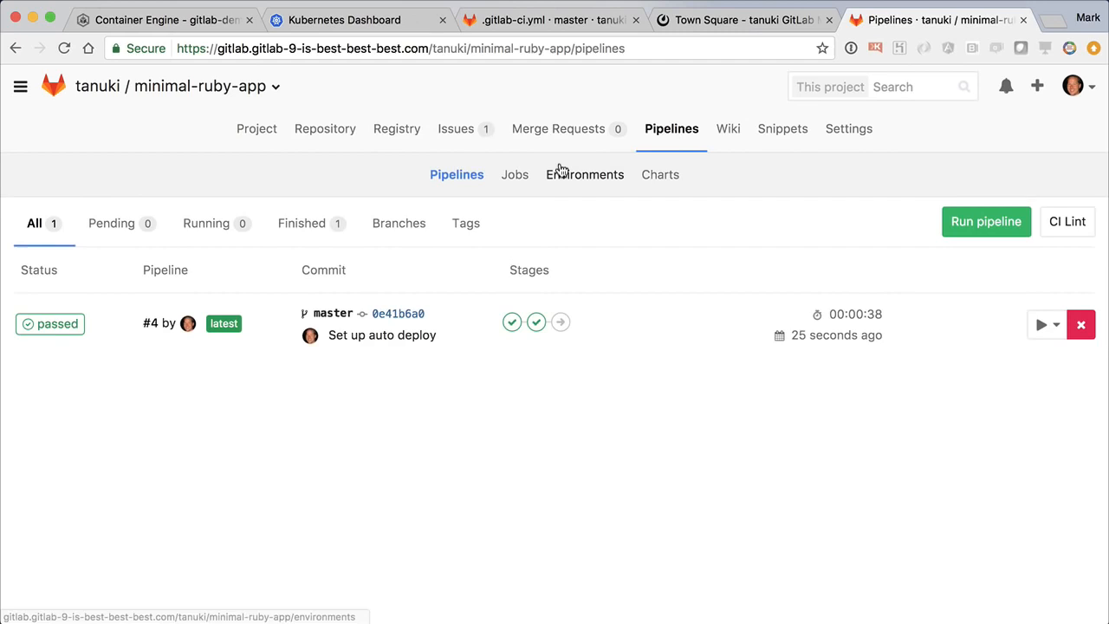
click(584, 174)
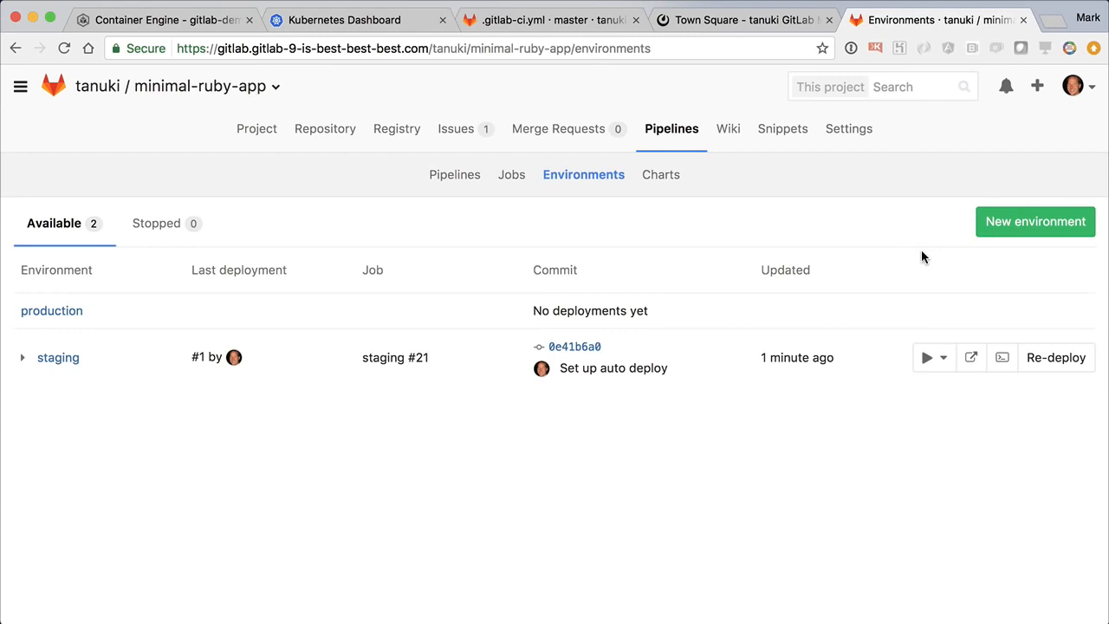
click(1001, 357)
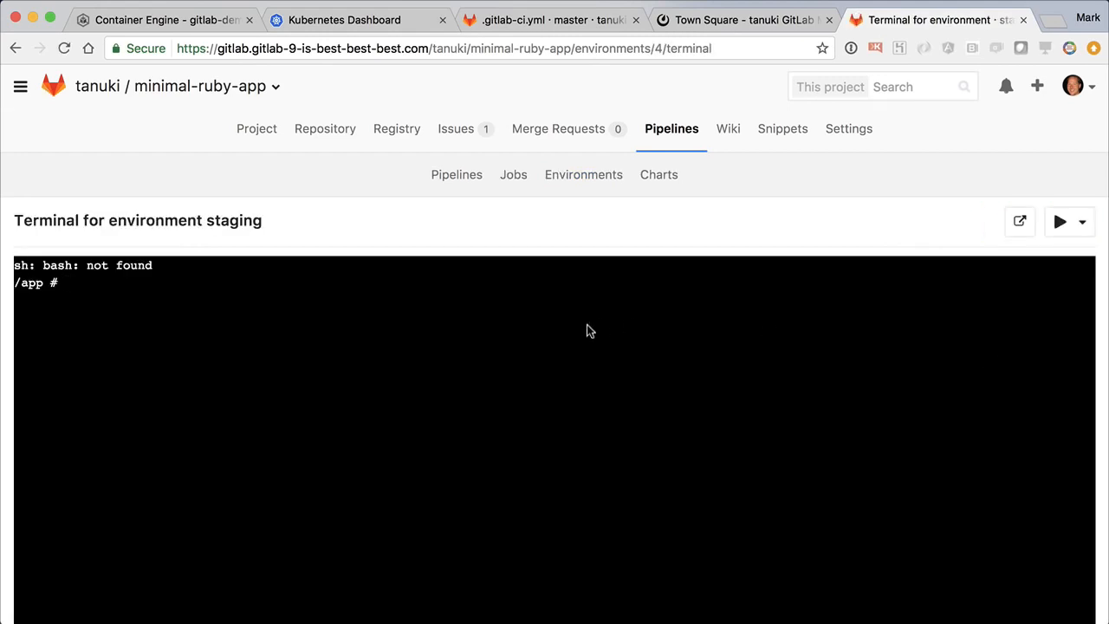
List files, open server.rb in vi, then run killall ruby to restart the container.
text(ls)
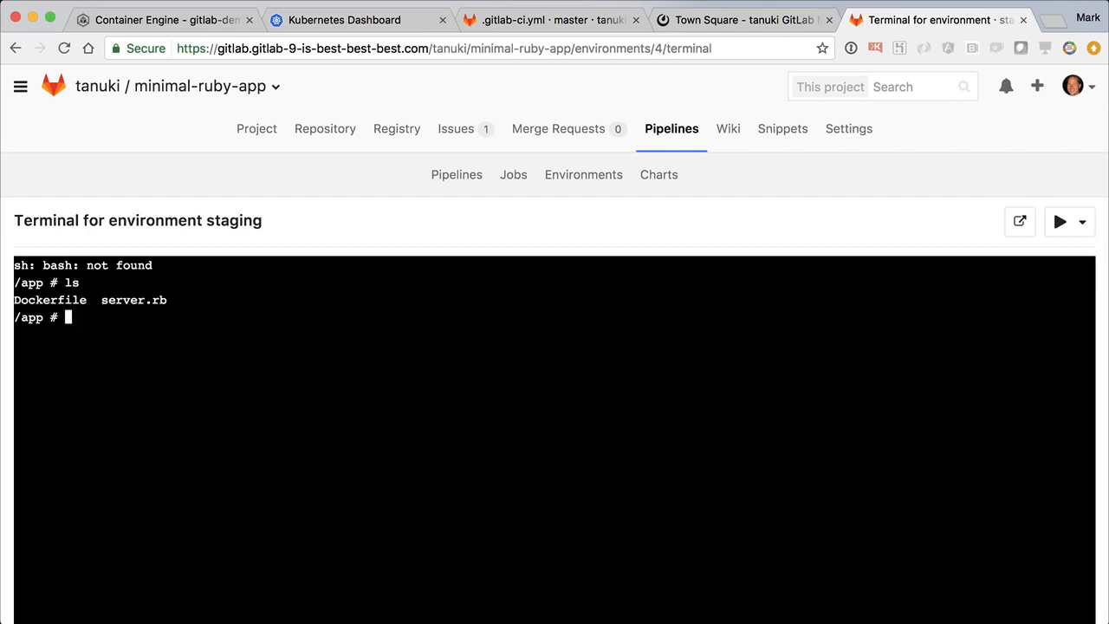
text(vi server.rb)
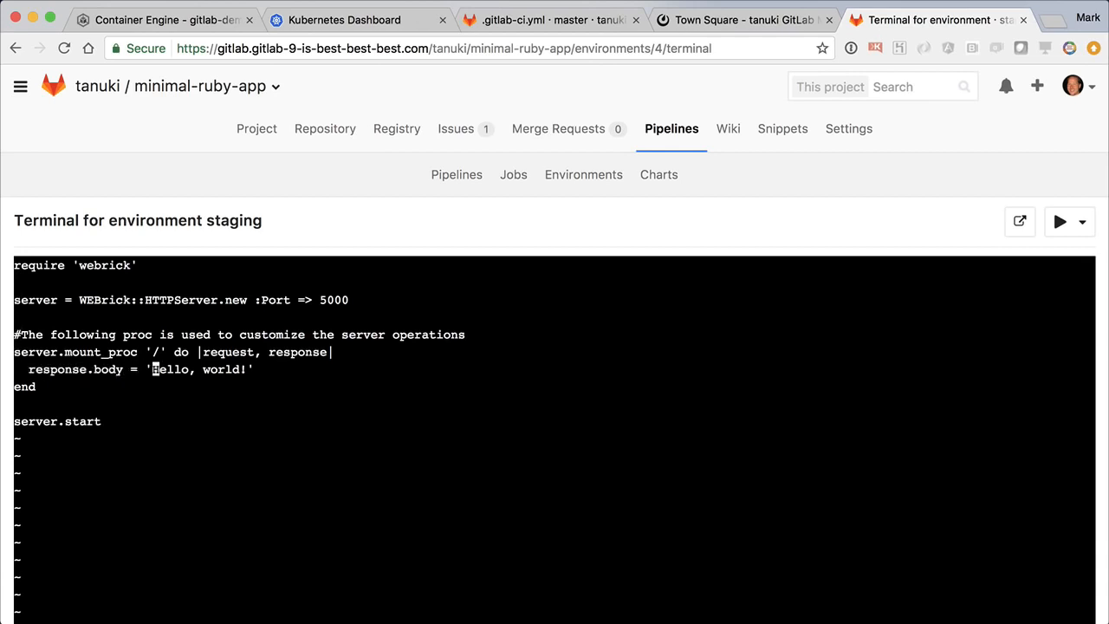
text(Updat)
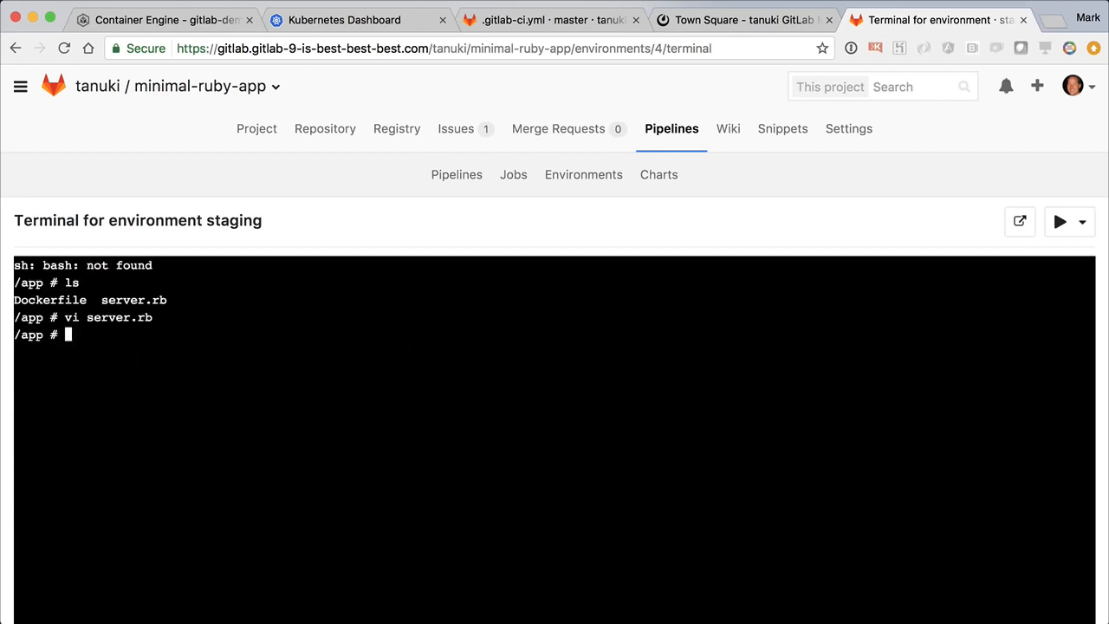
text(killall)
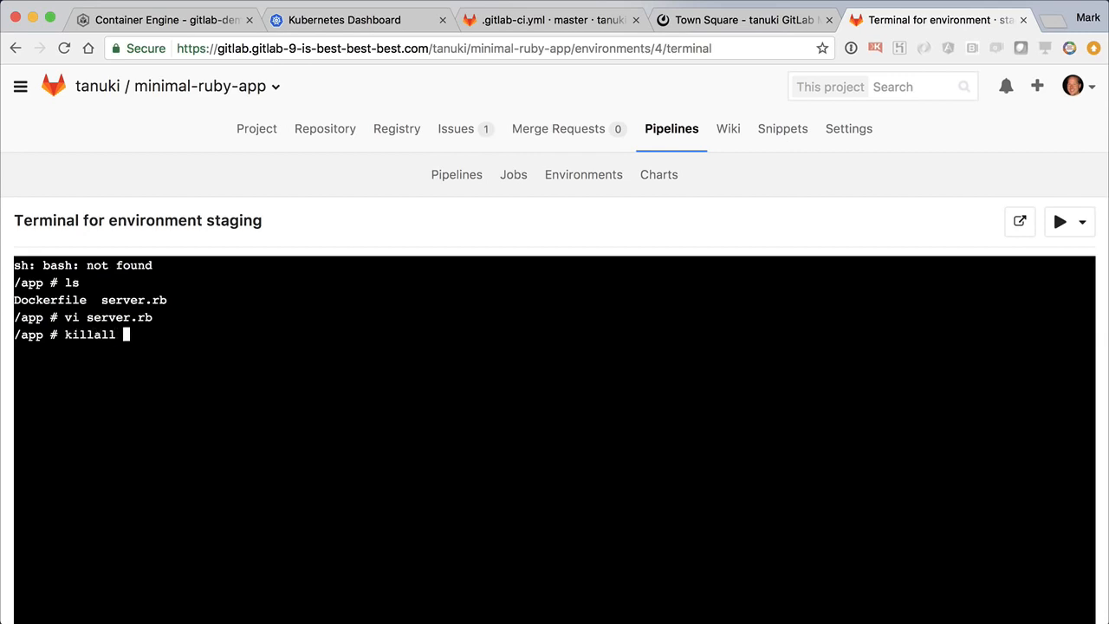
text(ruby)
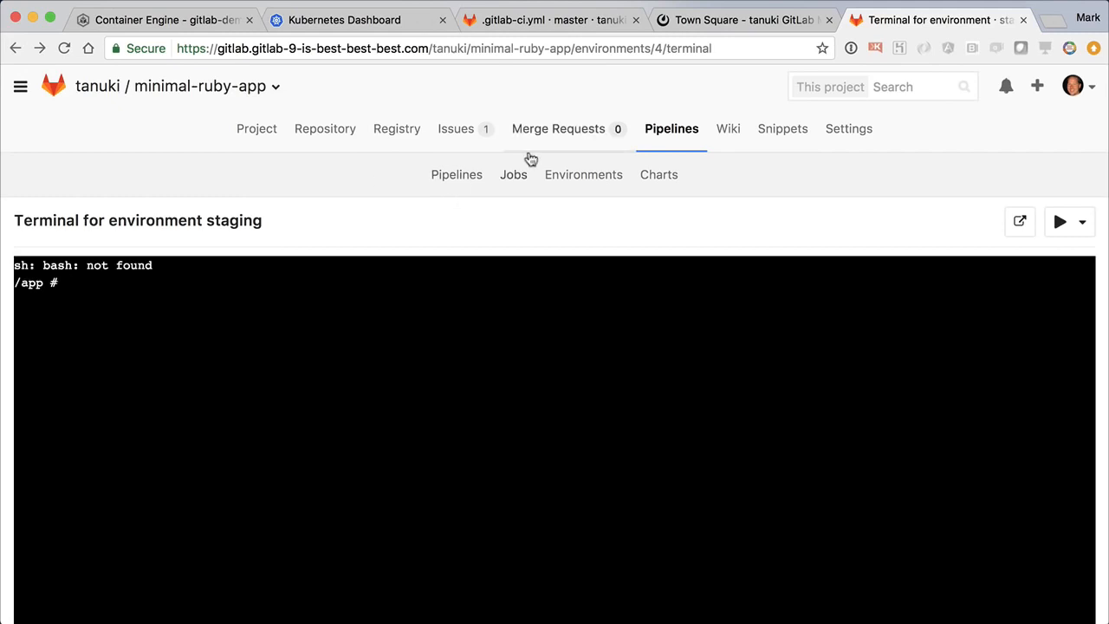
Change server.rb's response to 'Updated Hello, world!' and commit it to branch 1-homepage.
click(325, 128)
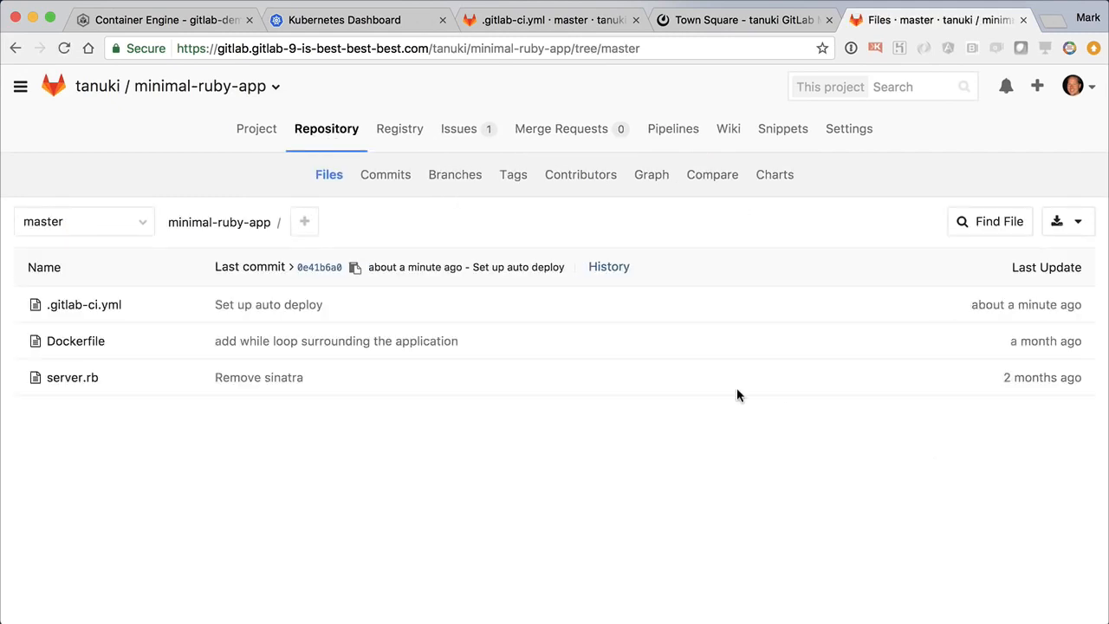
mouse_move(245, 304)
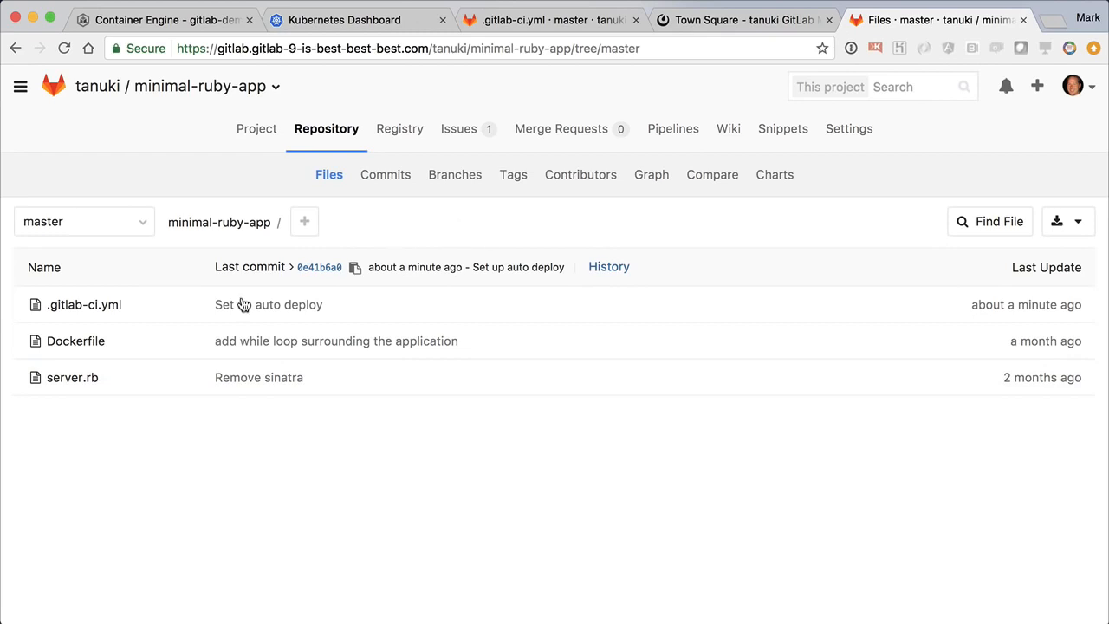
click(72, 377)
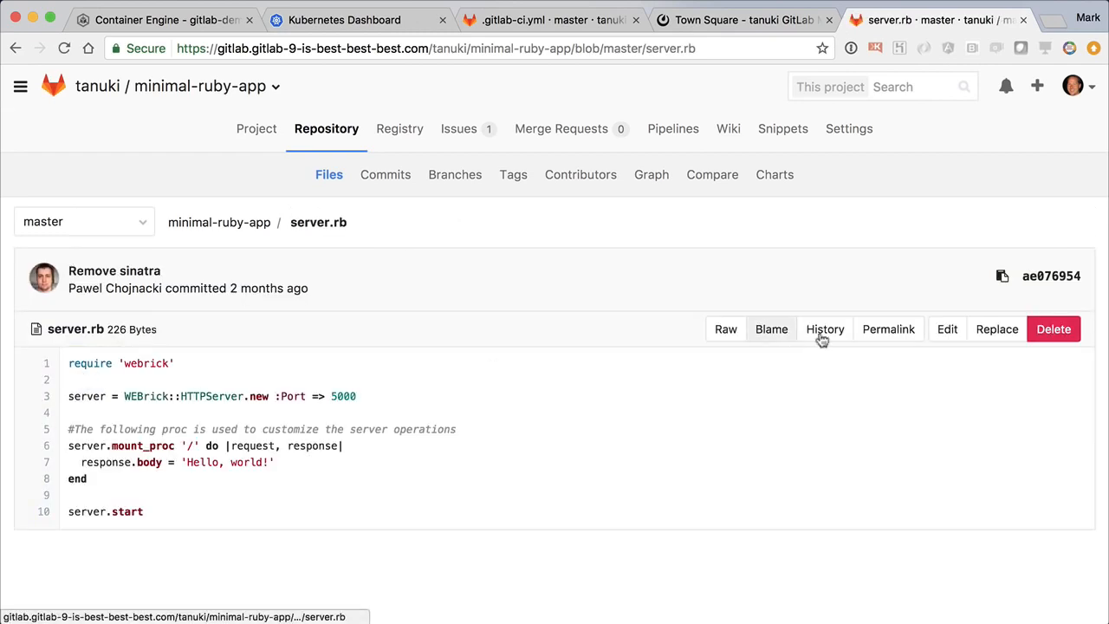
click(947, 328)
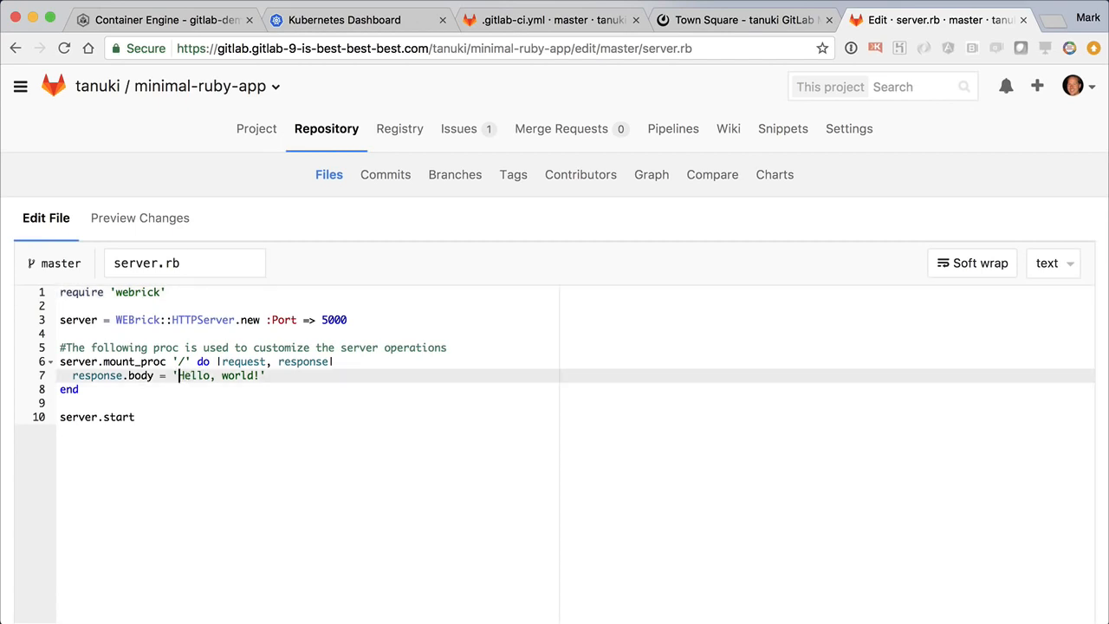
text(Updated)
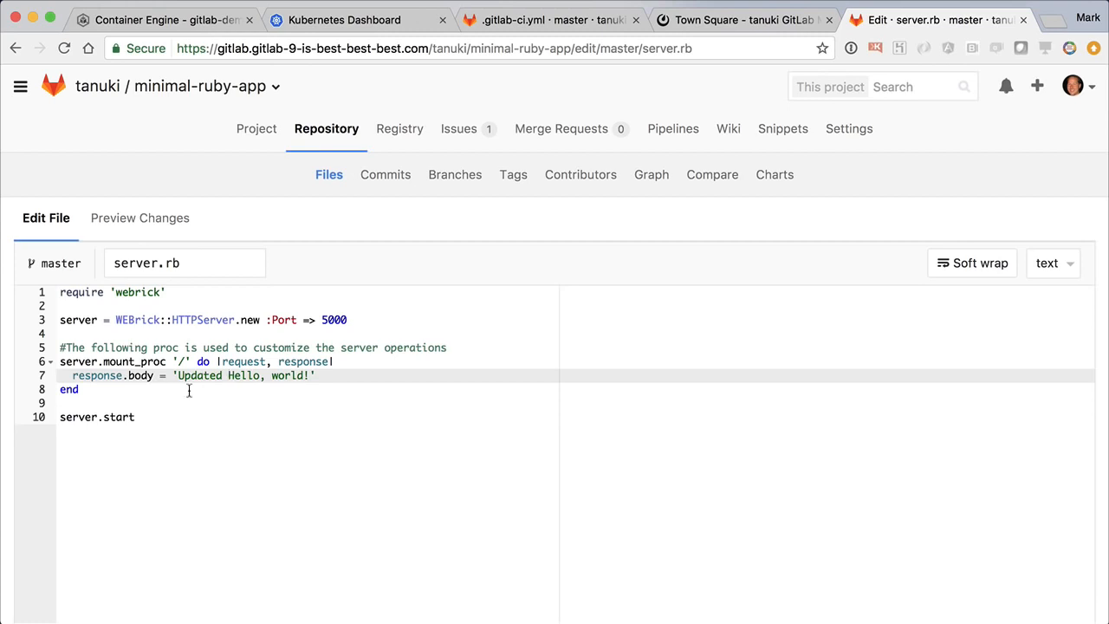
scroll(down, 3)
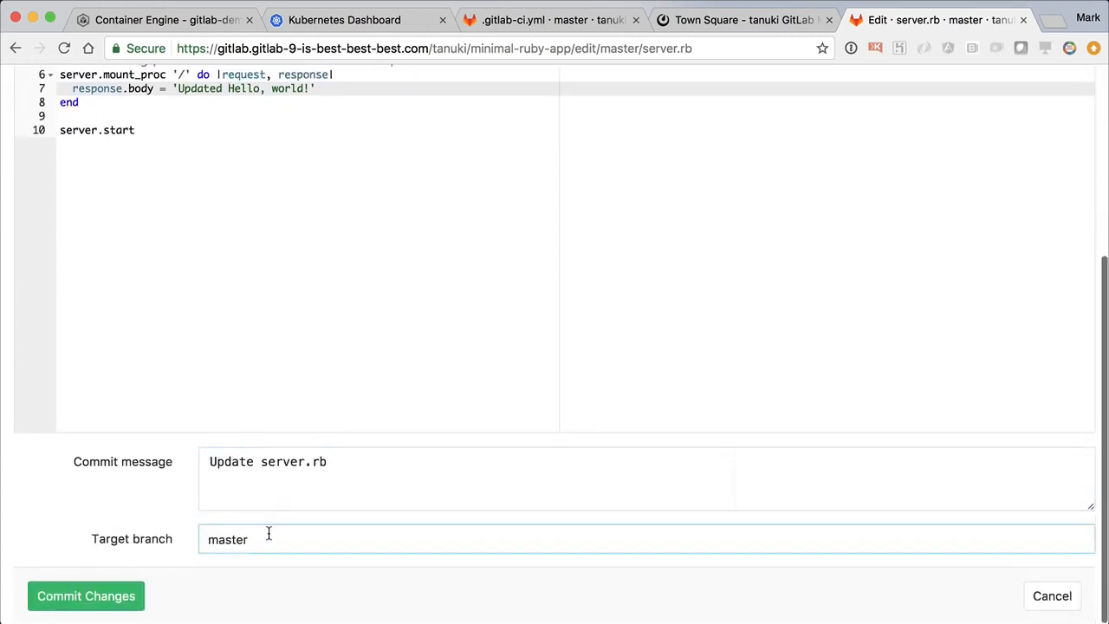
text(1)
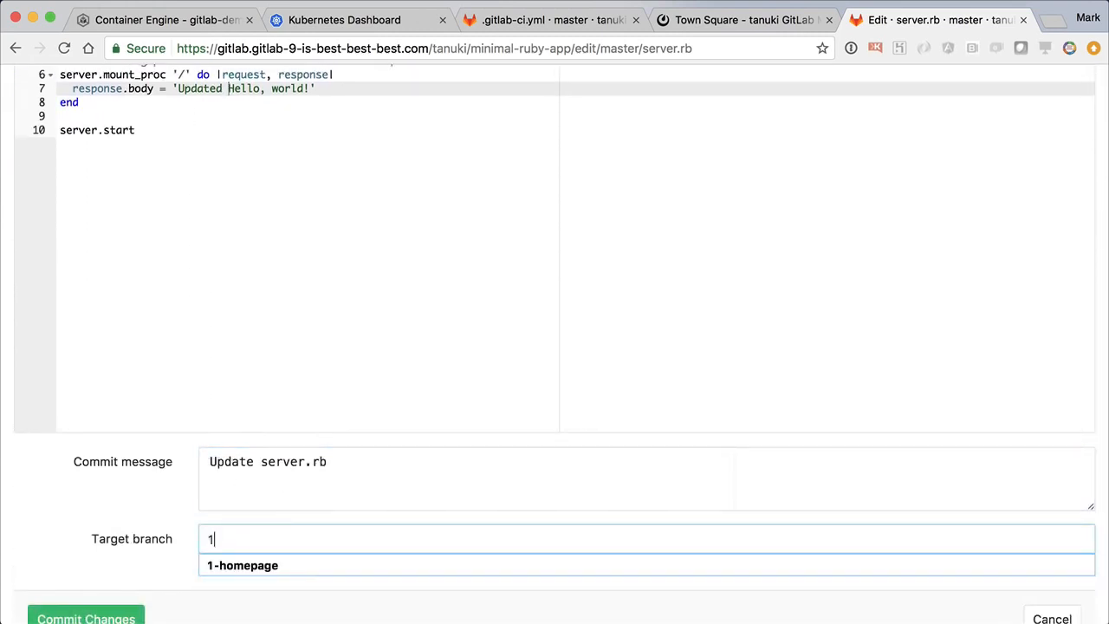
click(242, 565)
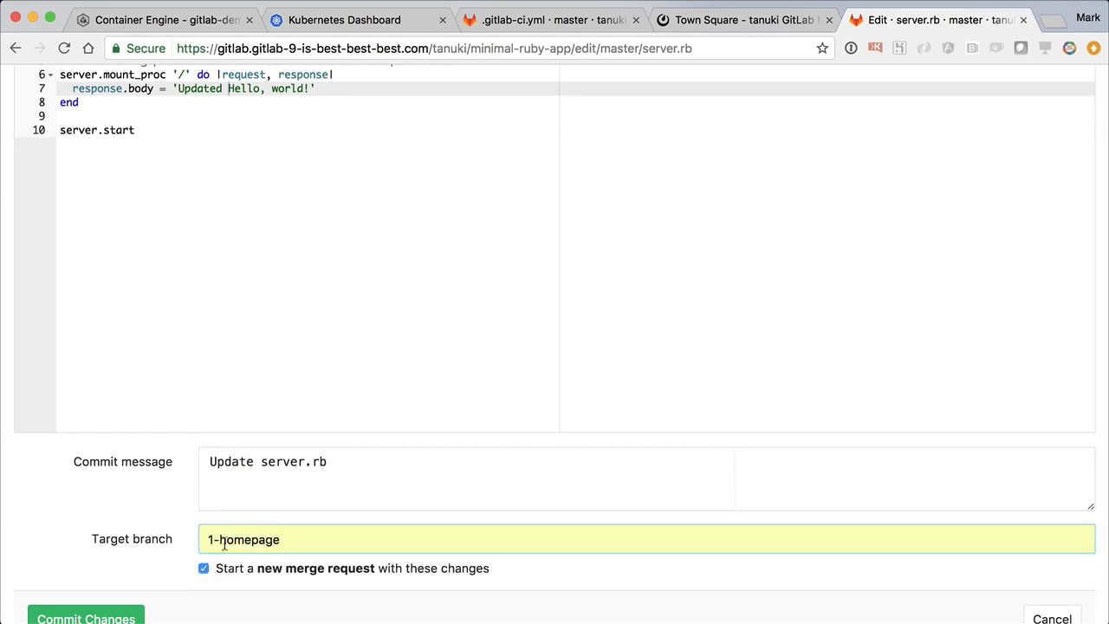
click(85, 617)
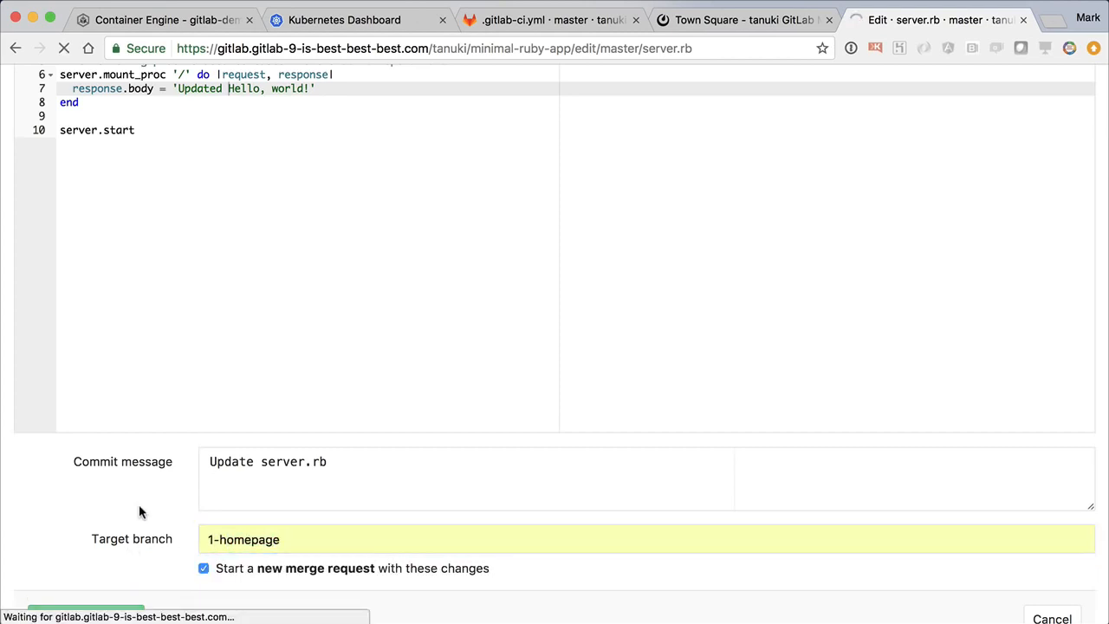
Submit merge request 'Update server.rb' from 1-homepage into master with source-branch removal kept.
click(82, 617)
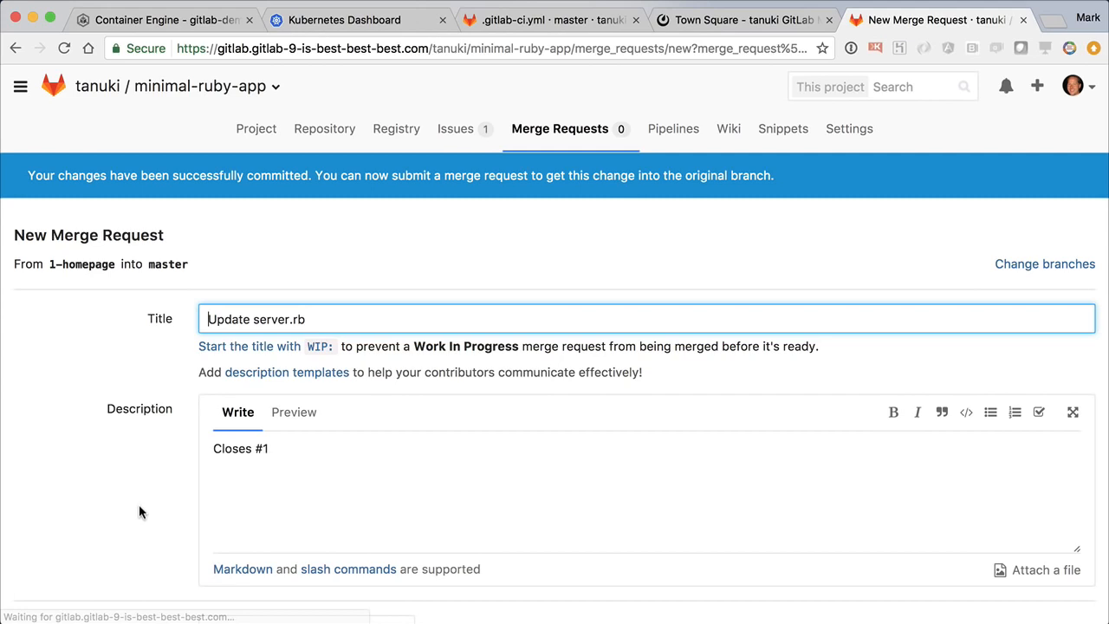
scroll(down, 3)
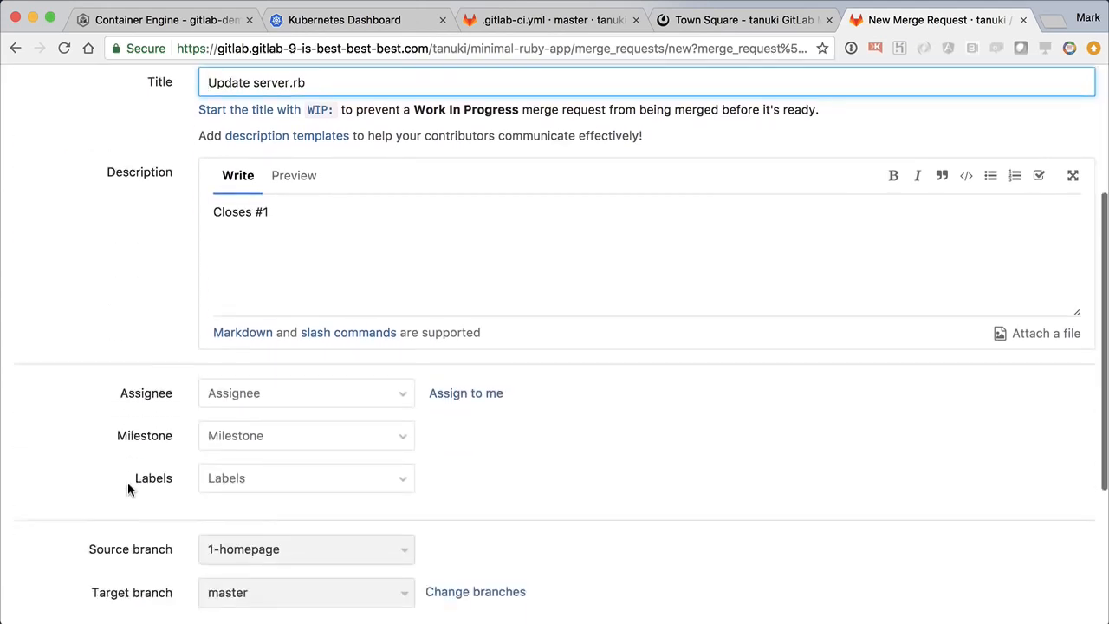
scroll(down, 3)
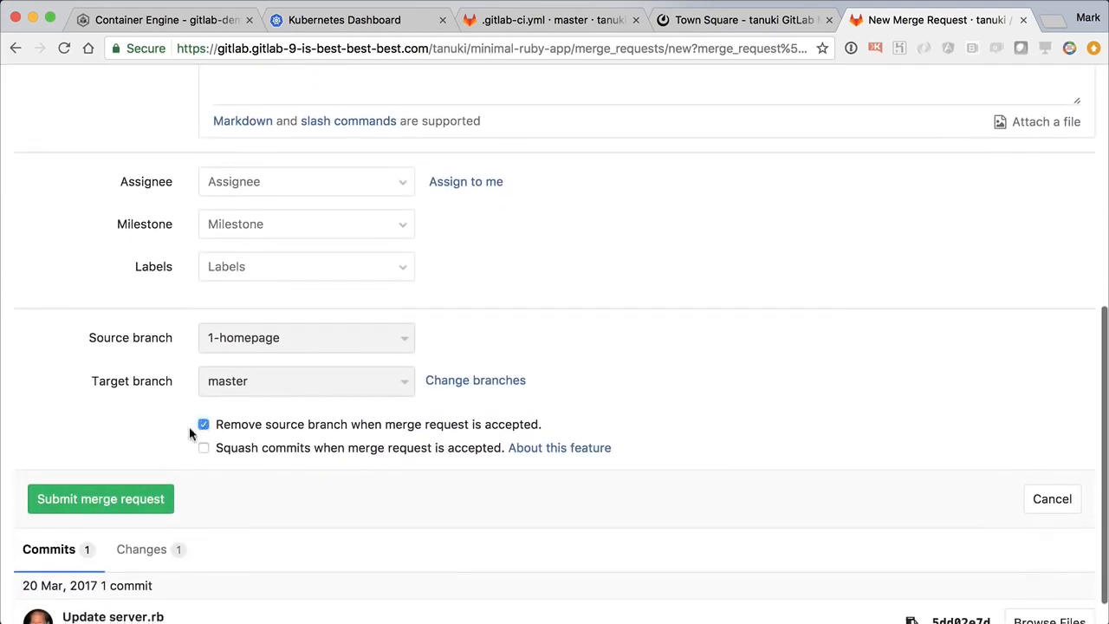
click(101, 498)
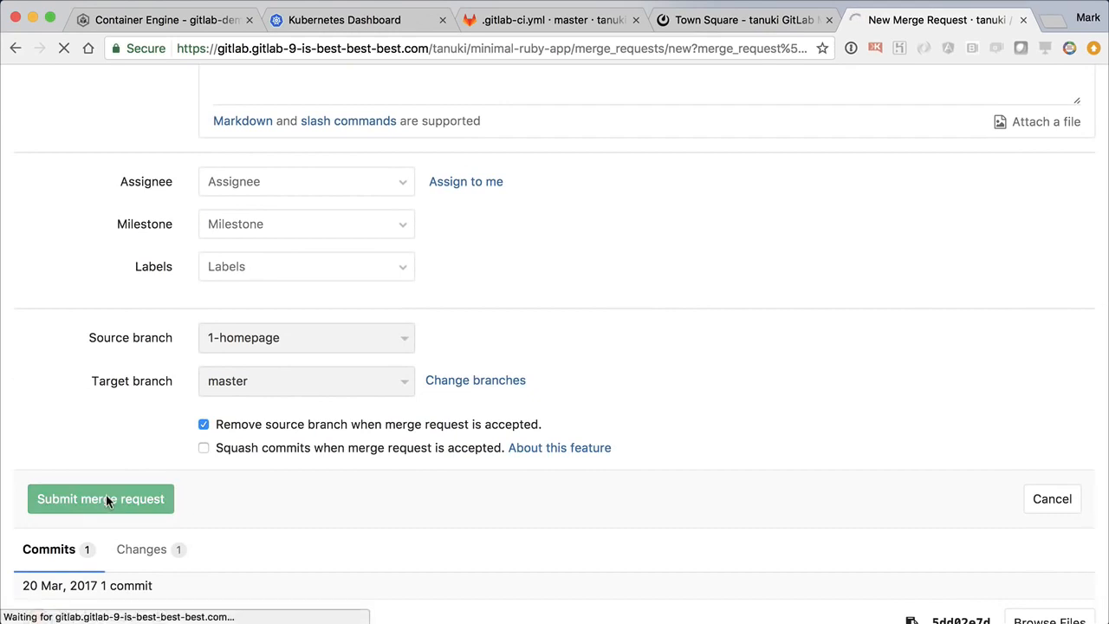
click(100, 498)
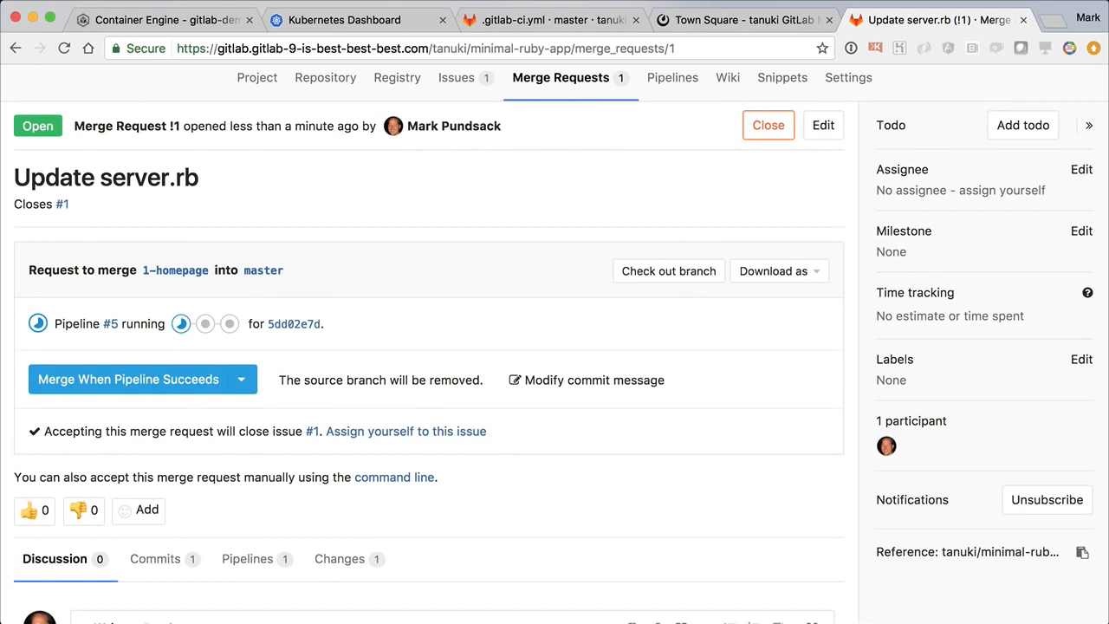
mouse_move(434, 284)
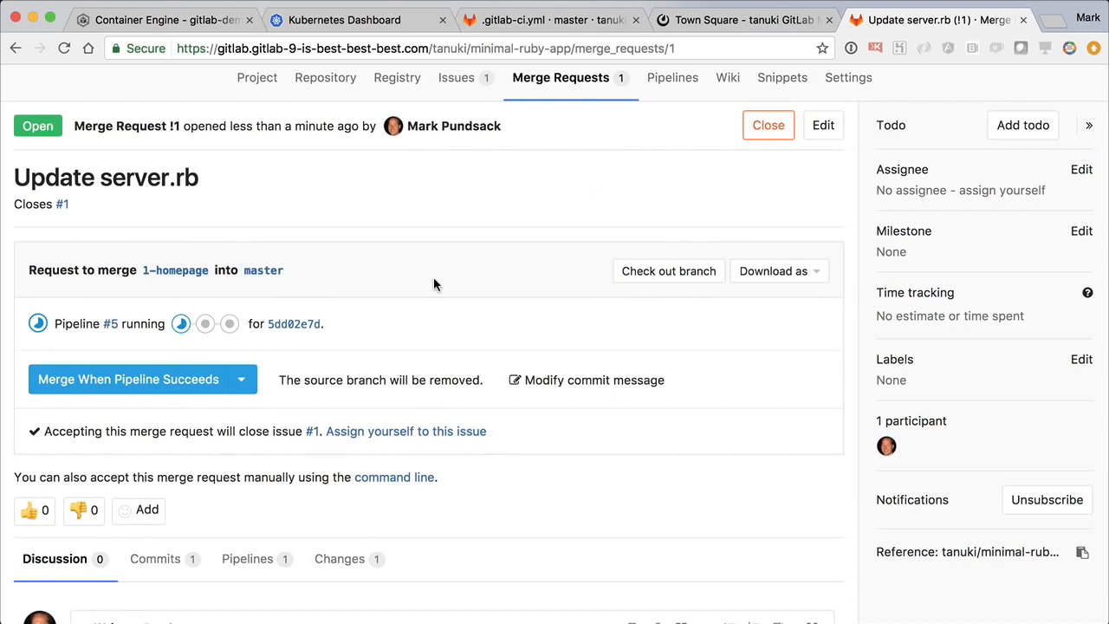
Review pipeline #5's build and review job logs, then return to merge request !1.
click(246, 558)
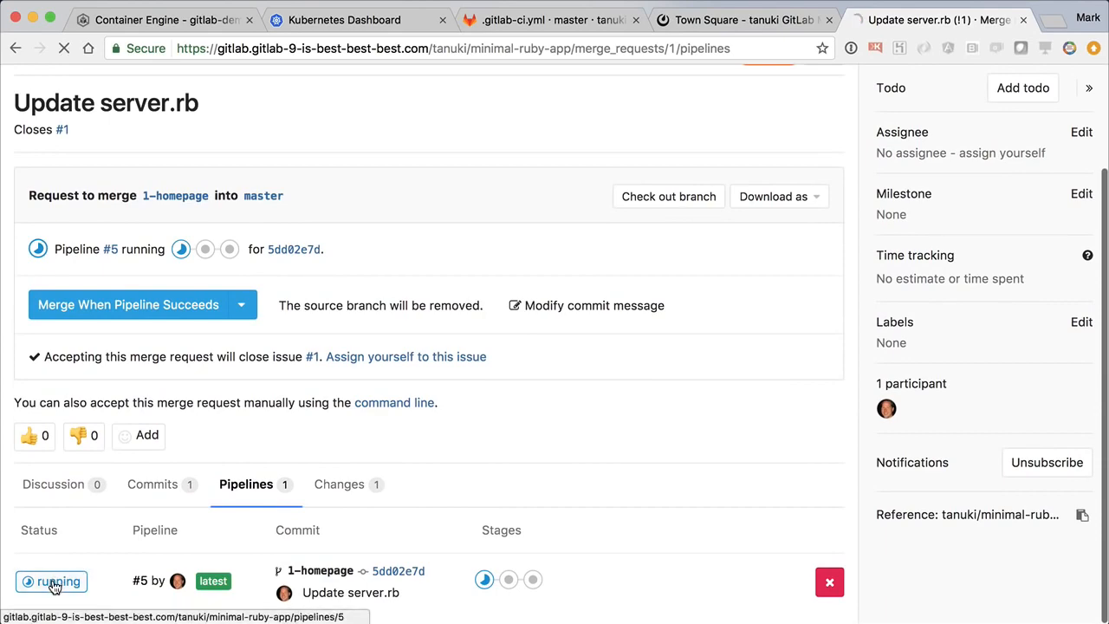
click(58, 580)
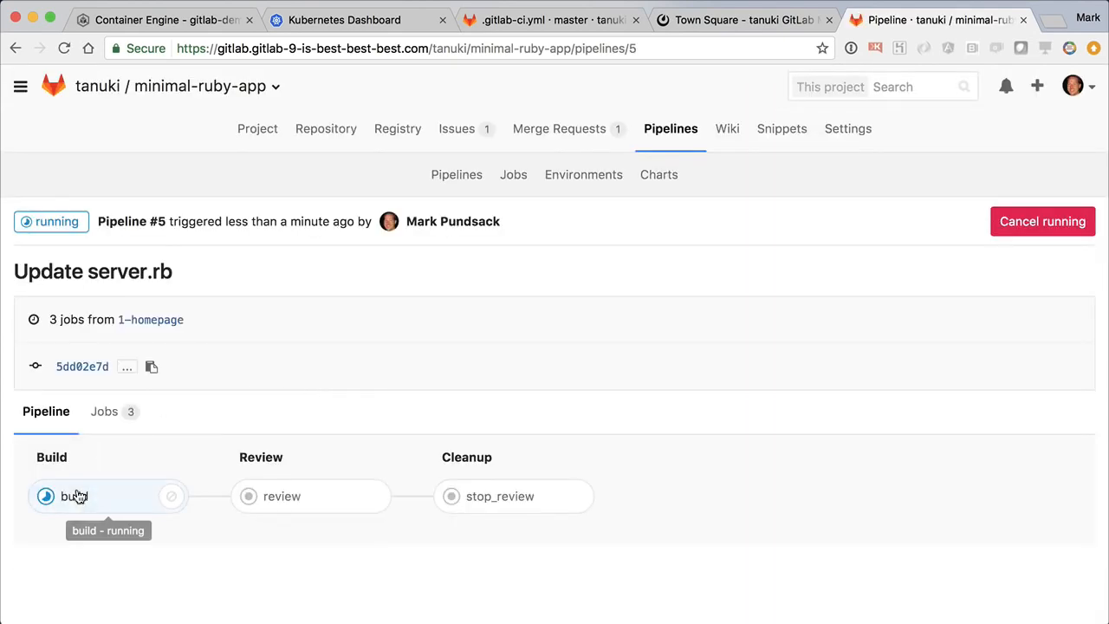
click(74, 495)
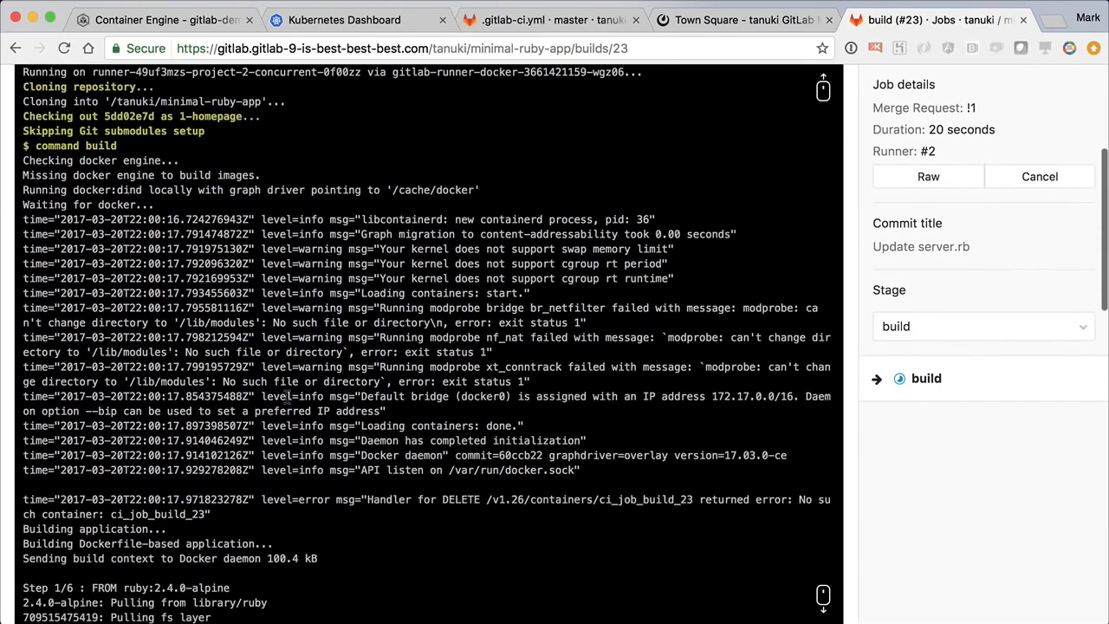
scroll(down, 3)
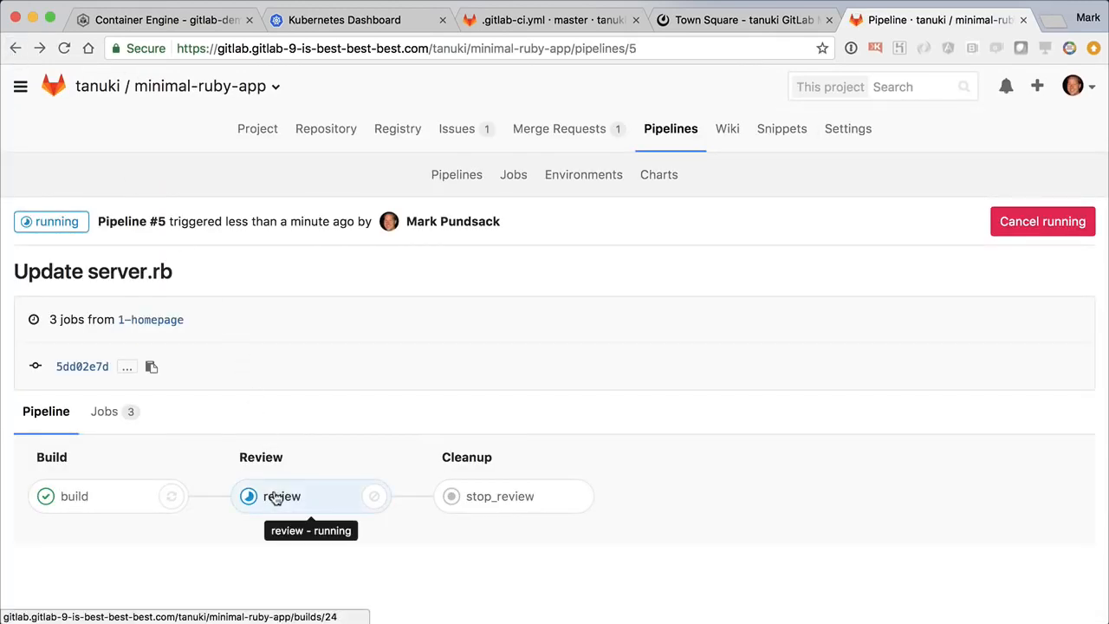
click(282, 495)
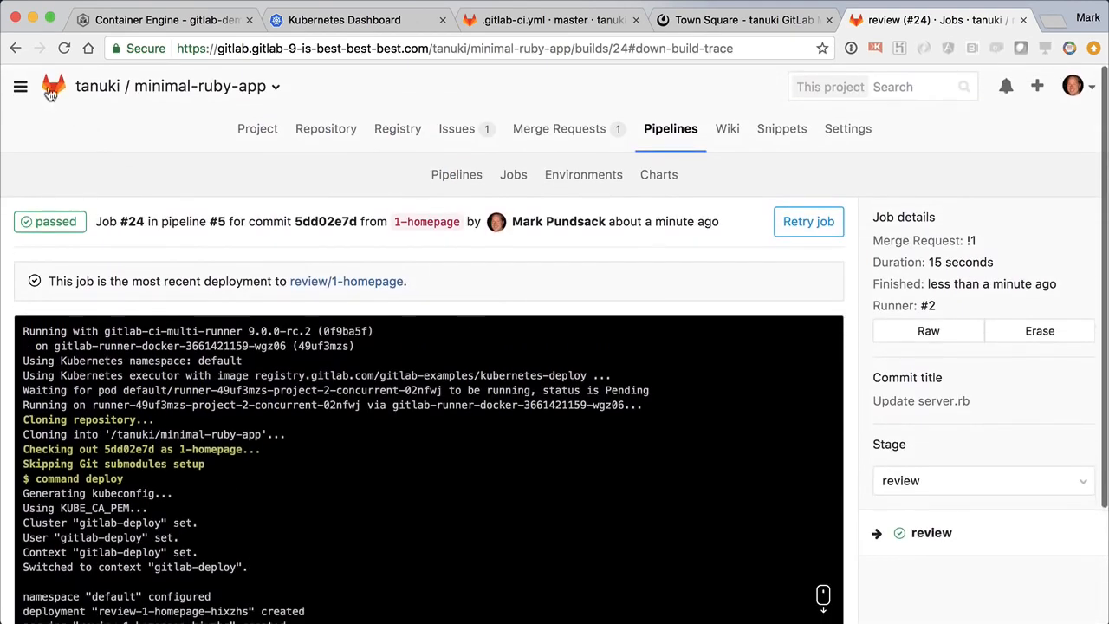
click(15, 47)
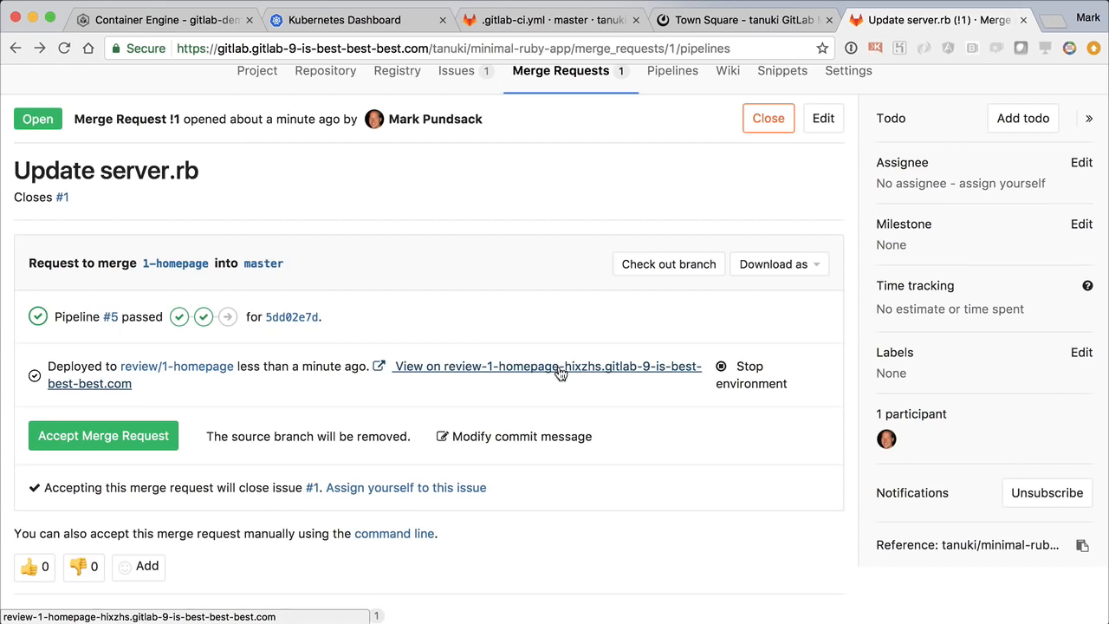
Merge request !1 into master and view the review/1-homepage review app.
click(546, 366)
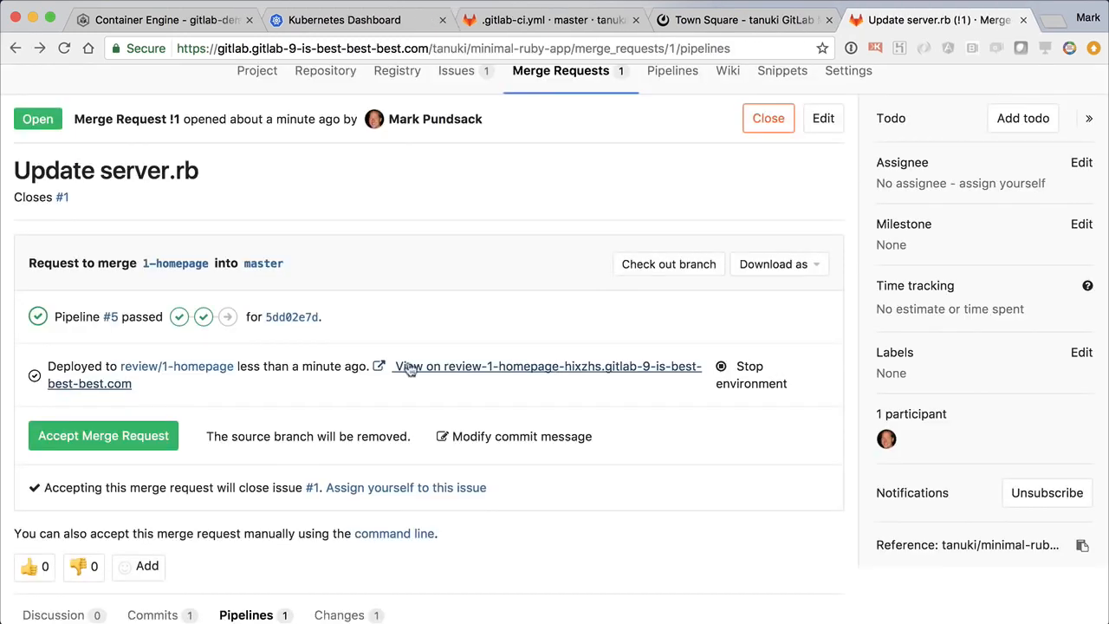
click(104, 435)
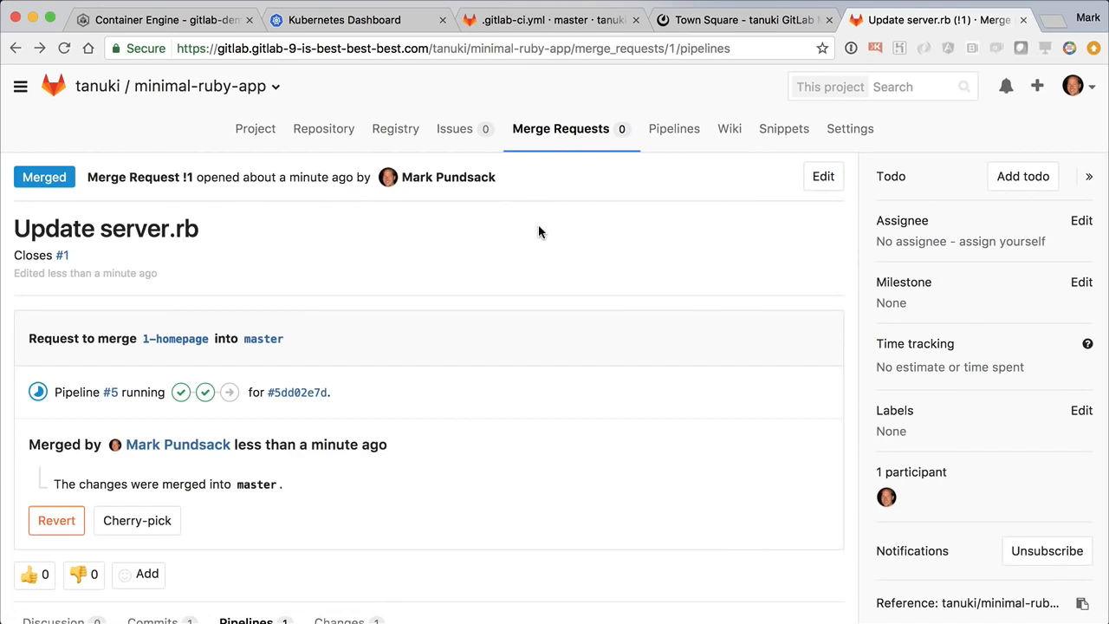
click(672, 128)
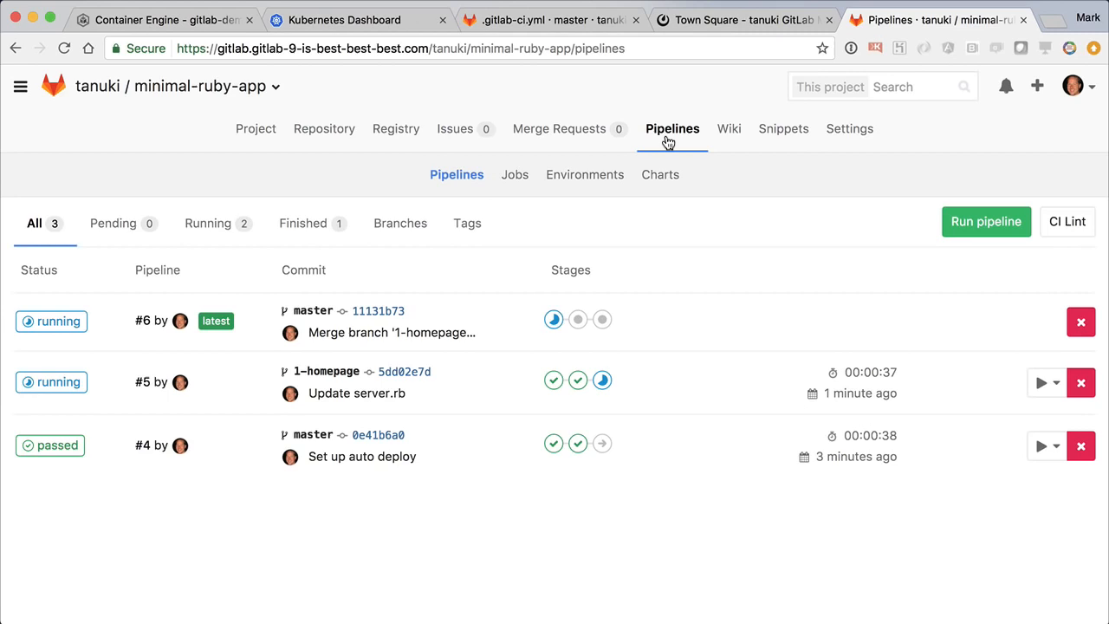
mouse_move(50, 322)
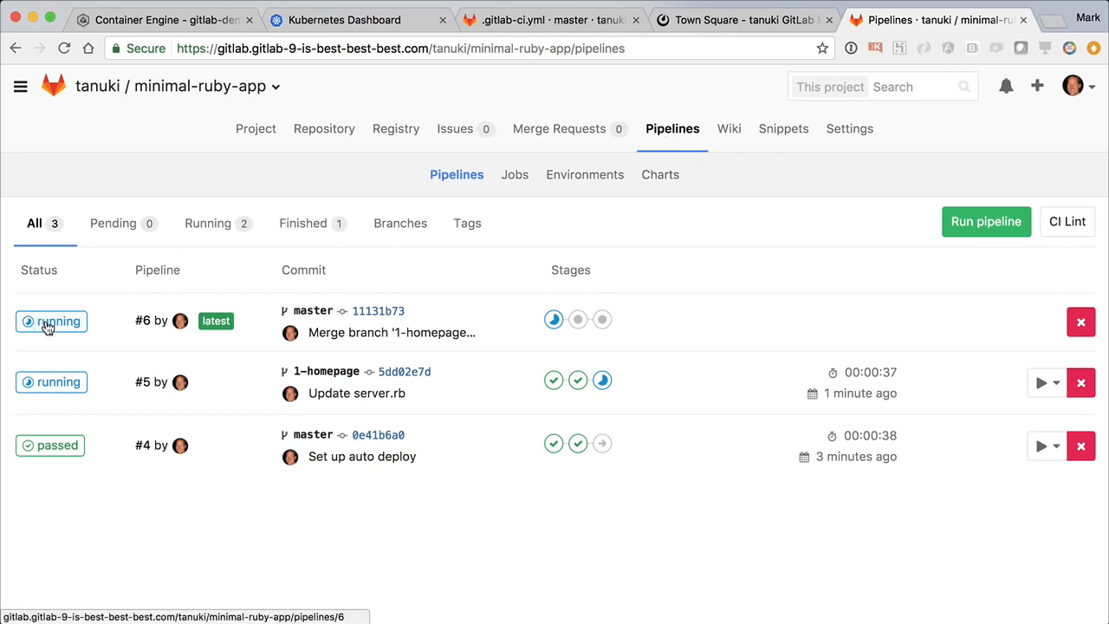
Inspect master pipeline #6, then open merged 'Update server.rb' and its staging deployment.
click(50, 321)
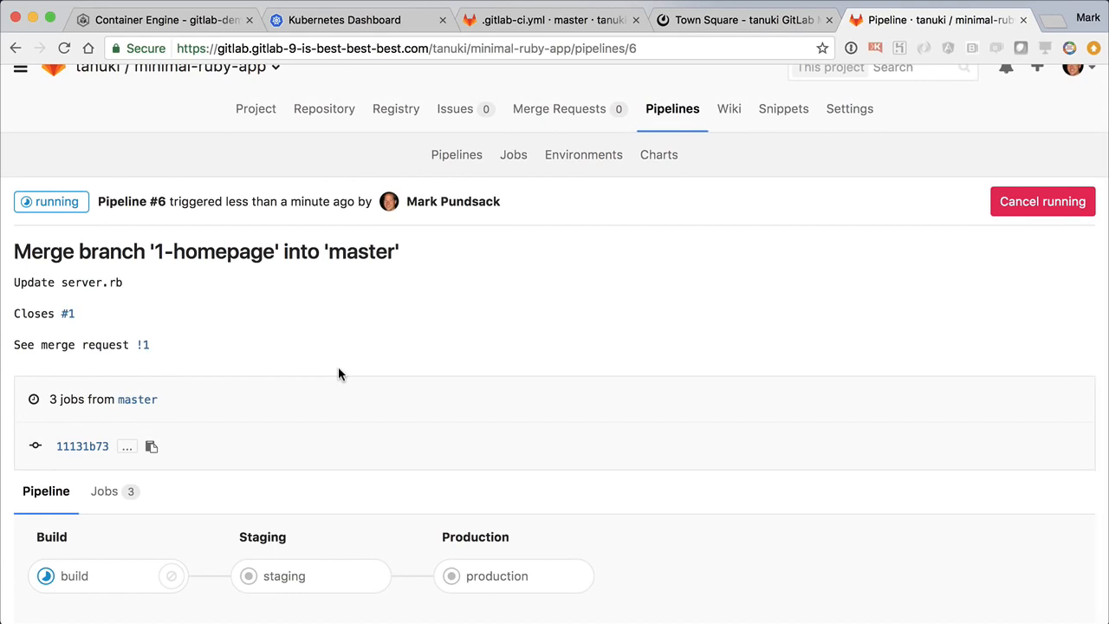
click(74, 576)
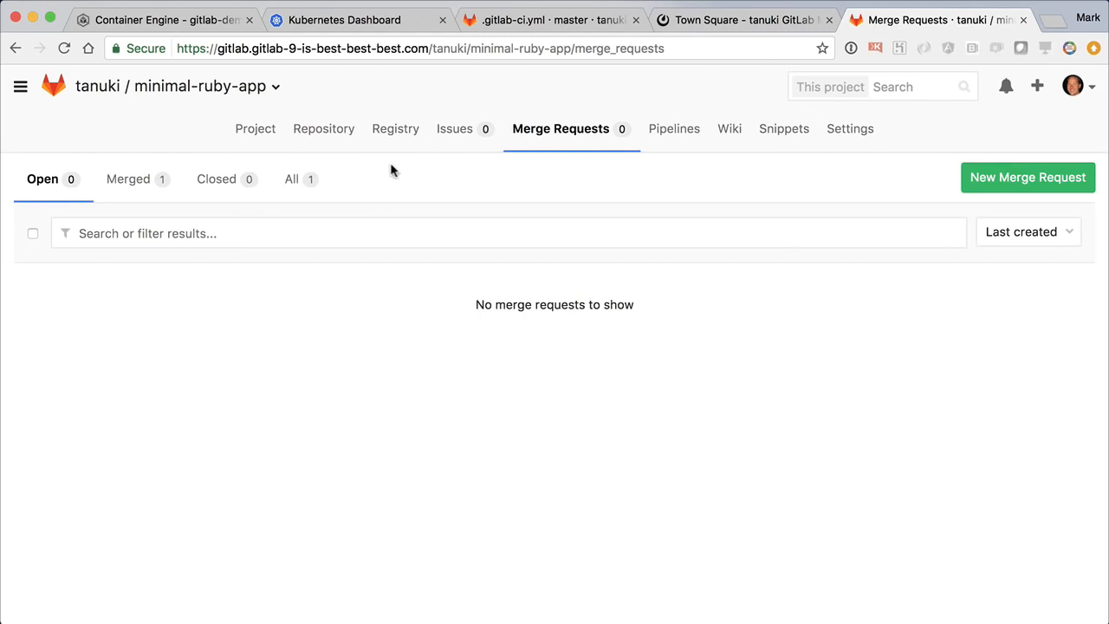
click(127, 178)
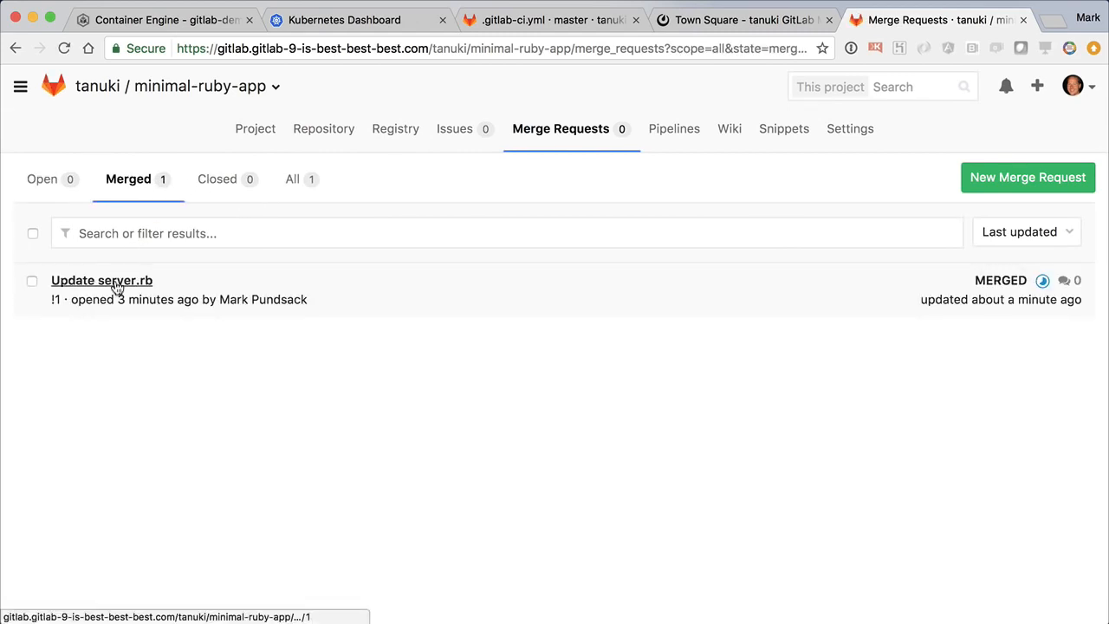
click(102, 280)
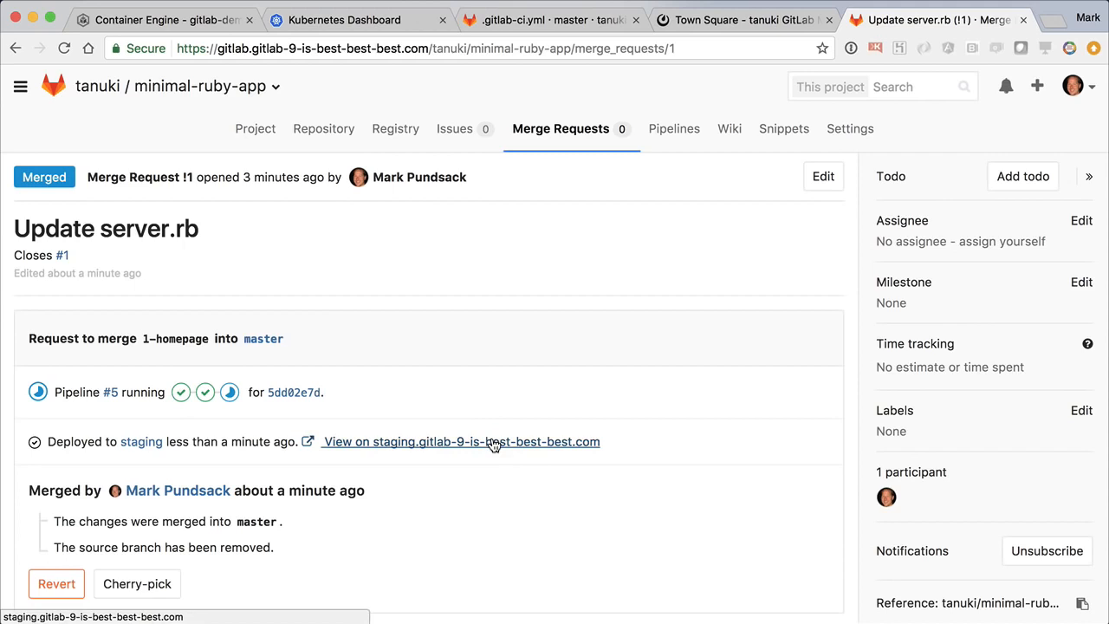
click(460, 441)
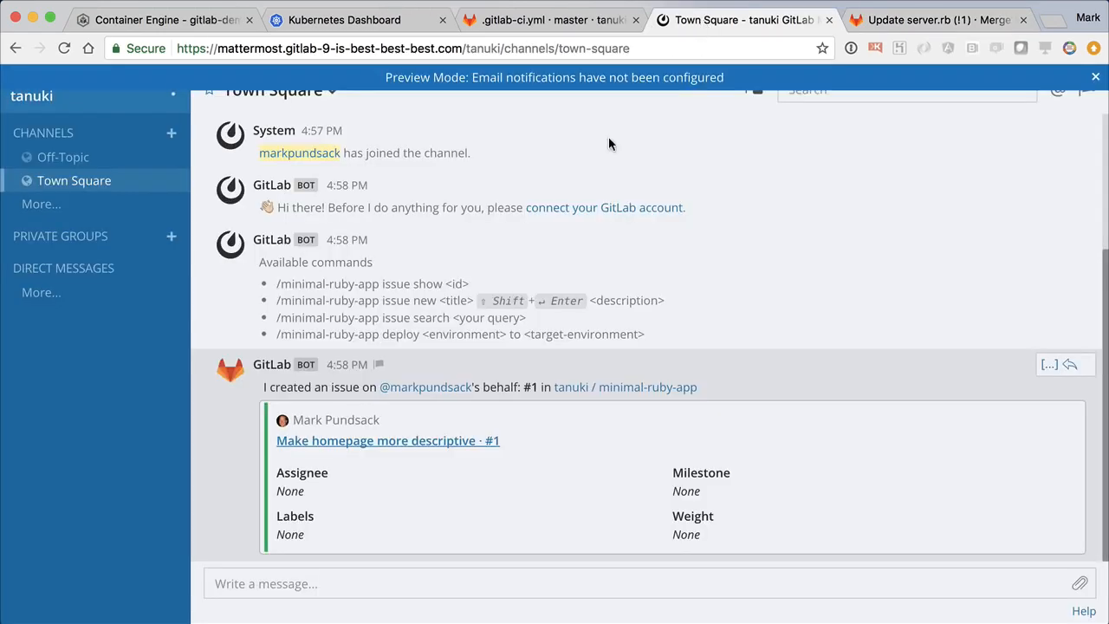
Run '/minimal-ruby-app deploy staging to production' in Mattermost and follow production job #28.
text(/minimal-ruby-app deploy)
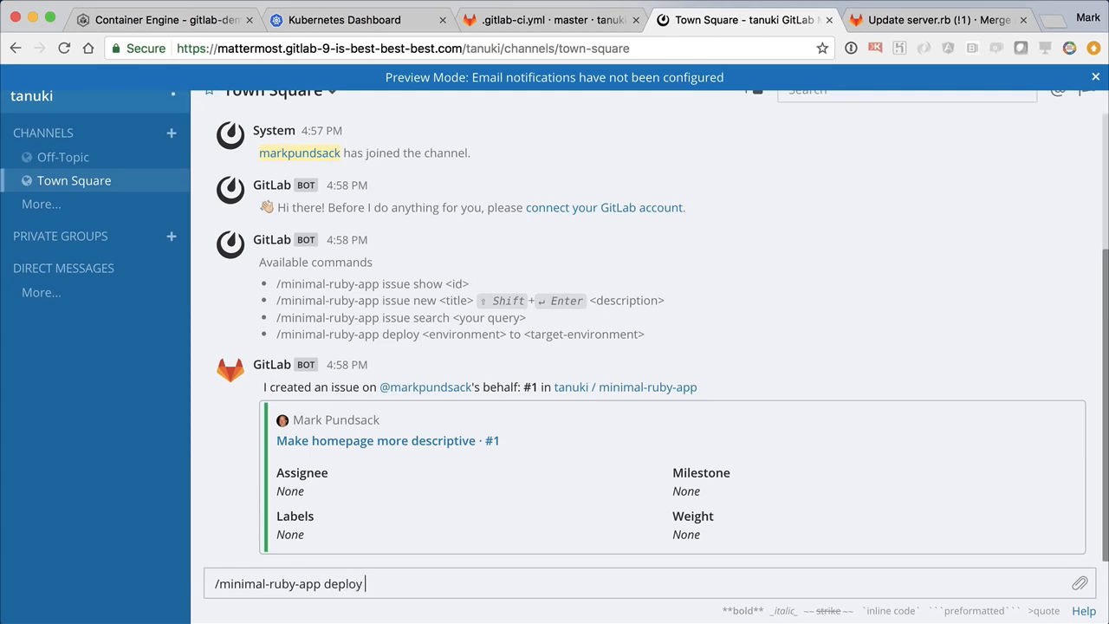
text(staging to product)
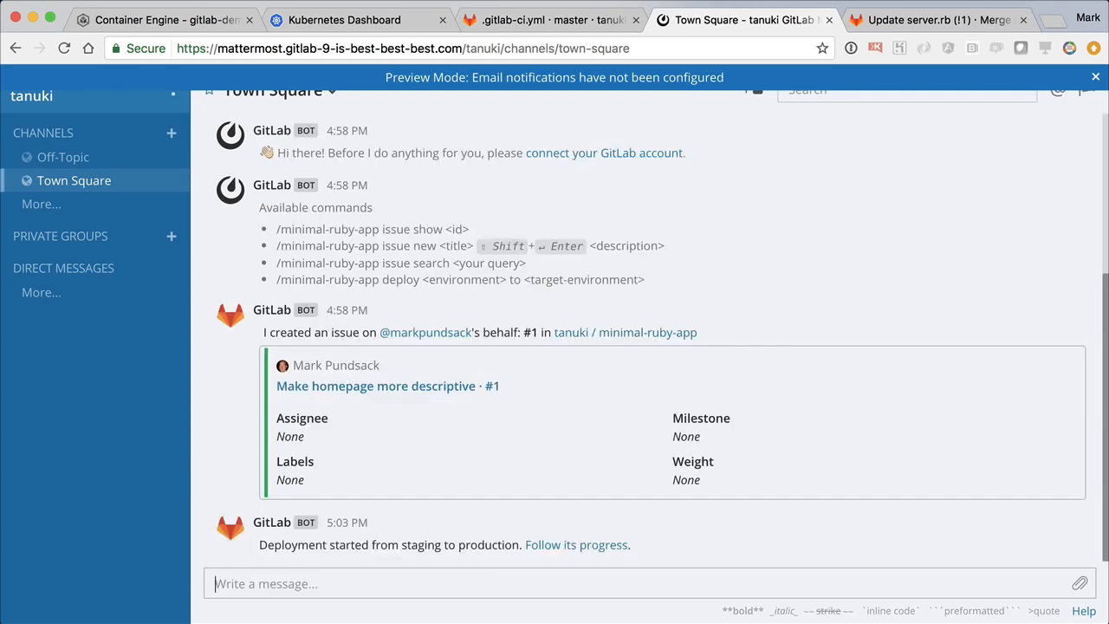
click(576, 544)
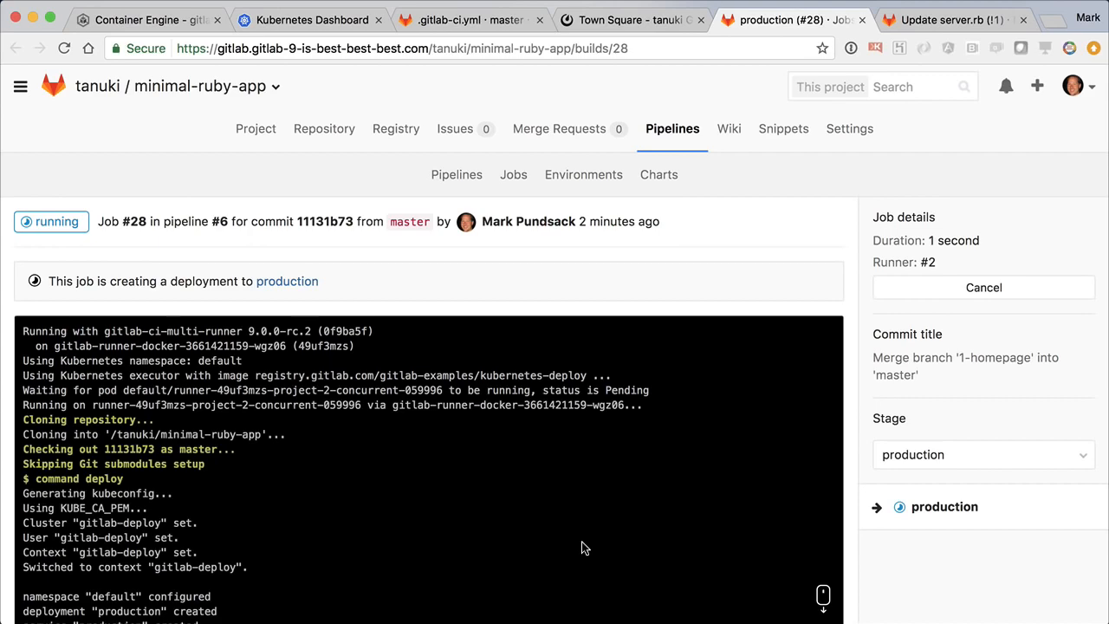
Confirm job #28 passed, the live site shows 'Updated Hello, world!', and the deploy board is complete.
scroll(down, 3)
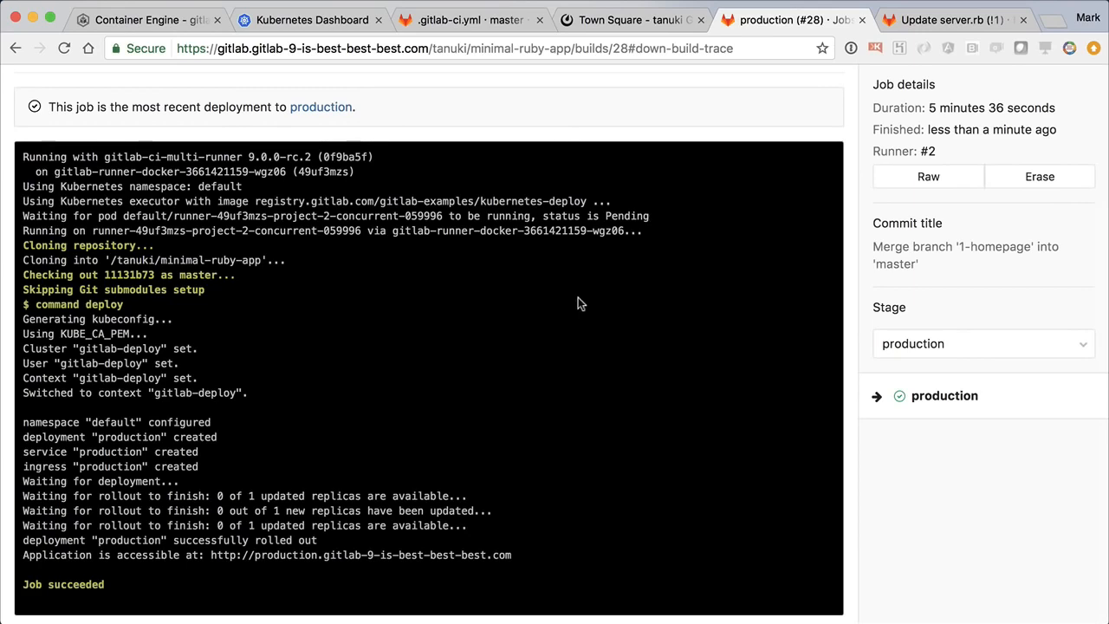
mouse_move(611, 261)
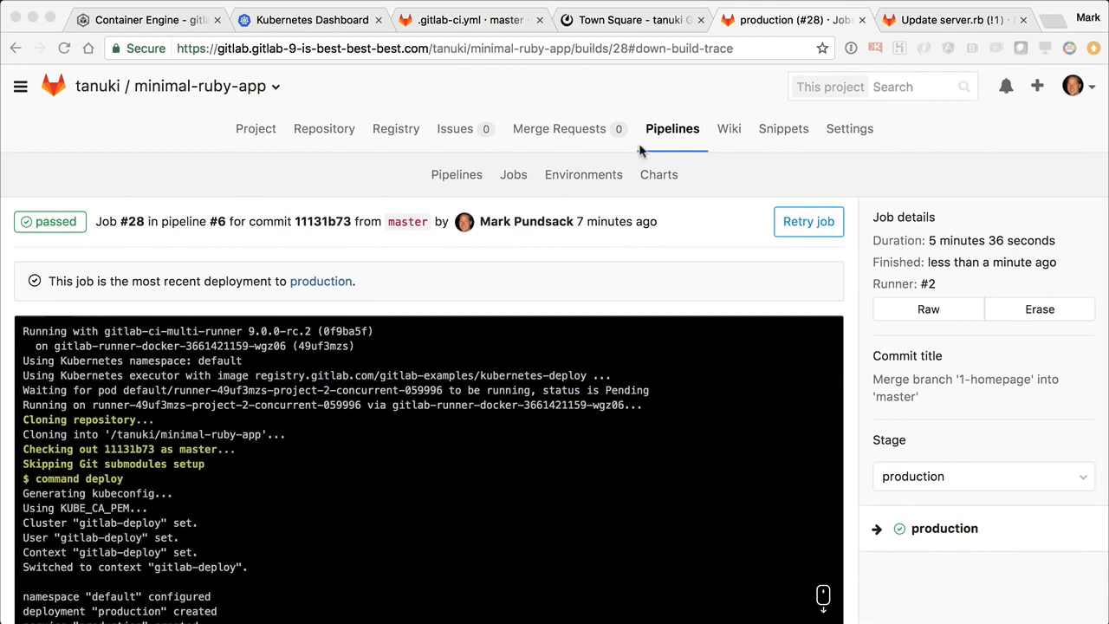
click(582, 174)
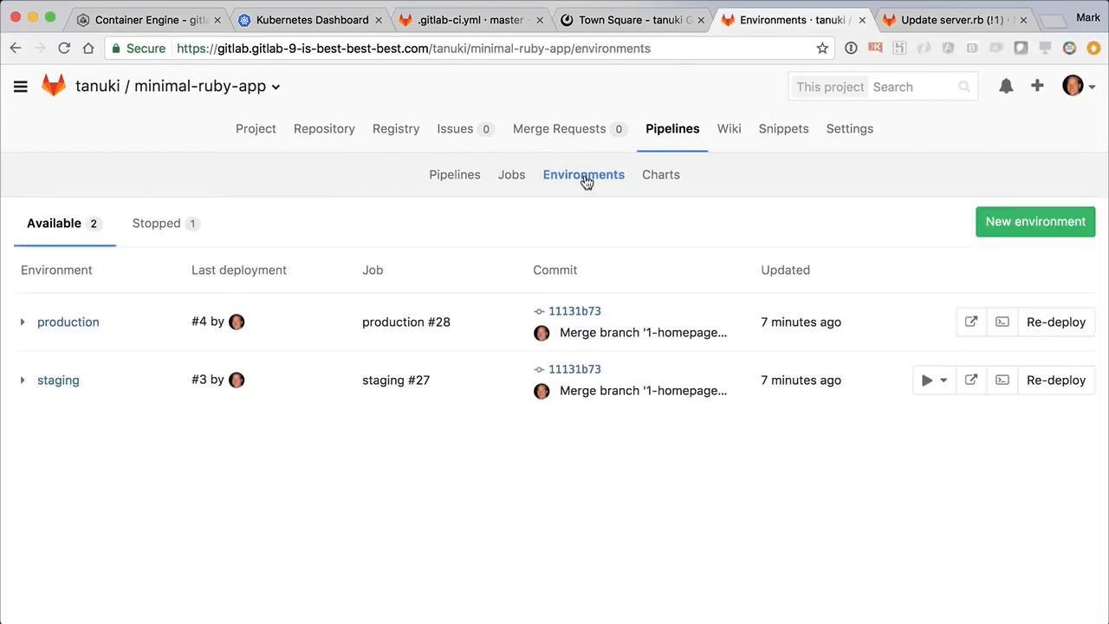
mouse_move(970, 322)
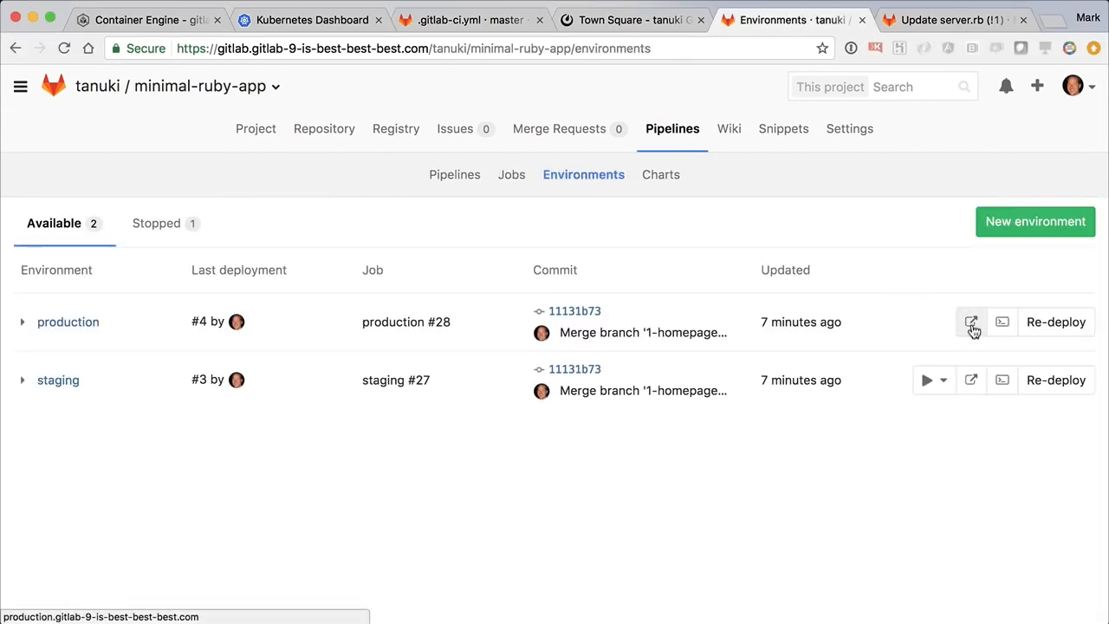
click(970, 322)
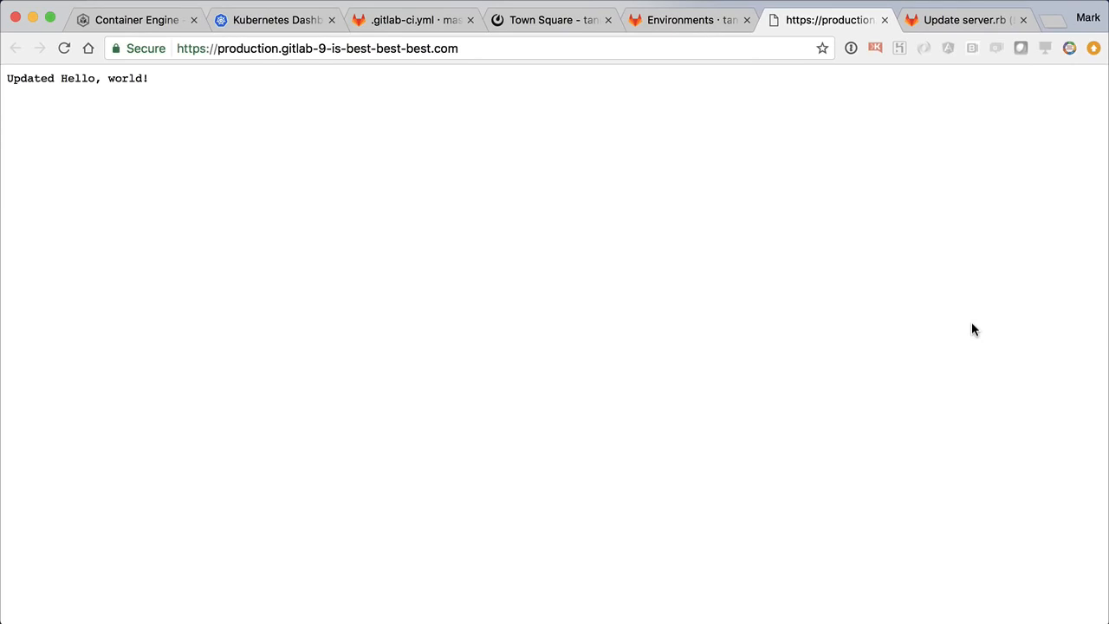
click(684, 19)
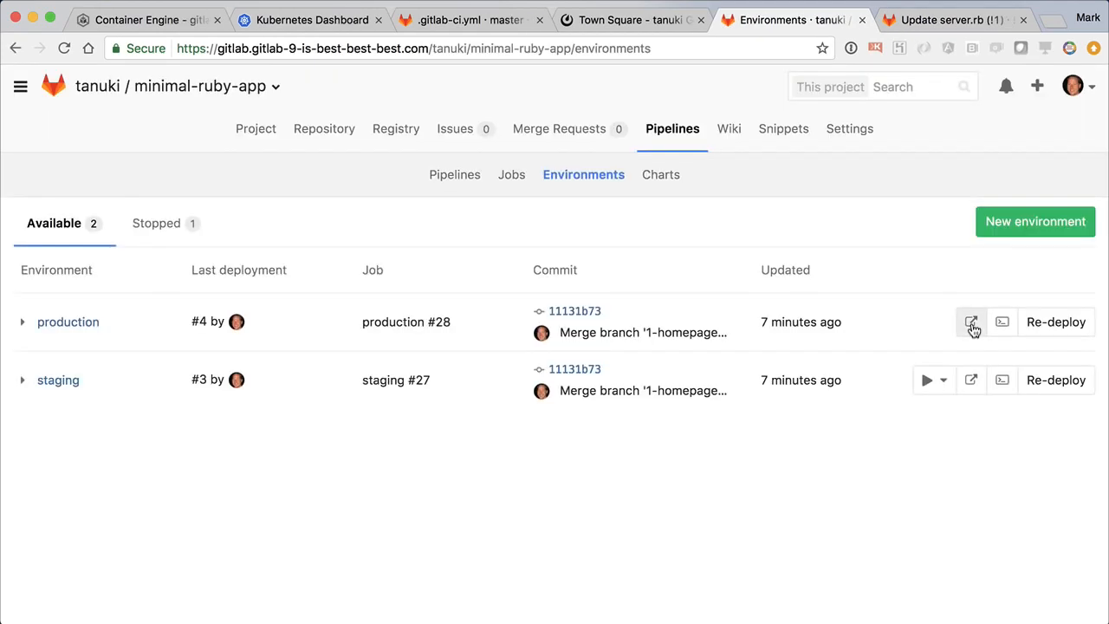
mouse_move(24, 328)
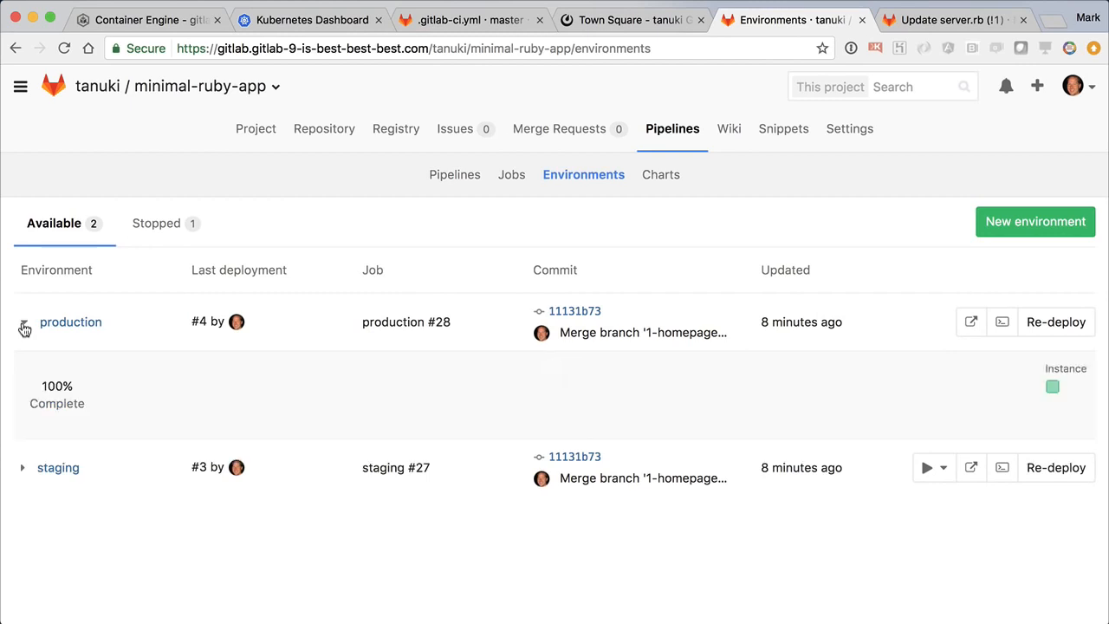
click(24, 322)
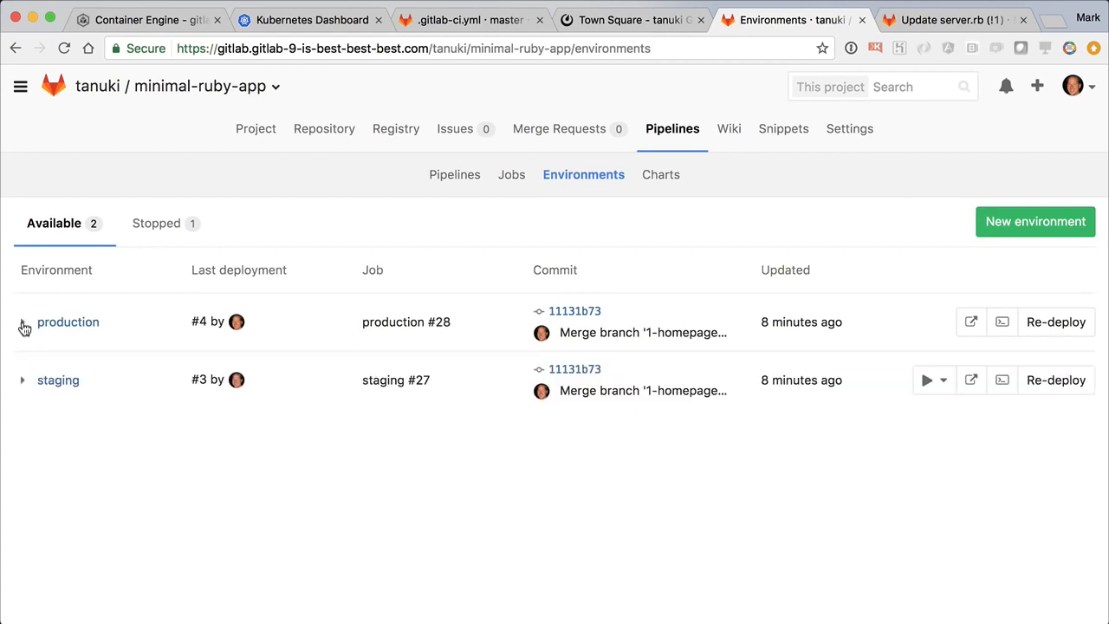
View the production environment's metrics page with its CPU usage chart.
click(22, 321)
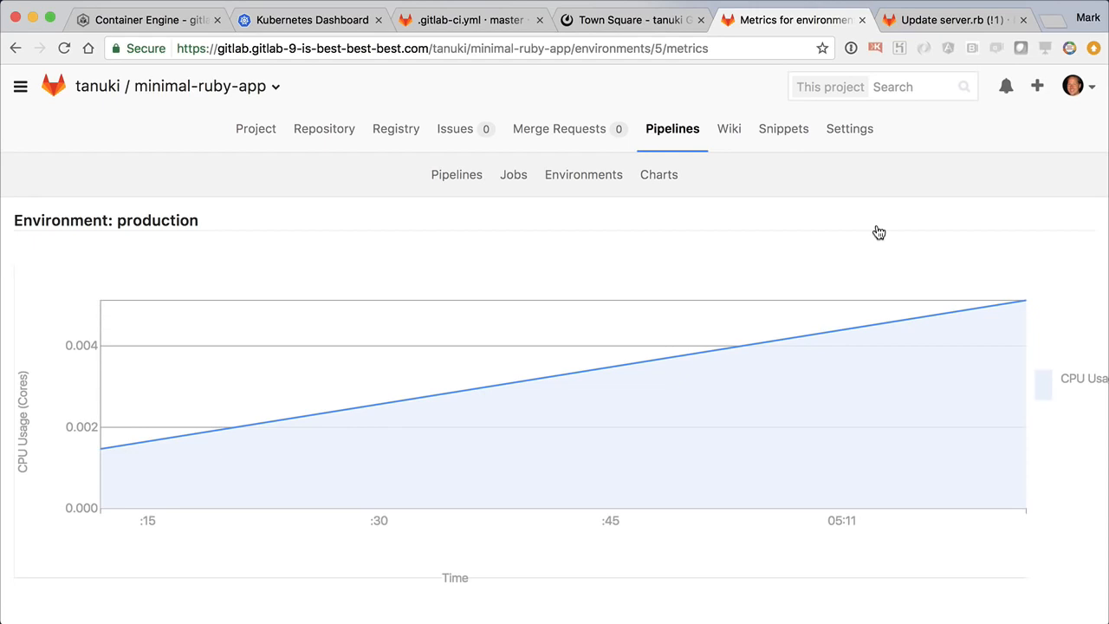
mouse_move(840, 240)
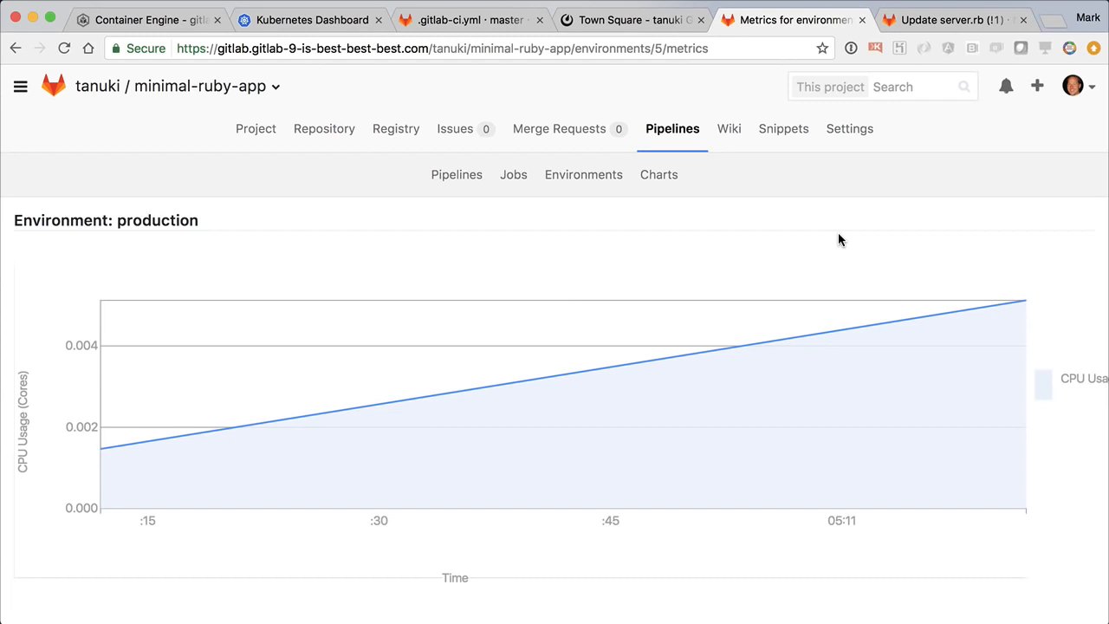
click(255, 128)
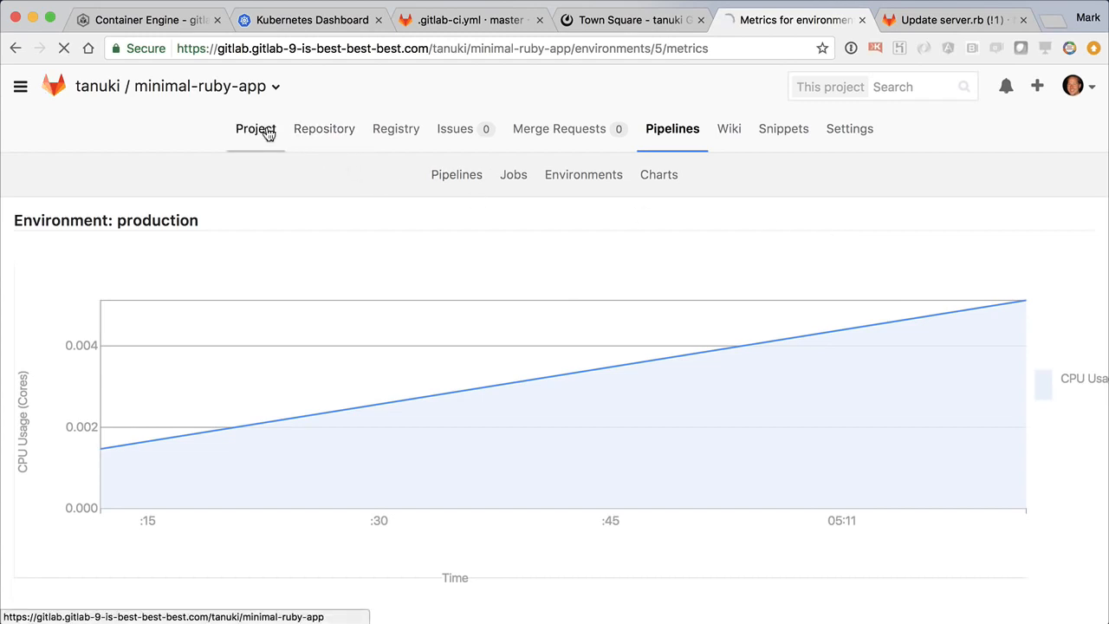
Show the Cycle Analytics Production stage, where issue #1 took 10 mins.
click(256, 128)
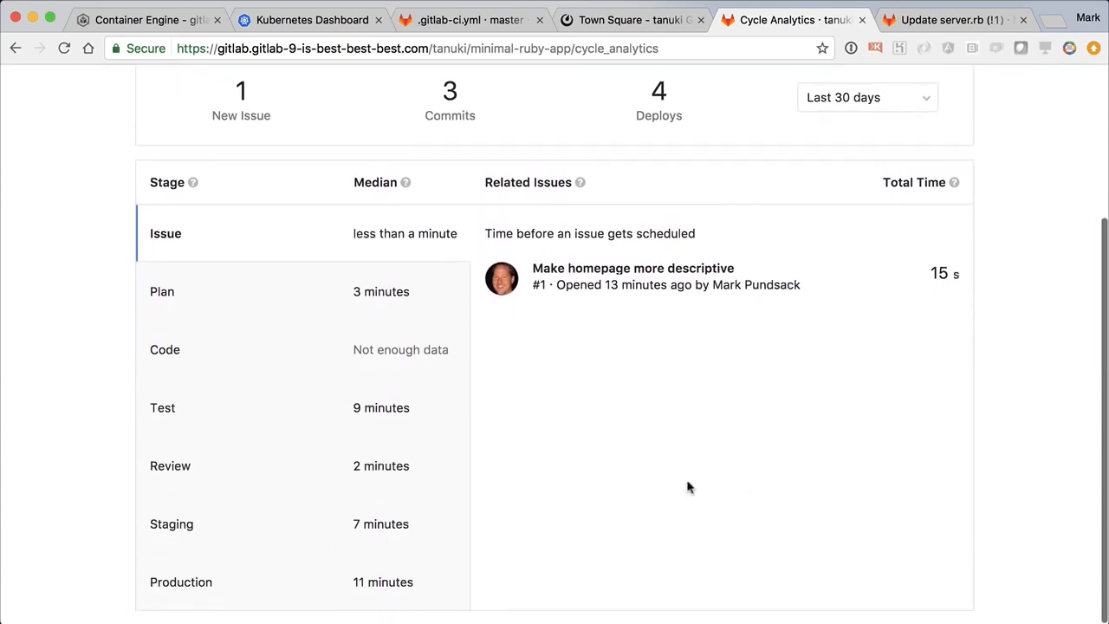
click(182, 581)
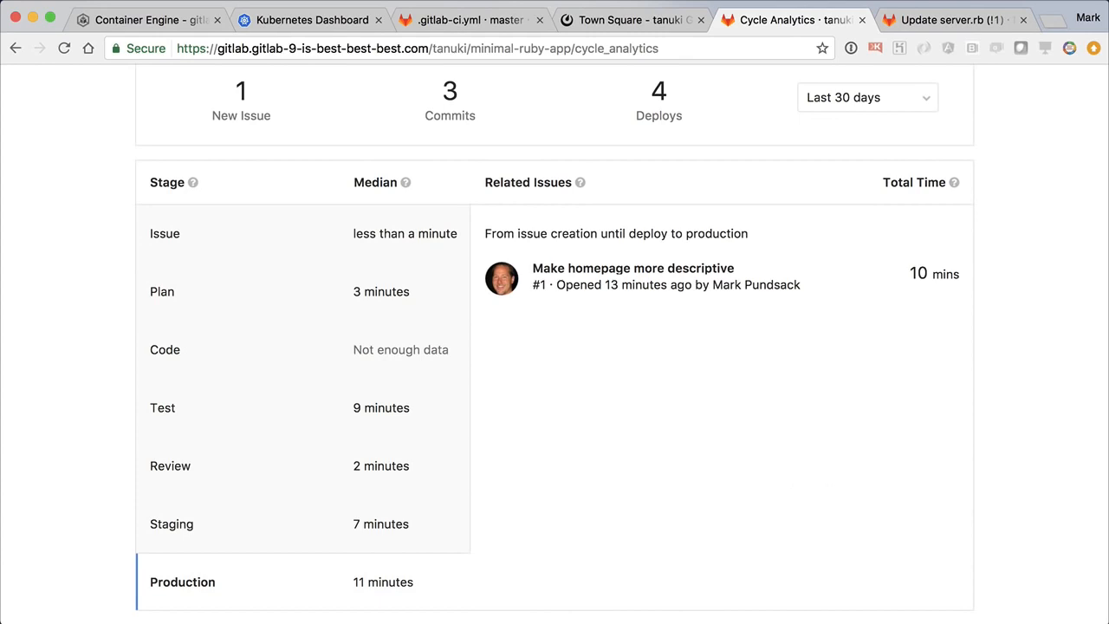
mouse_move(1008, 395)
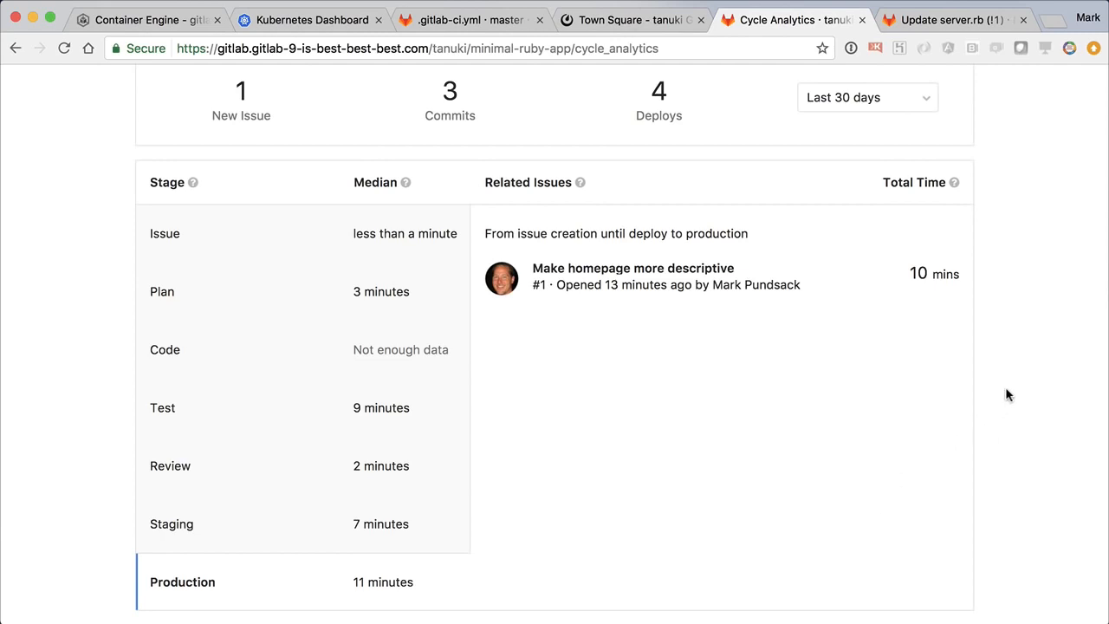
mouse_move(1013, 388)
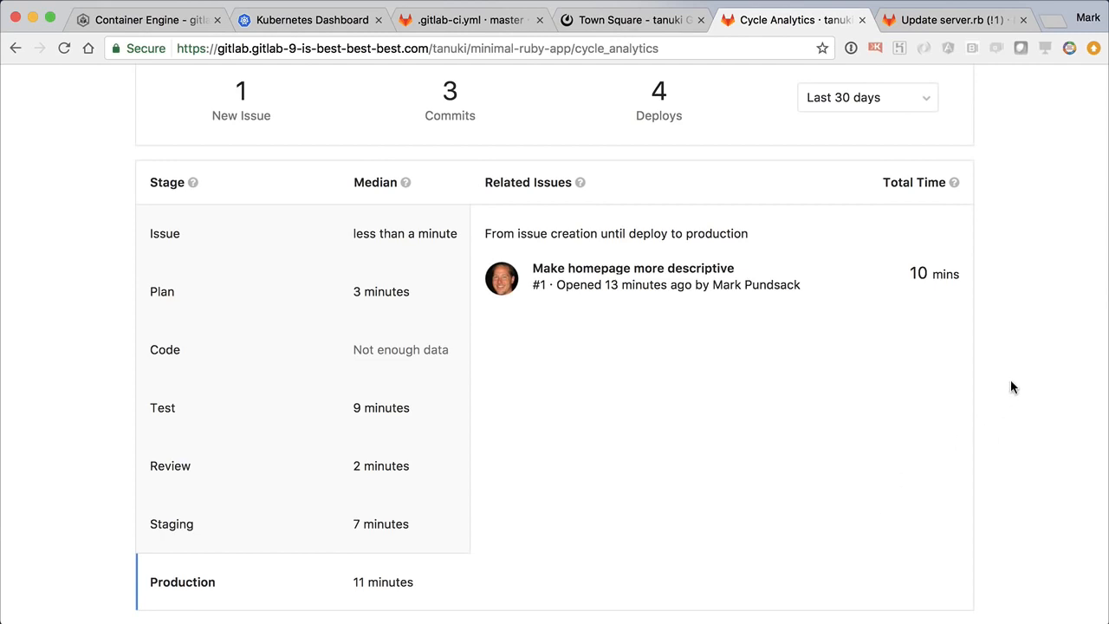